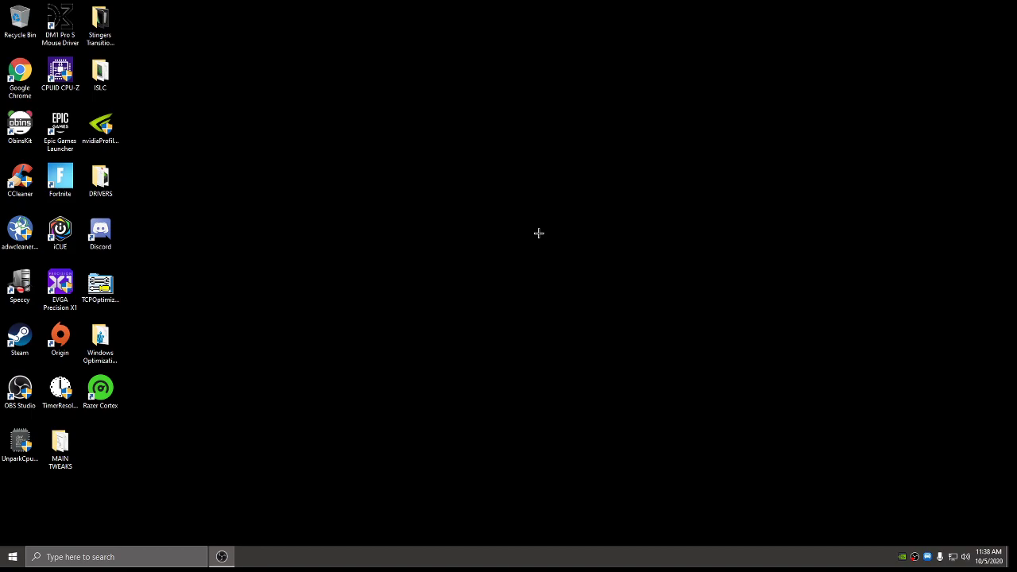
Launch Google Chrome from its desktop shortcut to reach the Google home page.
click(20, 72)
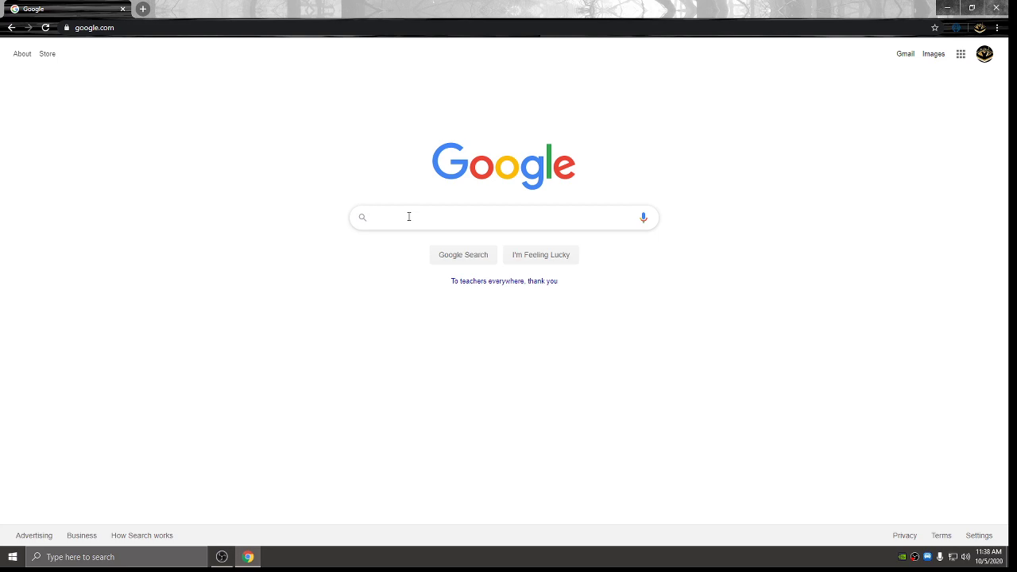
Search 'display driver uninstaller', open Guru3D's page and download DDU from the US West Coast mirror.
text(display driv)
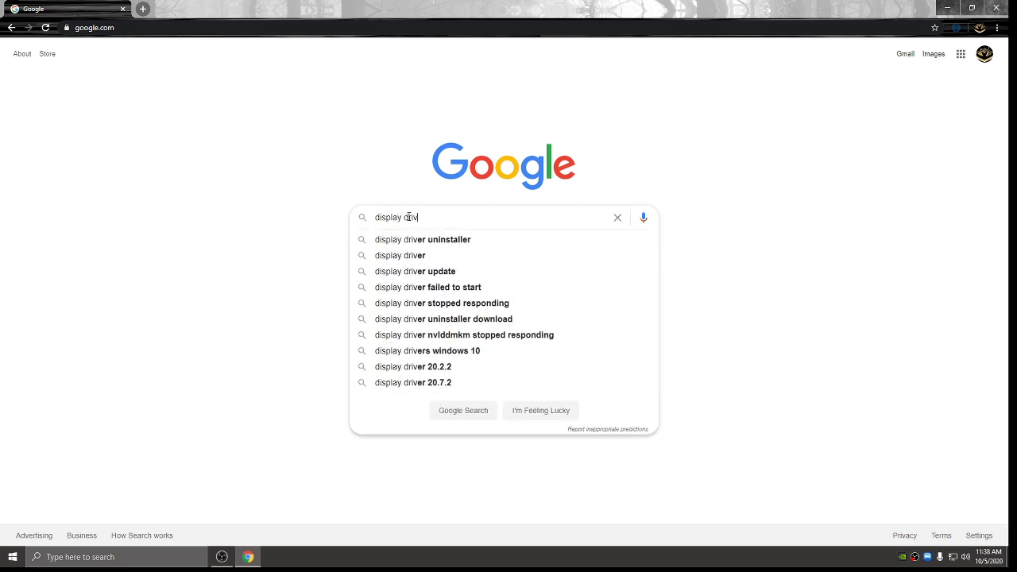
click(422, 240)
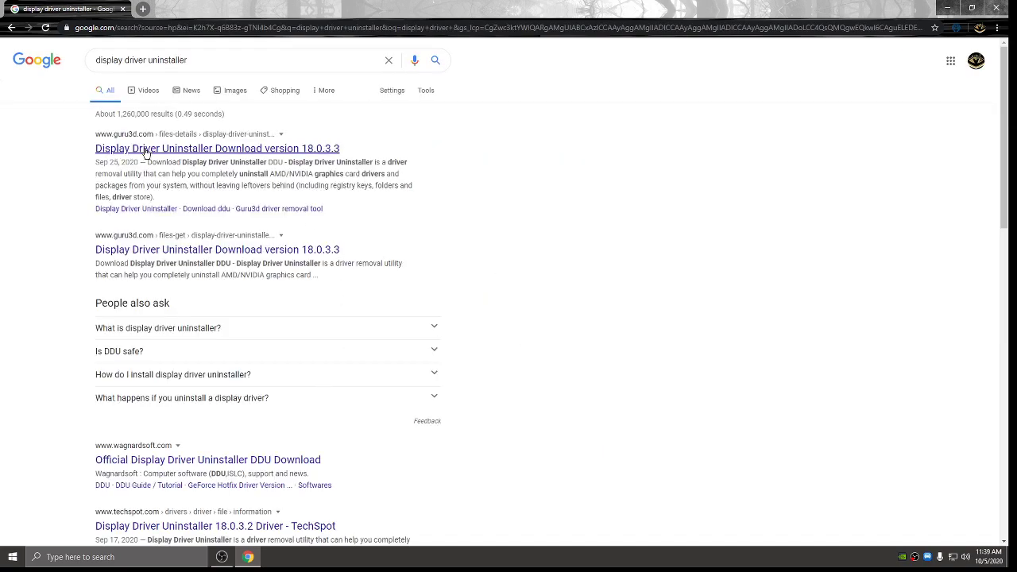
click(217, 147)
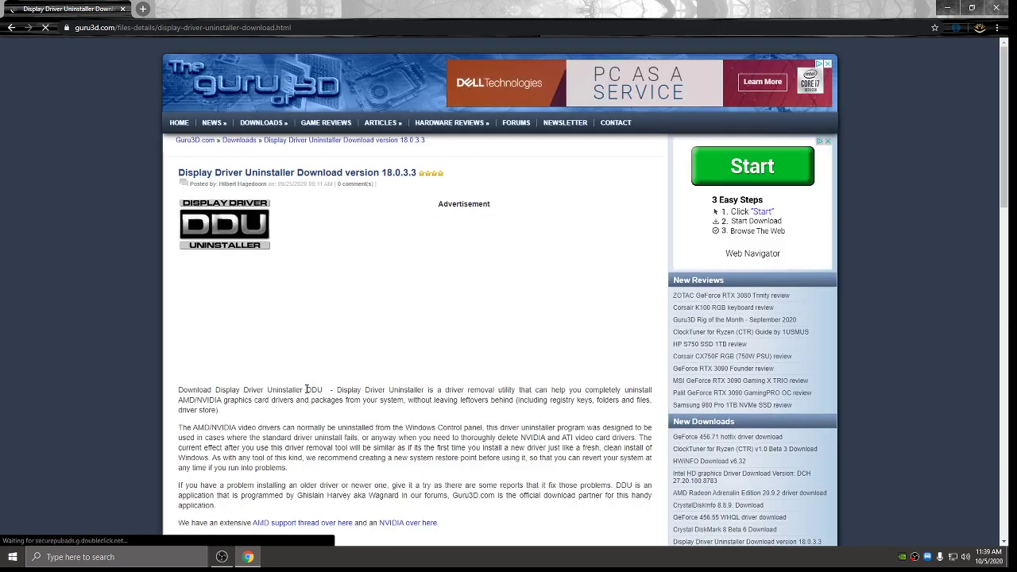
scroll(down, 3)
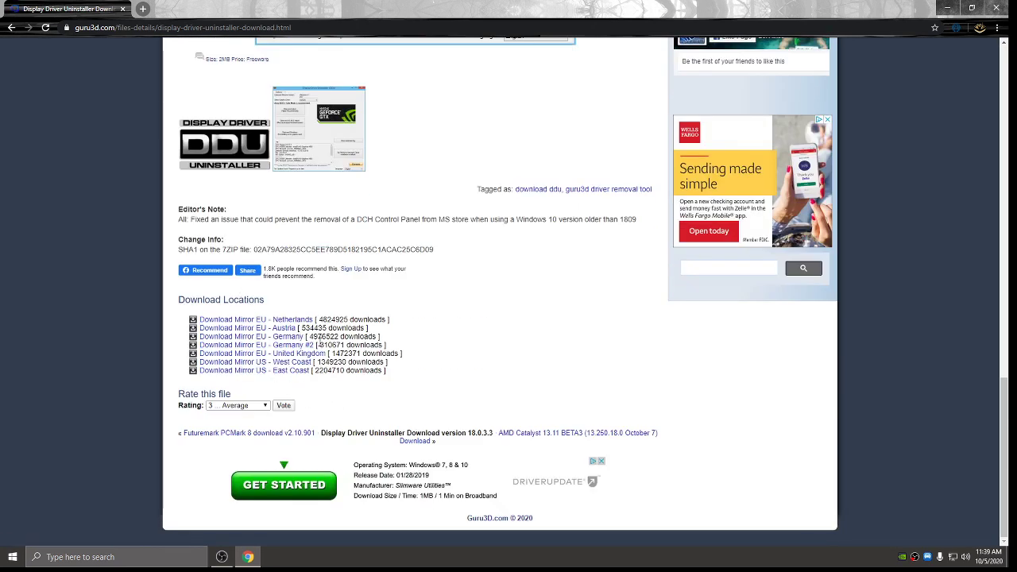
mouse_move(280, 362)
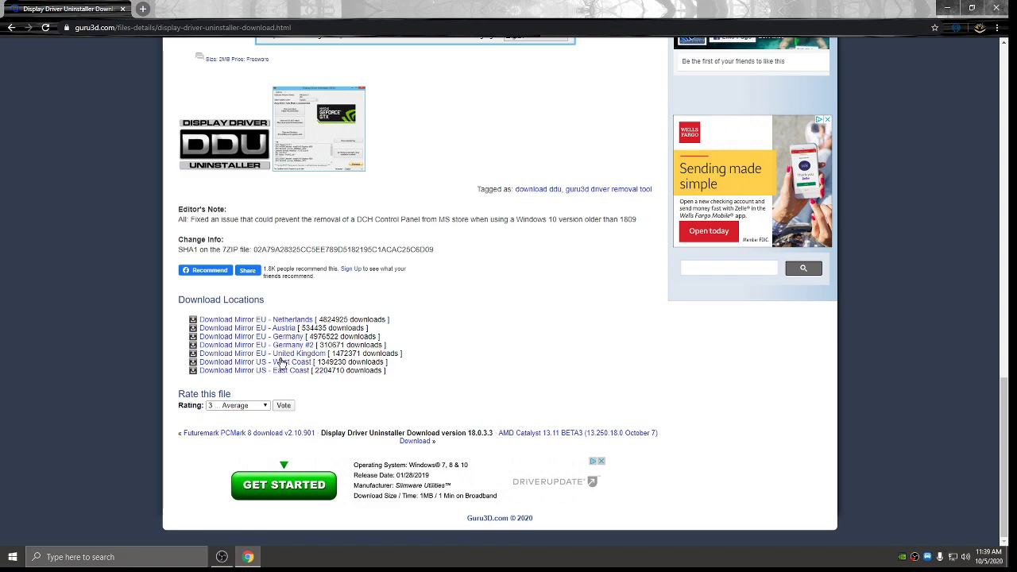
click(247, 361)
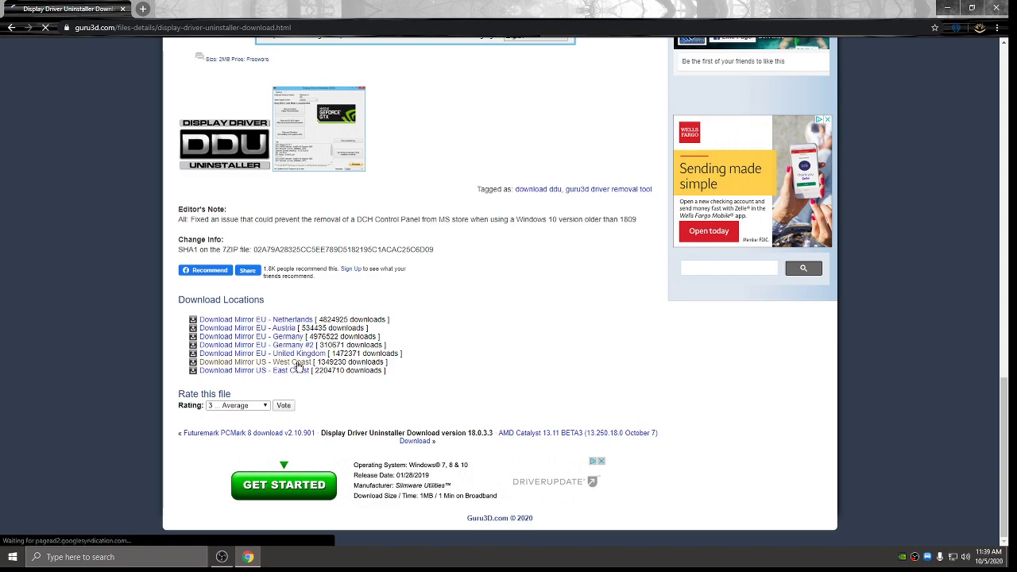
click(252, 361)
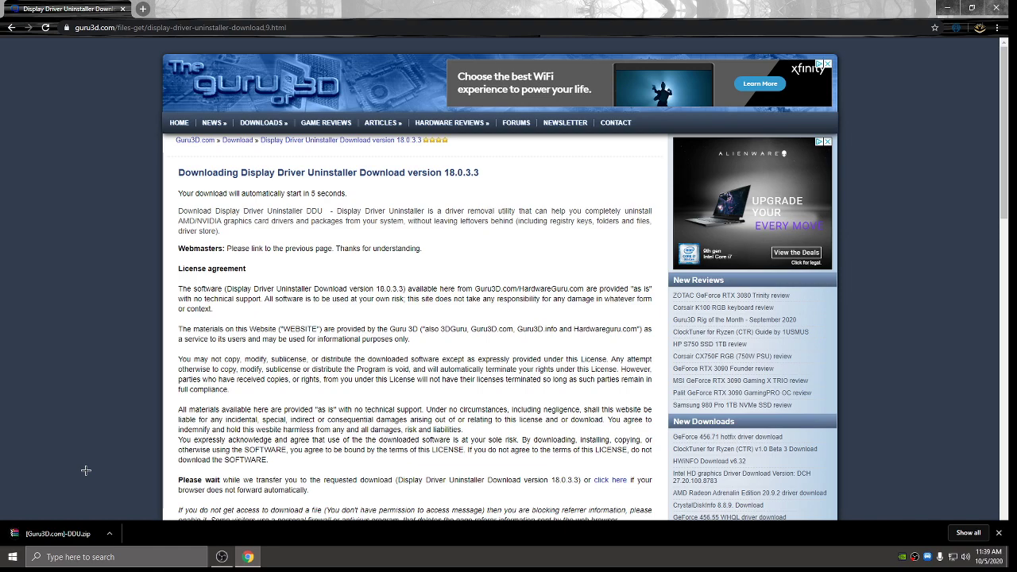
mouse_move(70, 531)
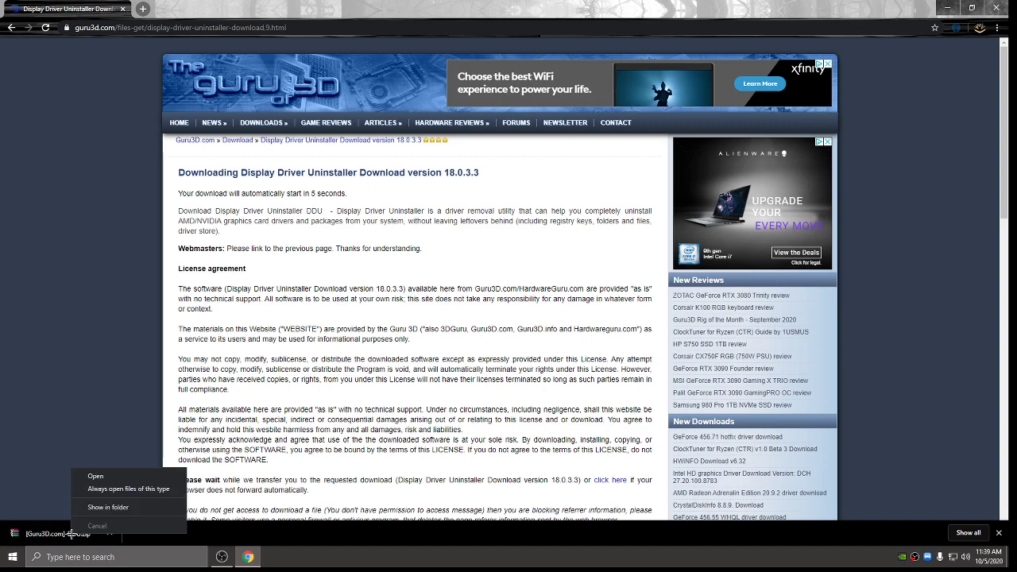
Extract the downloaded DDU zip into Downloads with Extract Here.
click(108, 507)
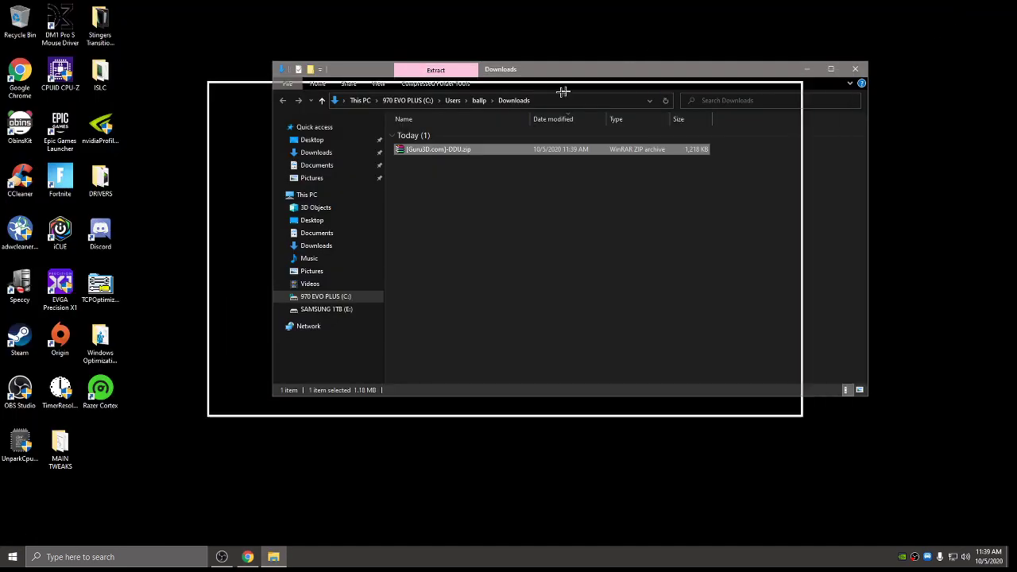
right_click(439, 170)
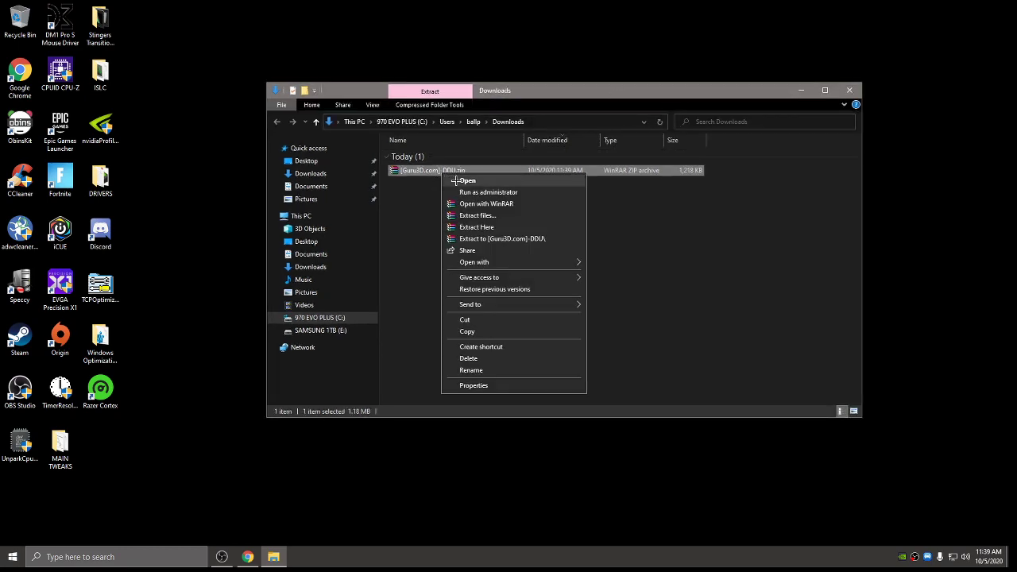
click(477, 227)
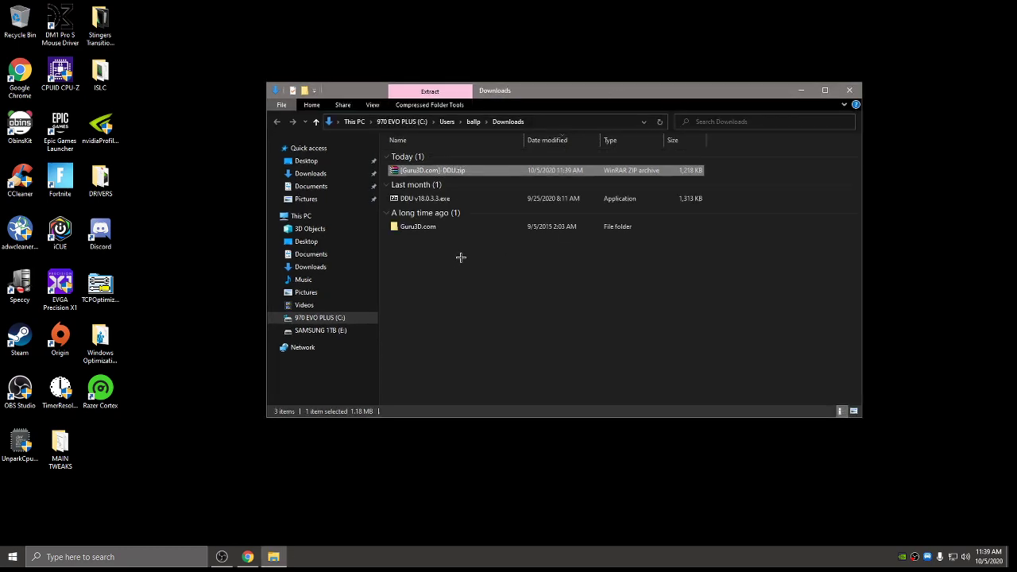
mouse_move(446, 270)
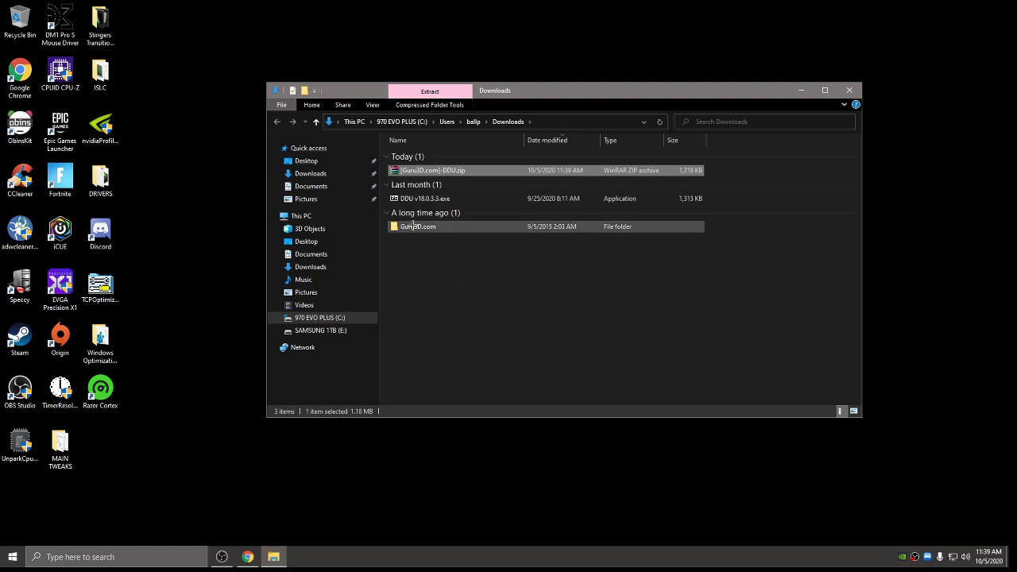
Look through the Guru3D.com folder's info file, then select DDU v18.0.3.3.exe in Downloads.
double_click(418, 226)
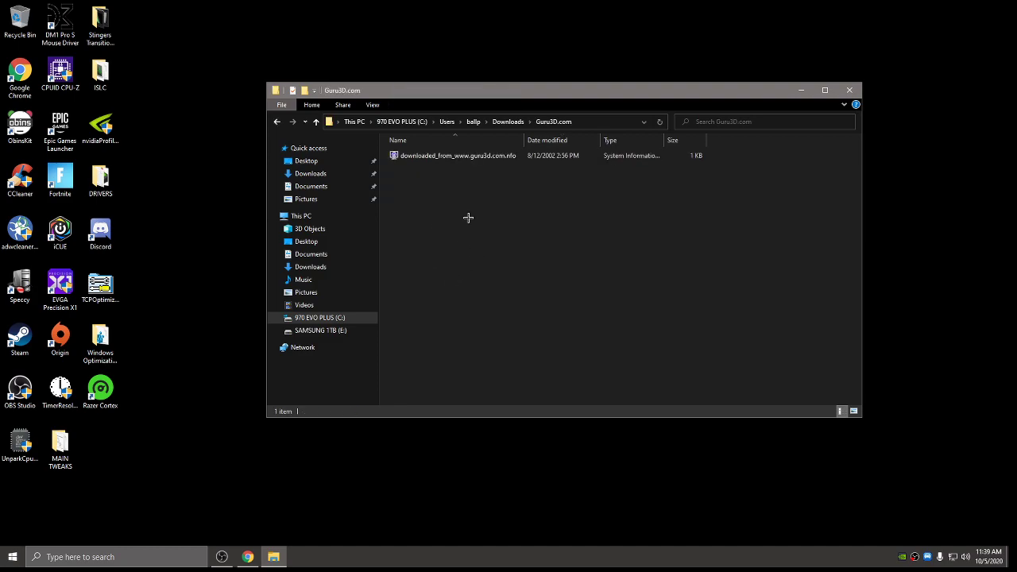
click(458, 155)
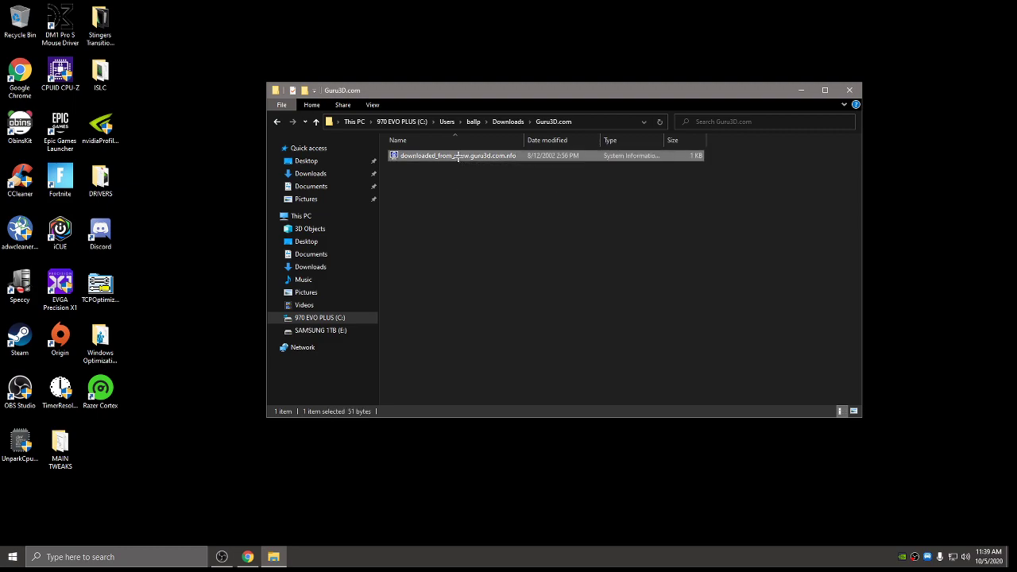
double_click(457, 155)
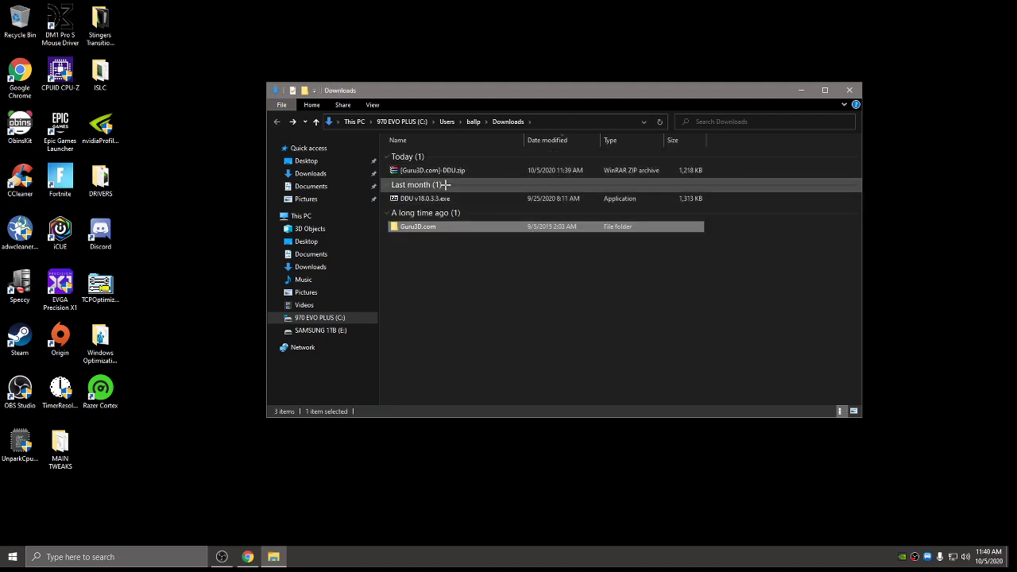
double_click(425, 198)
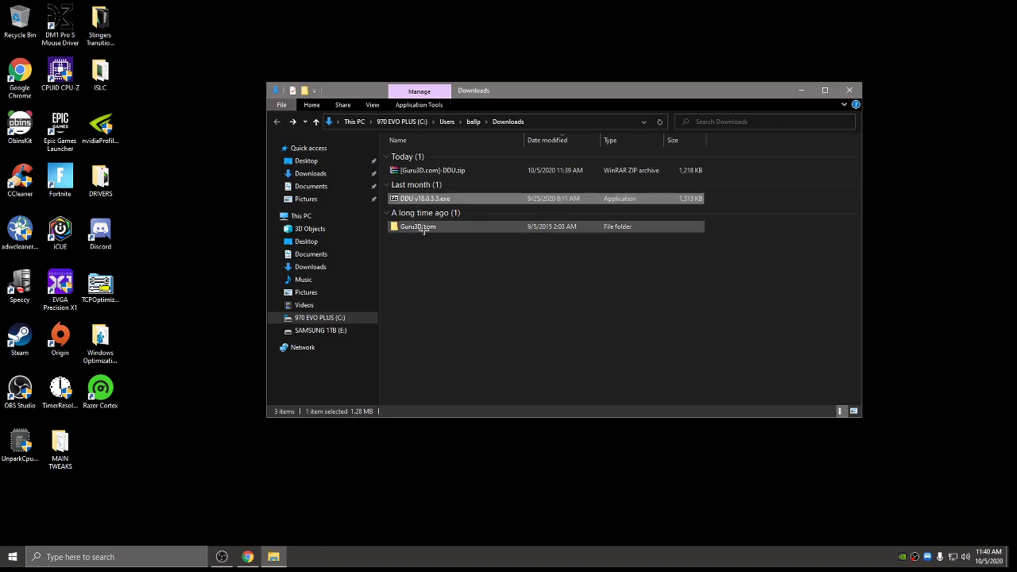
click(426, 197)
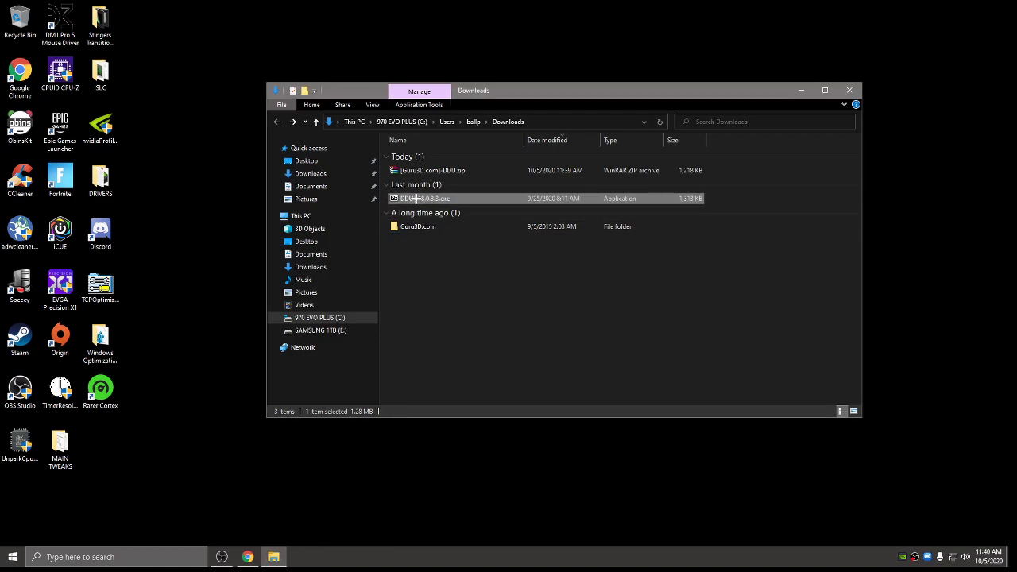
Run DDU v18.0.3.3.exe to extract it, open the new folder and right-click Display Driver Uninstaller.exe.
double_click(427, 197)
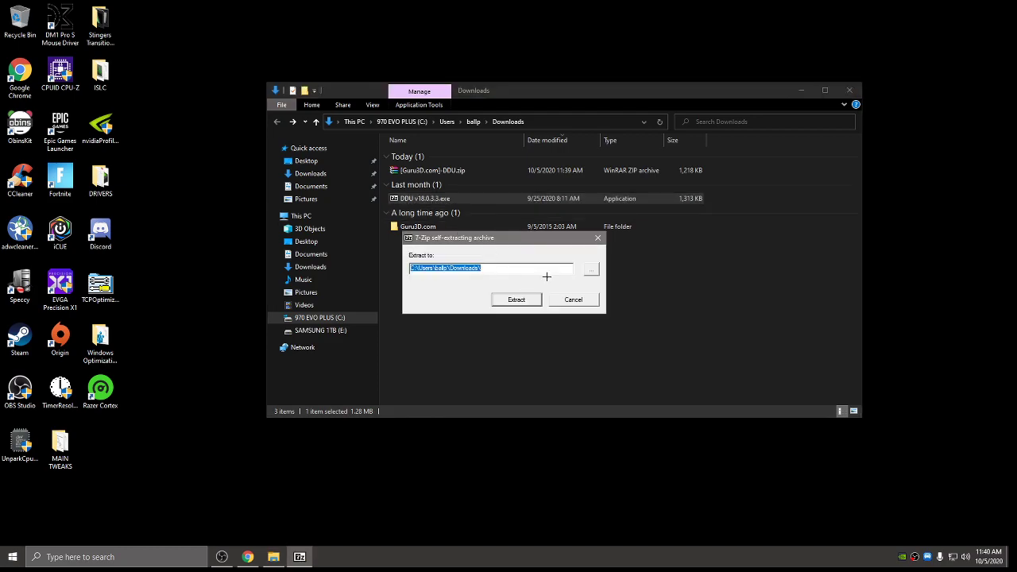
click(516, 299)
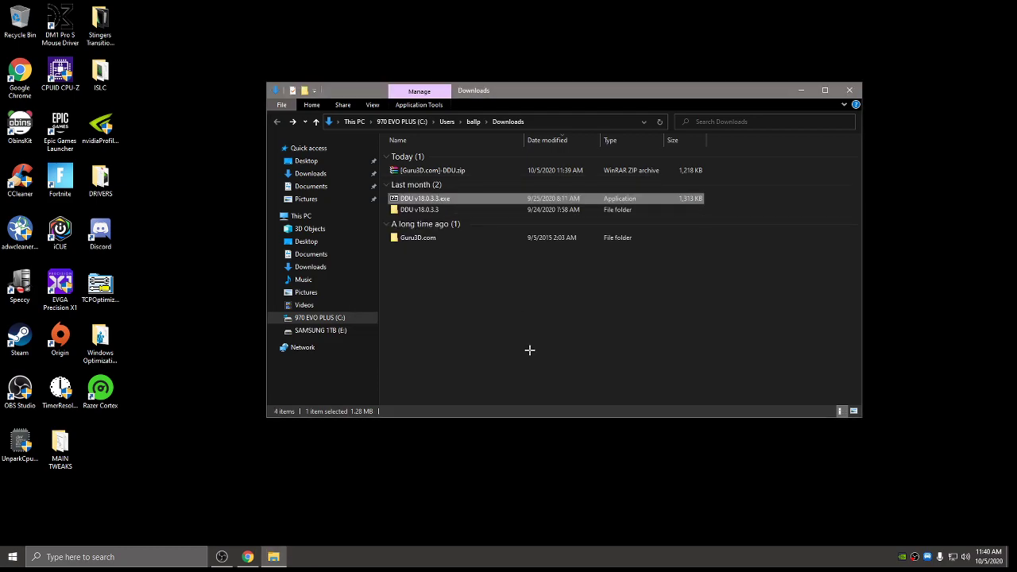
mouse_move(417, 210)
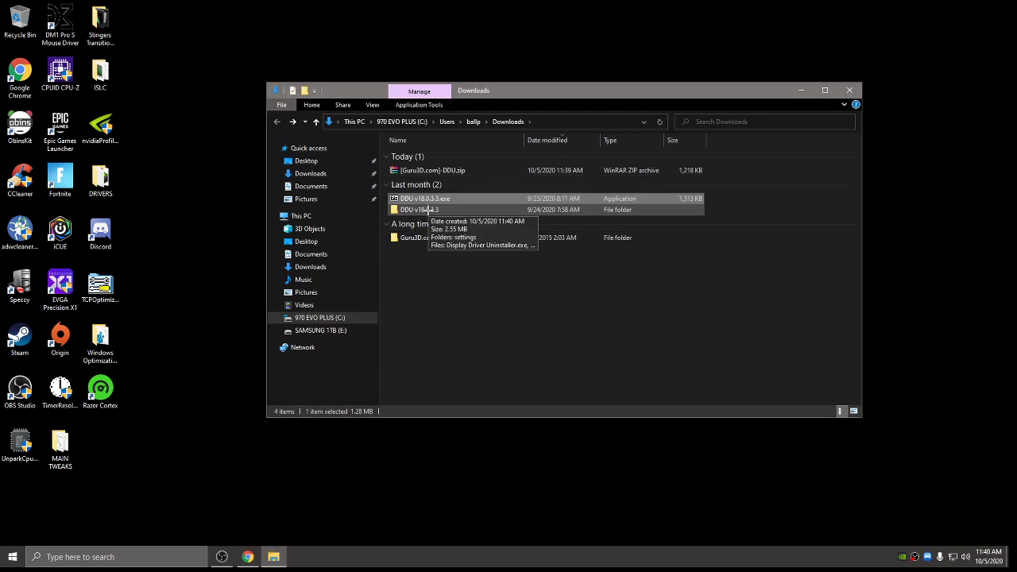
double_click(419, 209)
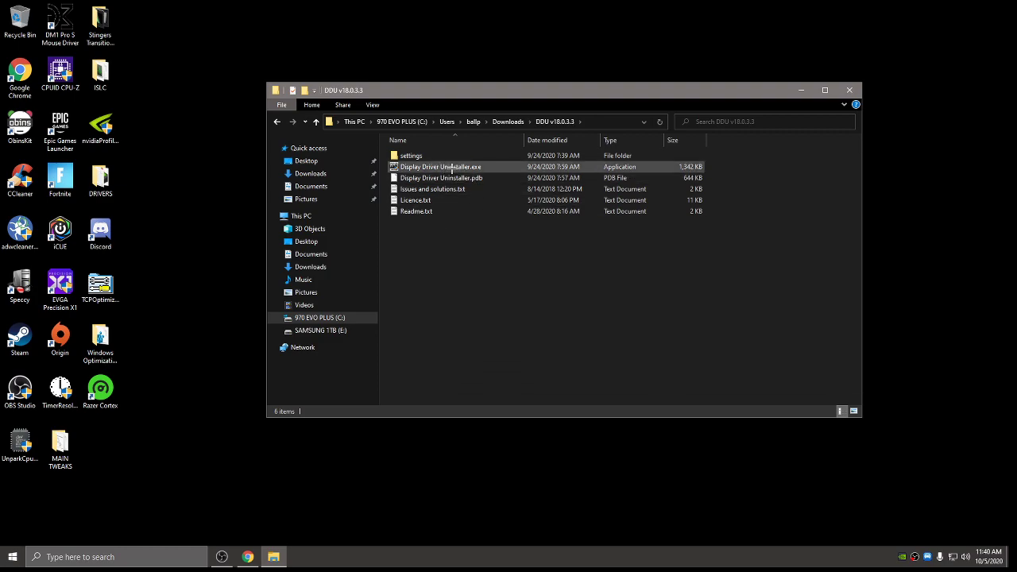
right_click(441, 166)
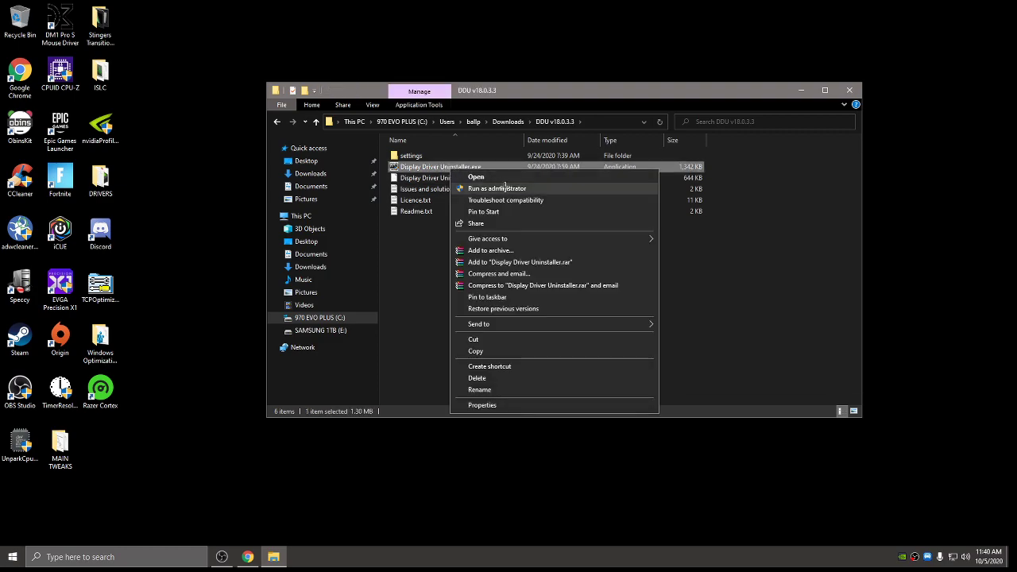
Run Display Driver Uninstaller as administrator, dismiss its notice and options, and choose GPU.
click(497, 188)
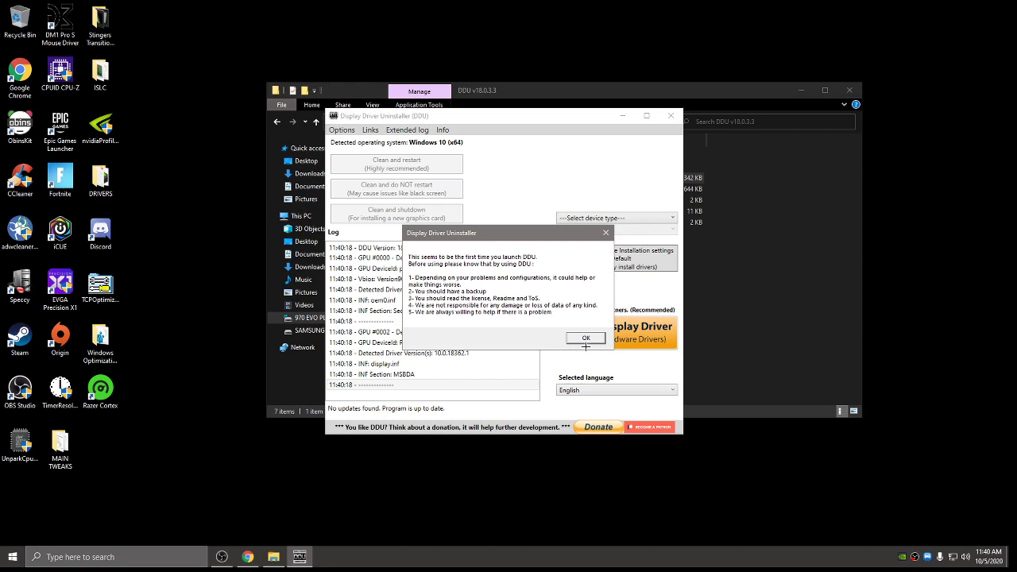
mouse_move(588, 340)
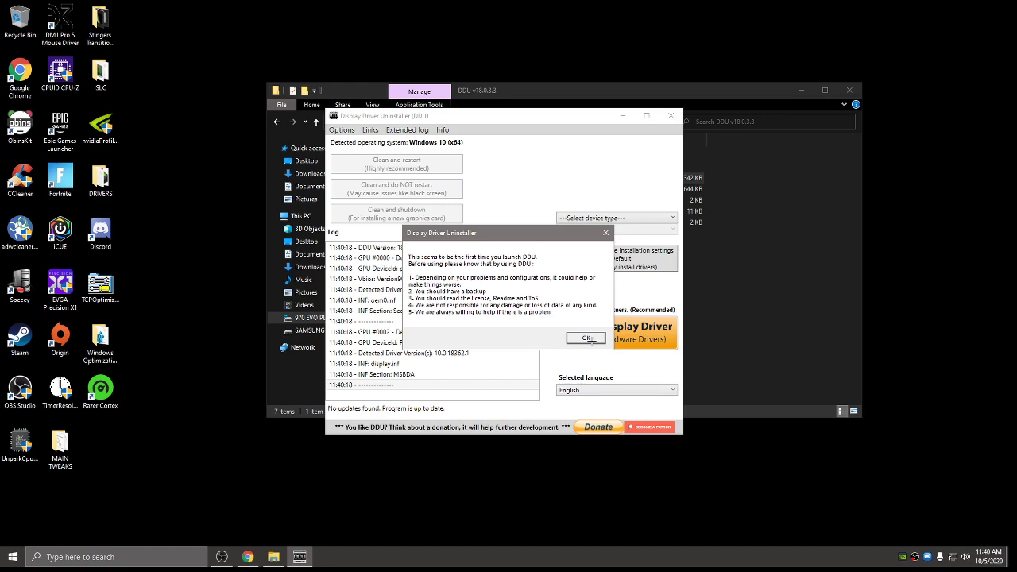
click(586, 338)
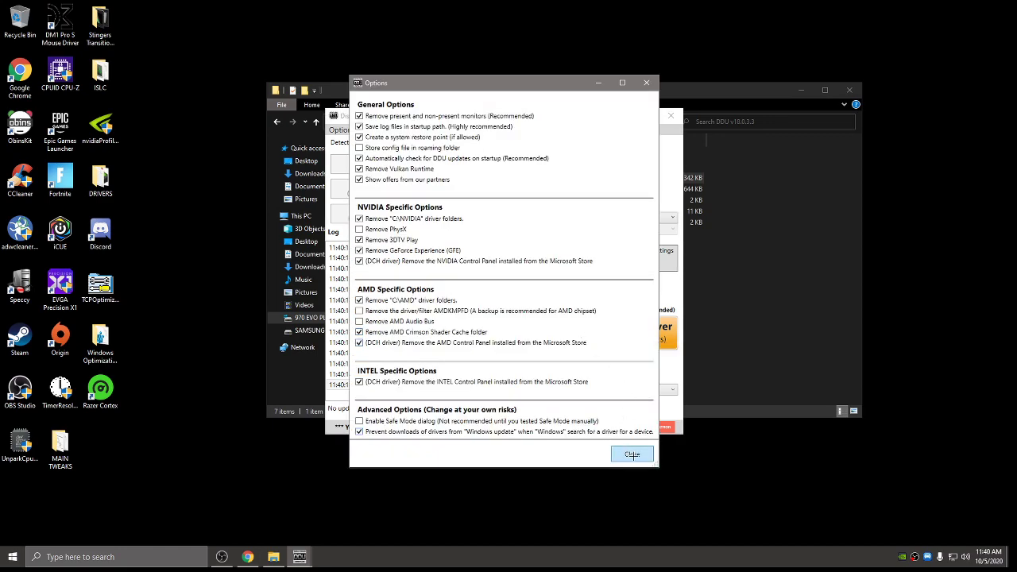
click(631, 453)
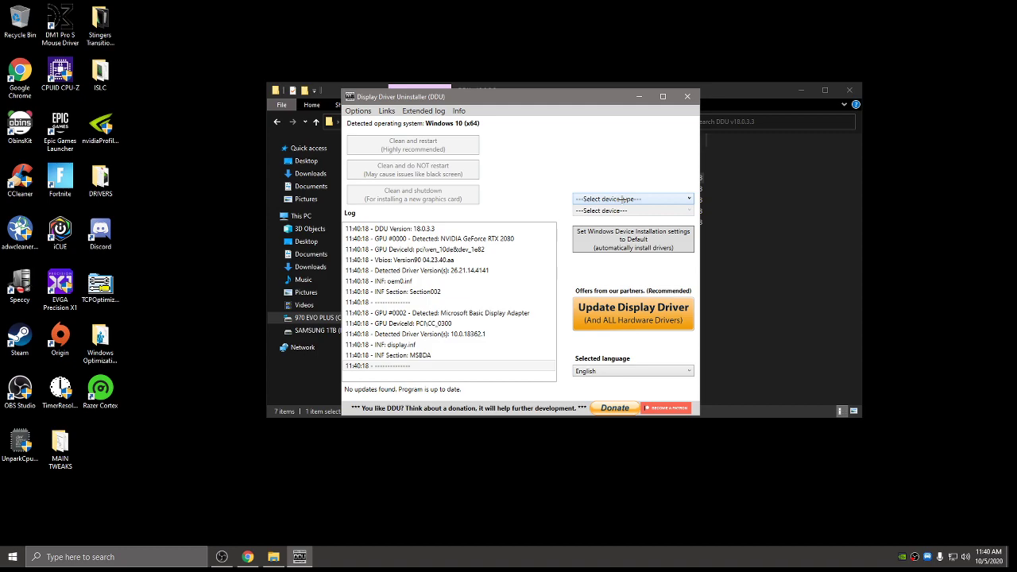
click(631, 198)
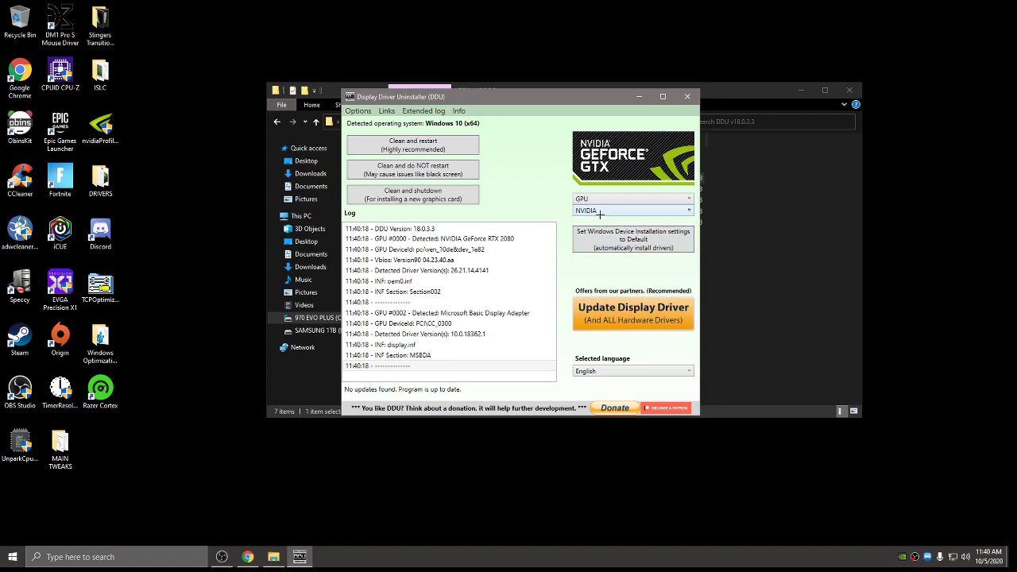
mouse_move(412, 144)
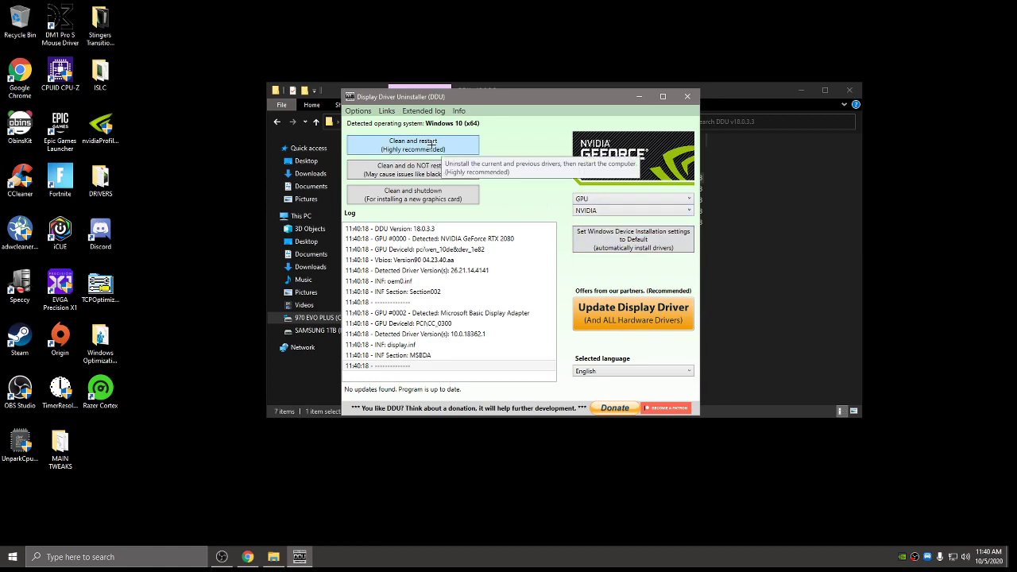
mouse_move(506, 154)
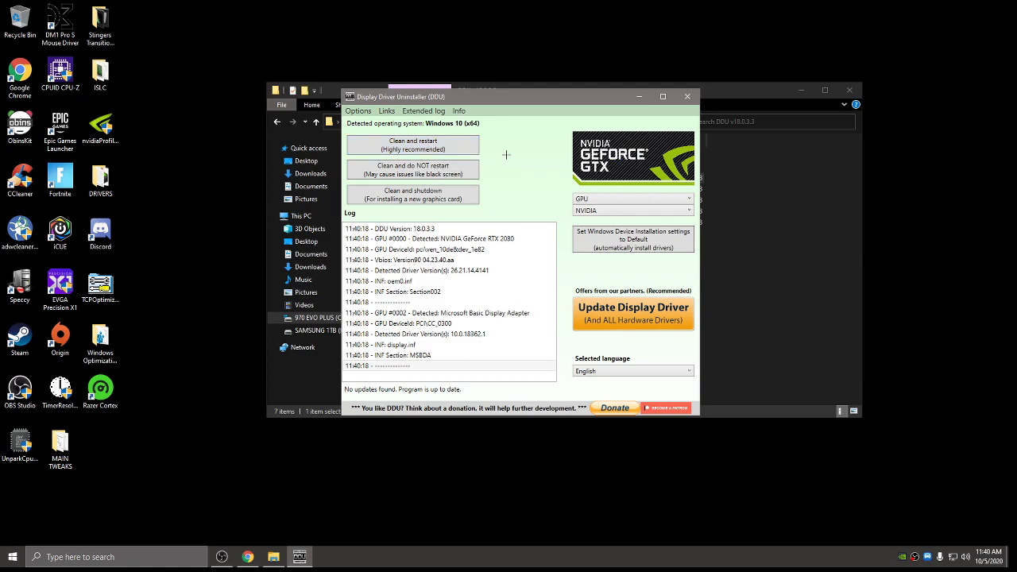
mouse_move(558, 157)
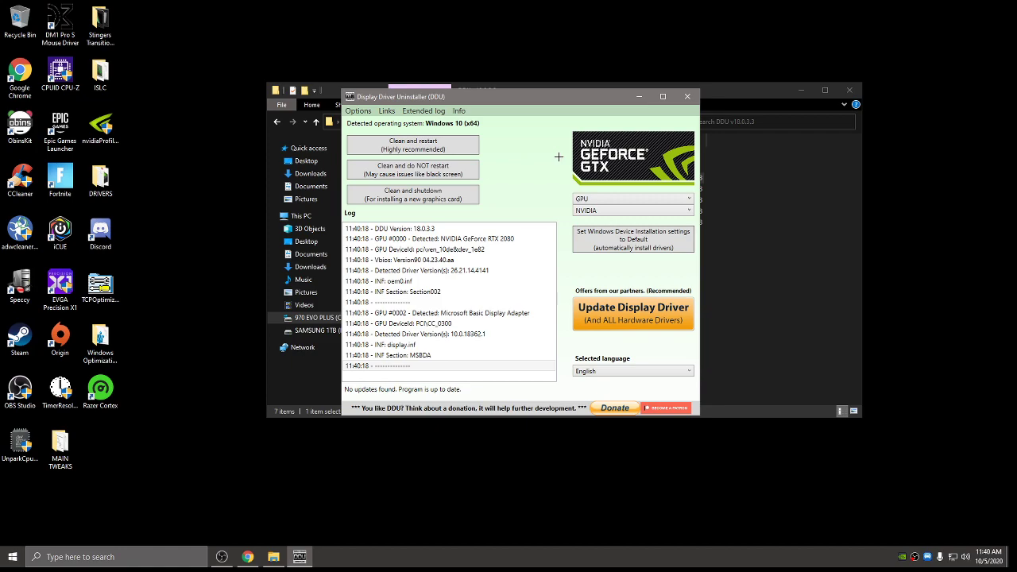
mouse_move(504, 186)
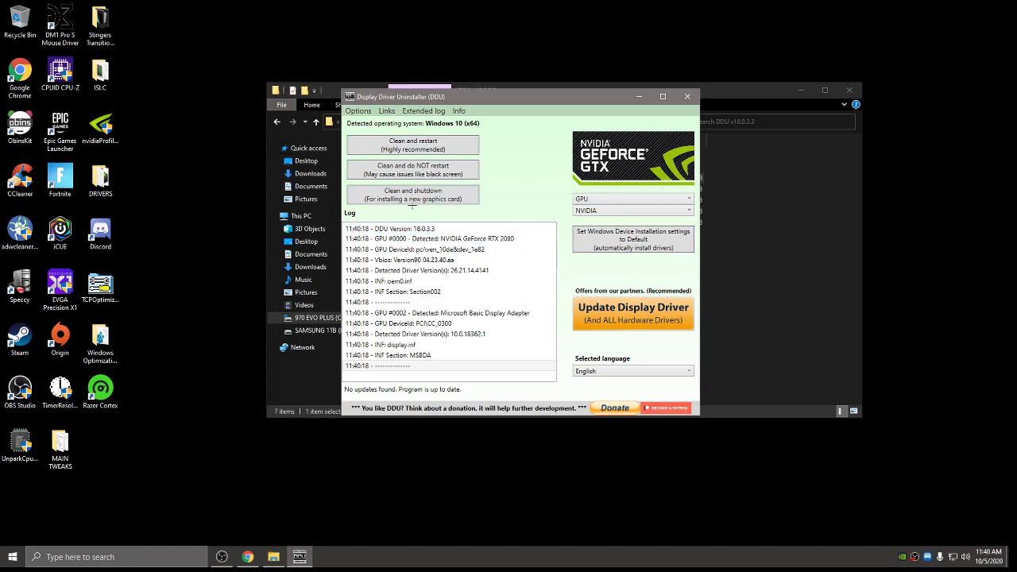
mouse_move(510, 197)
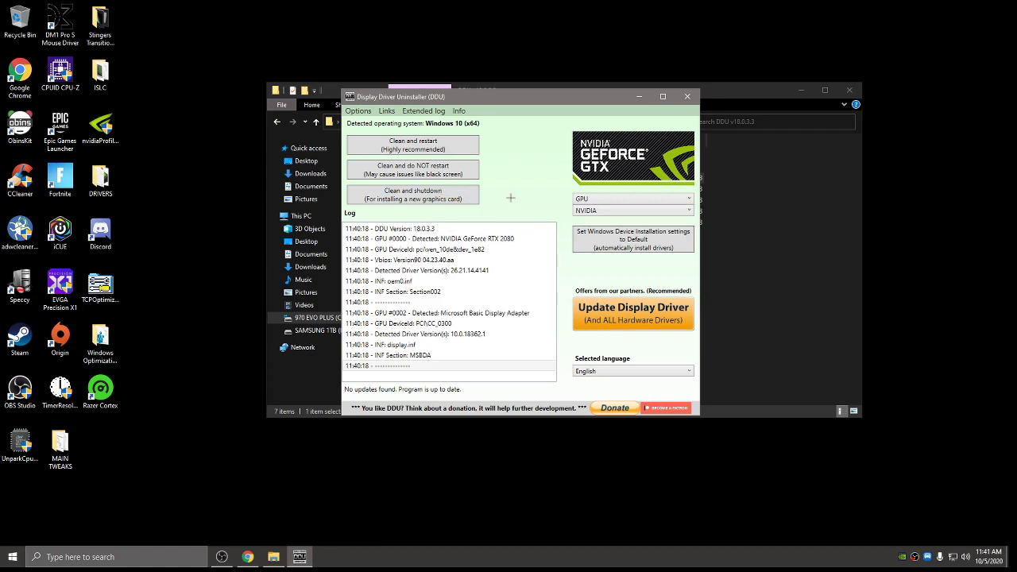
mouse_move(412, 145)
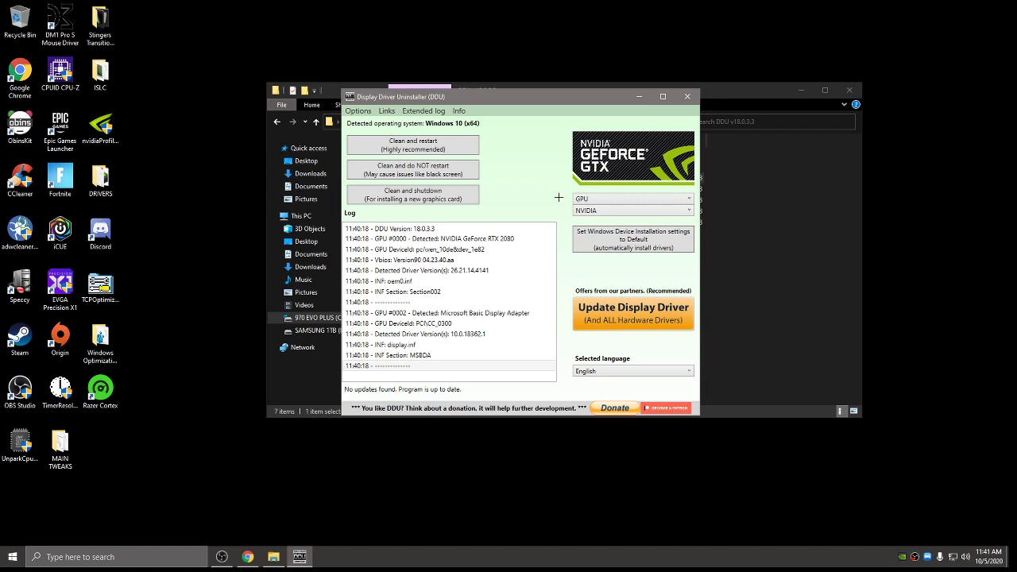
mouse_move(687, 96)
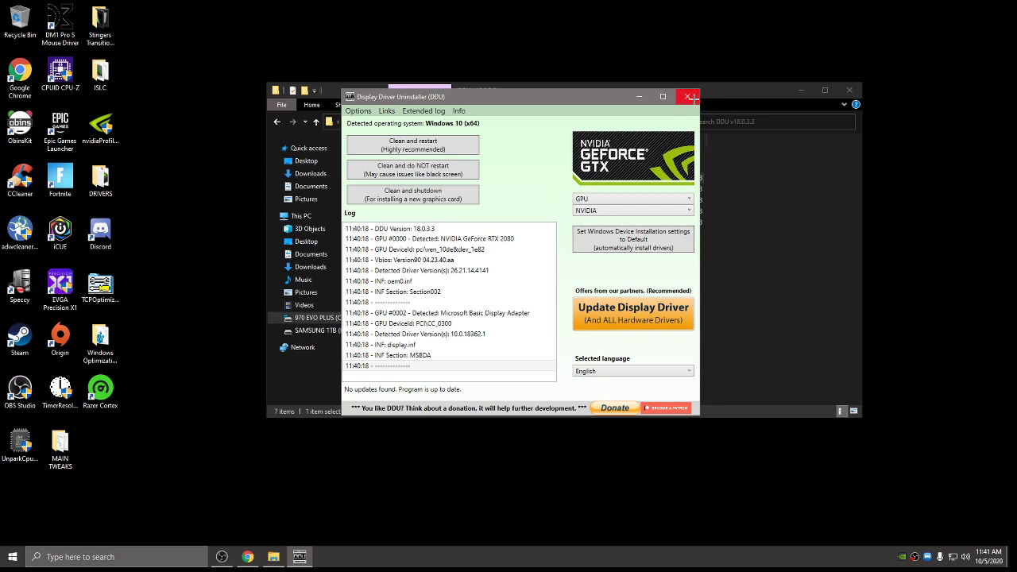
mouse_move(688, 96)
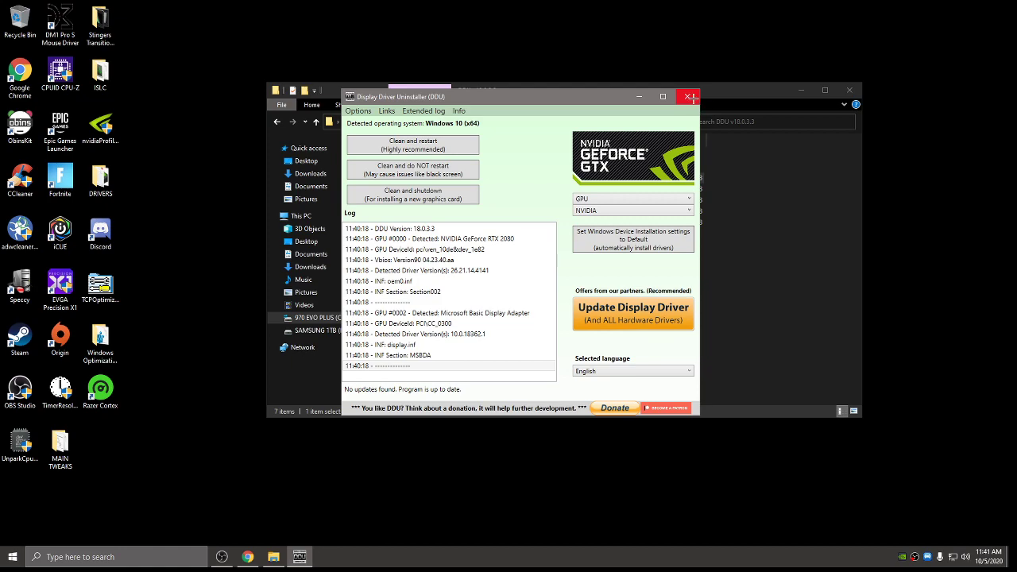
Close DDU, search Google for 'nvidia driver 441.41' and view the page's Supported Products.
click(688, 96)
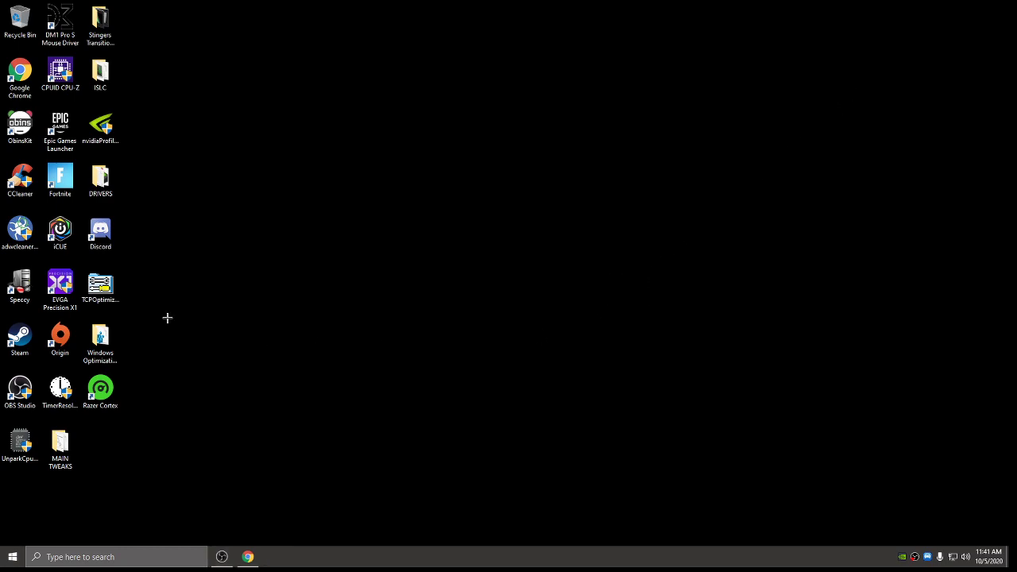
click(248, 556)
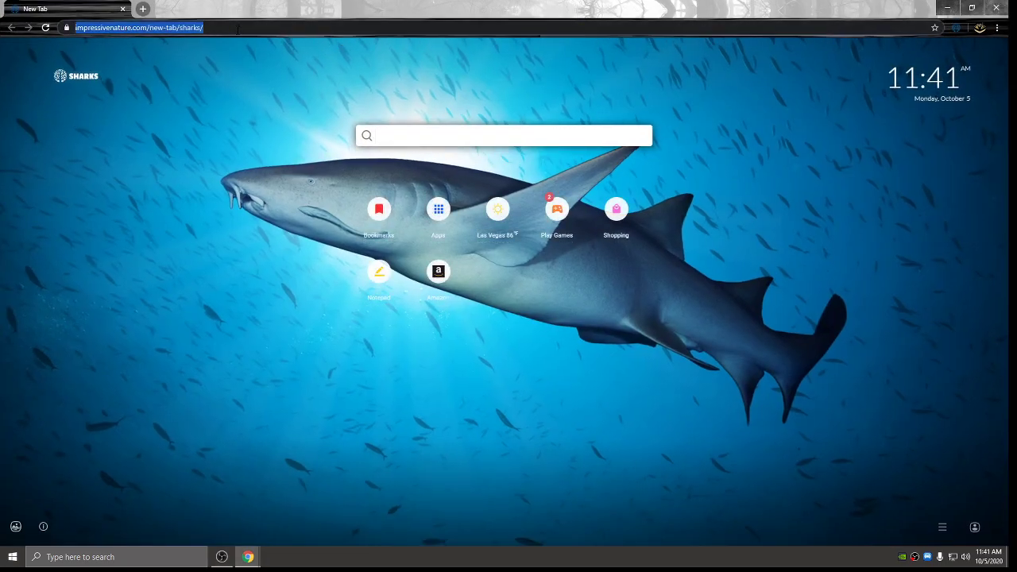
text(google.com)
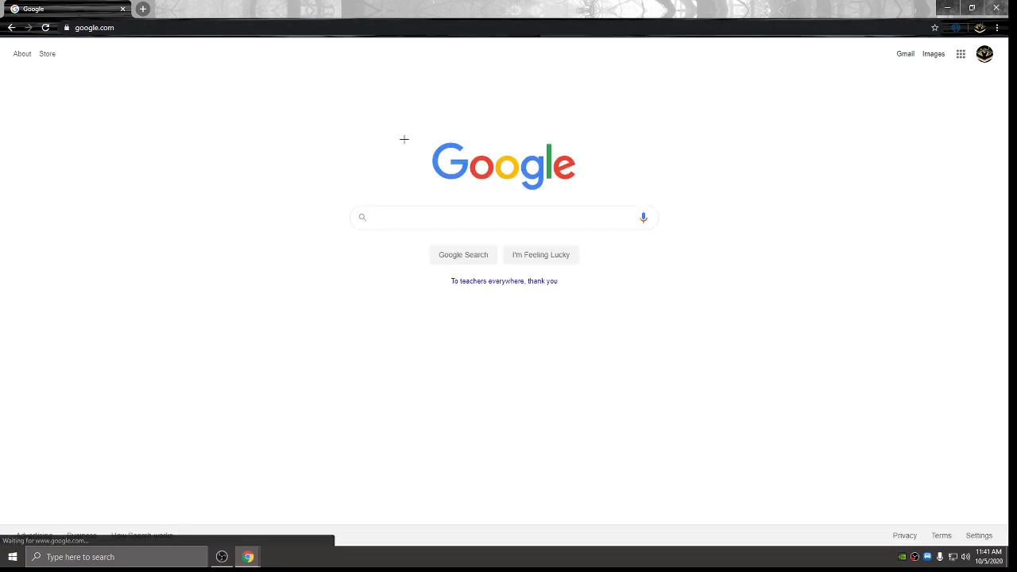
click(389, 217)
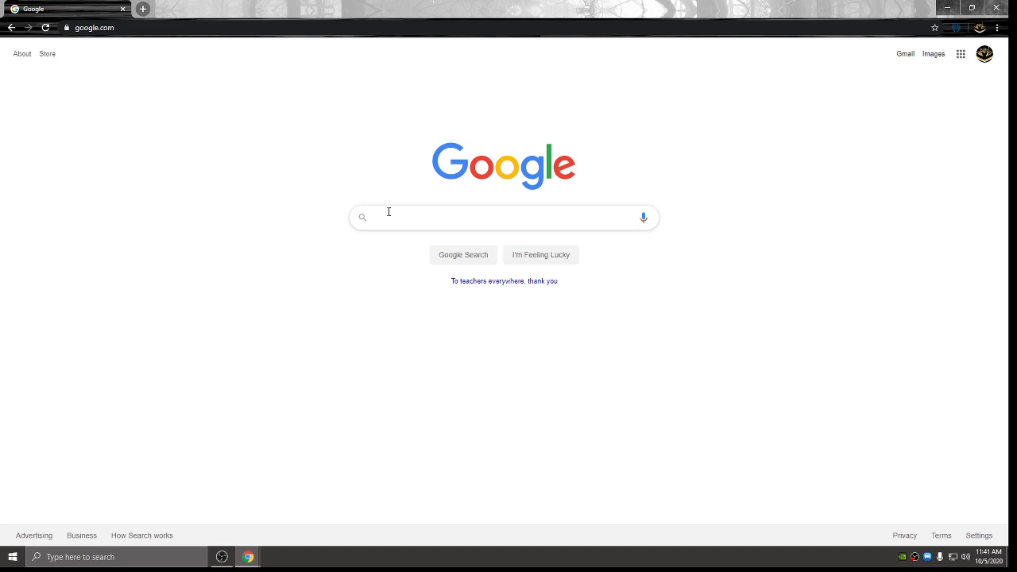
text(nvidia driver 441.41)
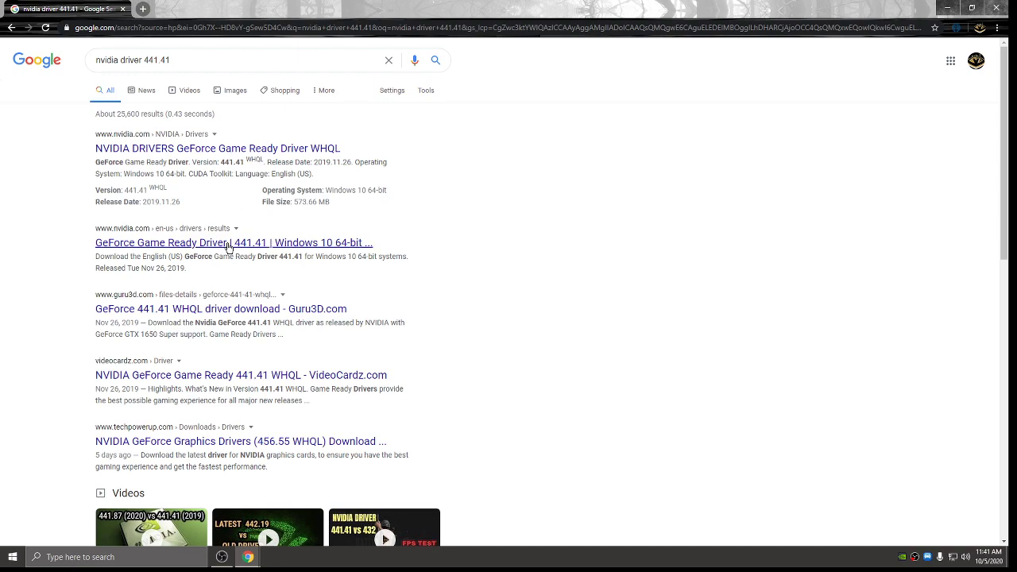
click(233, 242)
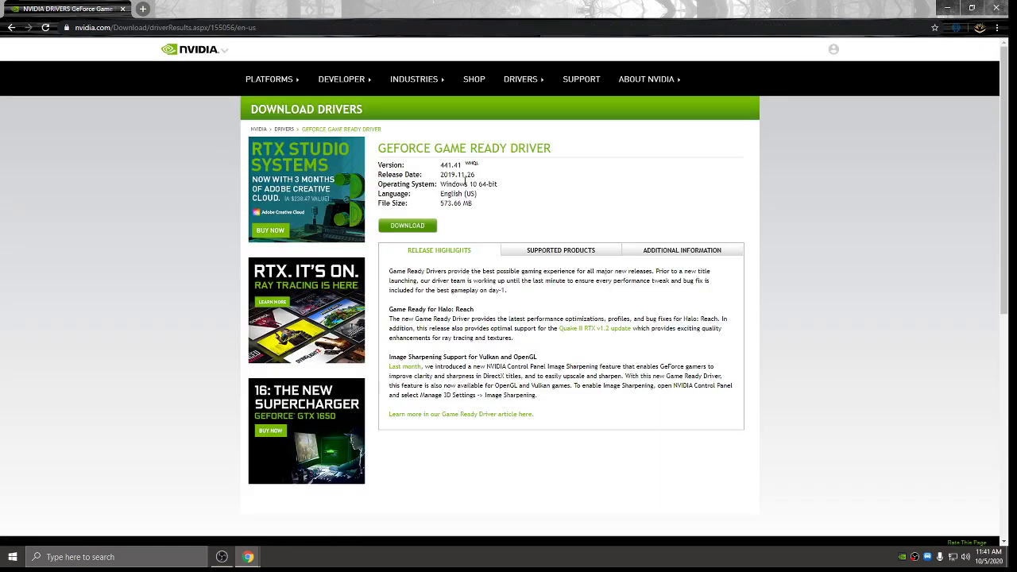
click(560, 251)
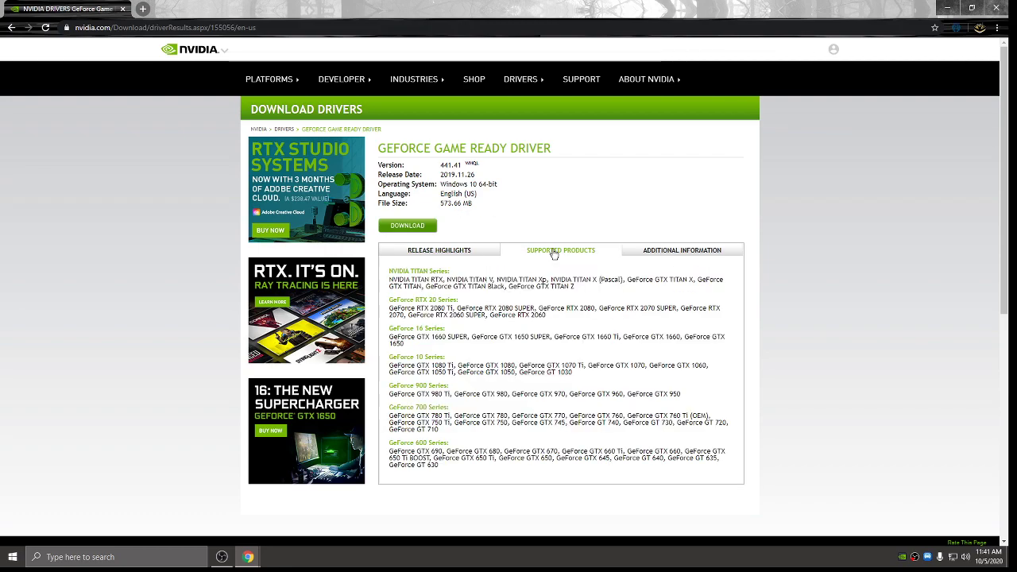
mouse_move(578, 290)
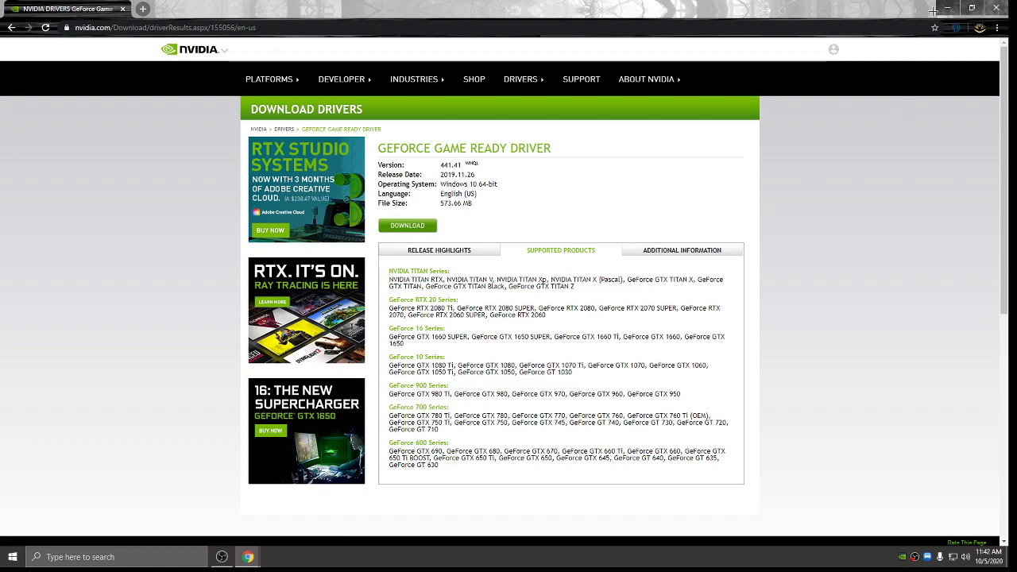
mouse_move(947, 8)
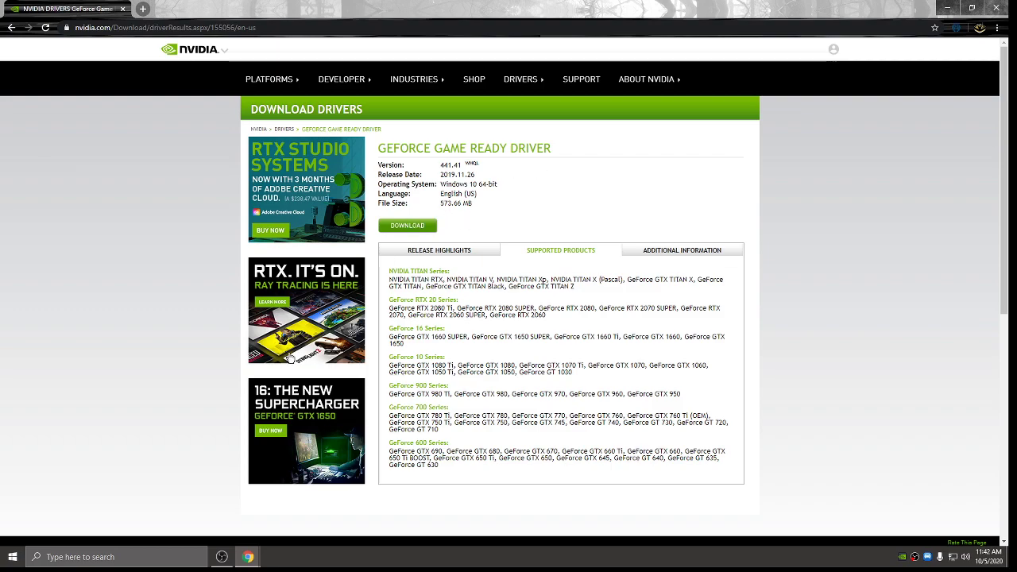
mouse_move(110, 522)
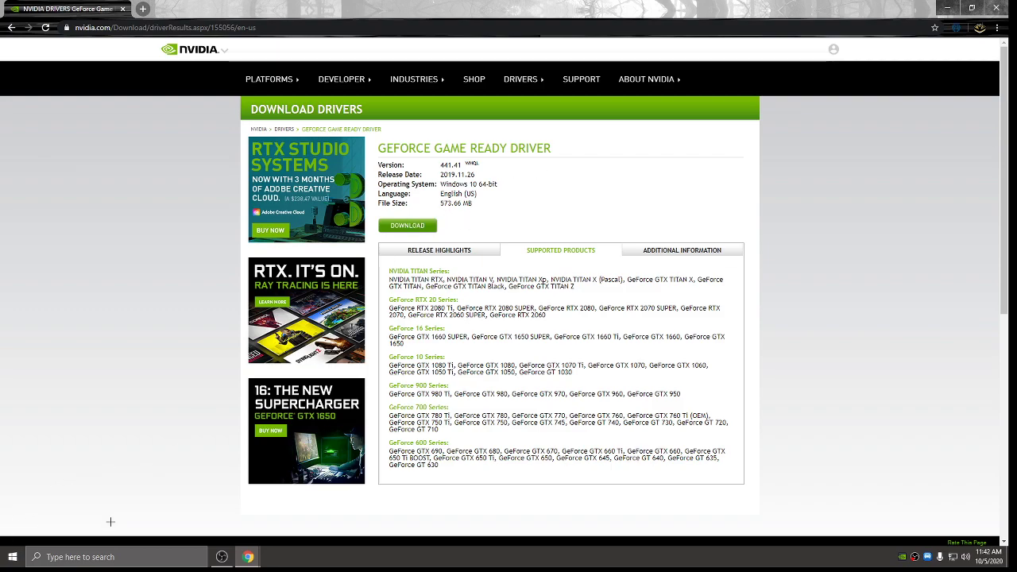
mouse_move(791, 279)
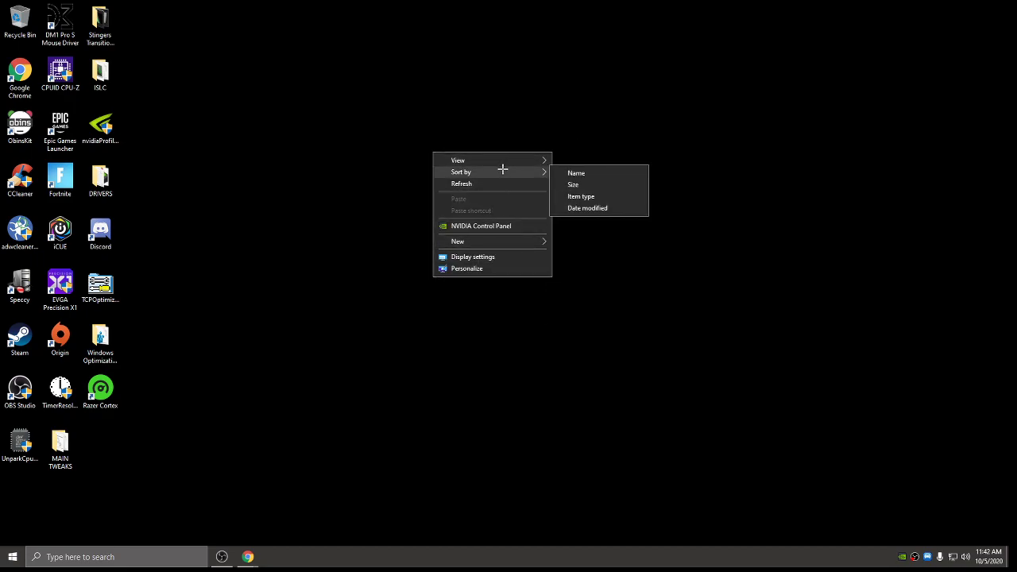
mouse_move(457, 241)
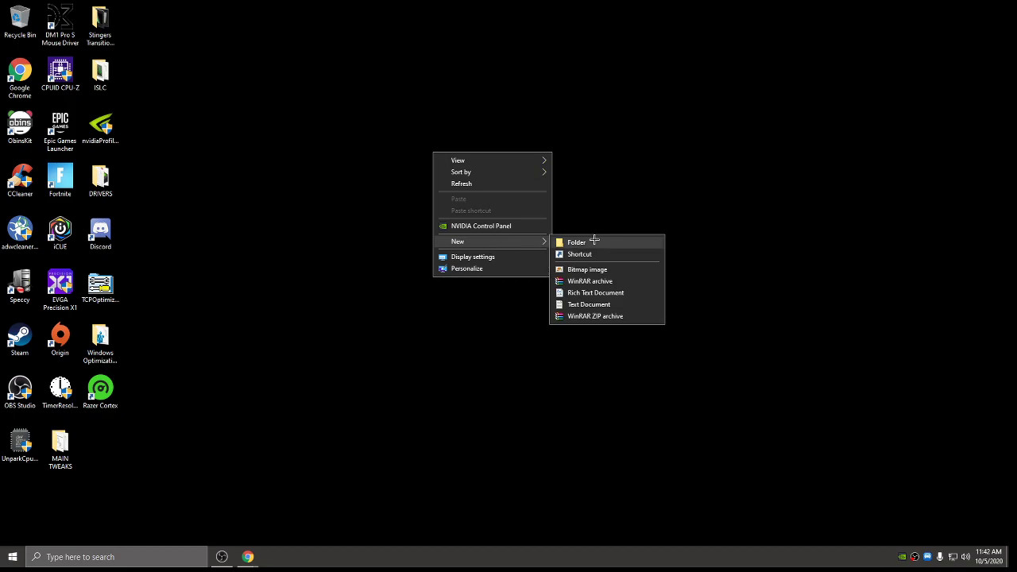
Create a desktop folder named 'NVIDIA DRIVERS' and return to the NVIDIA 441.41 page.
click(576, 242)
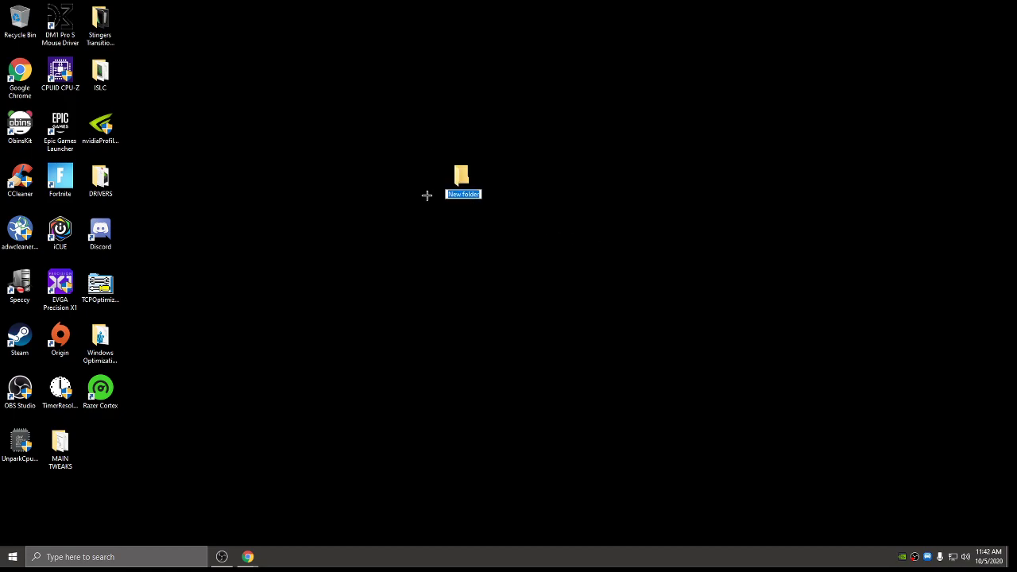
text(NVIDIA DRIVERS)
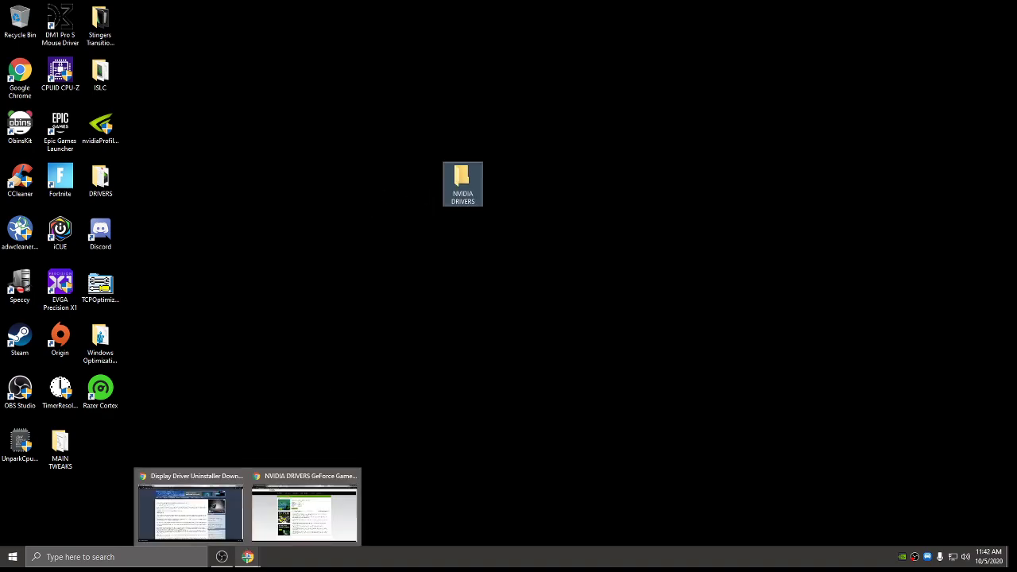
click(304, 514)
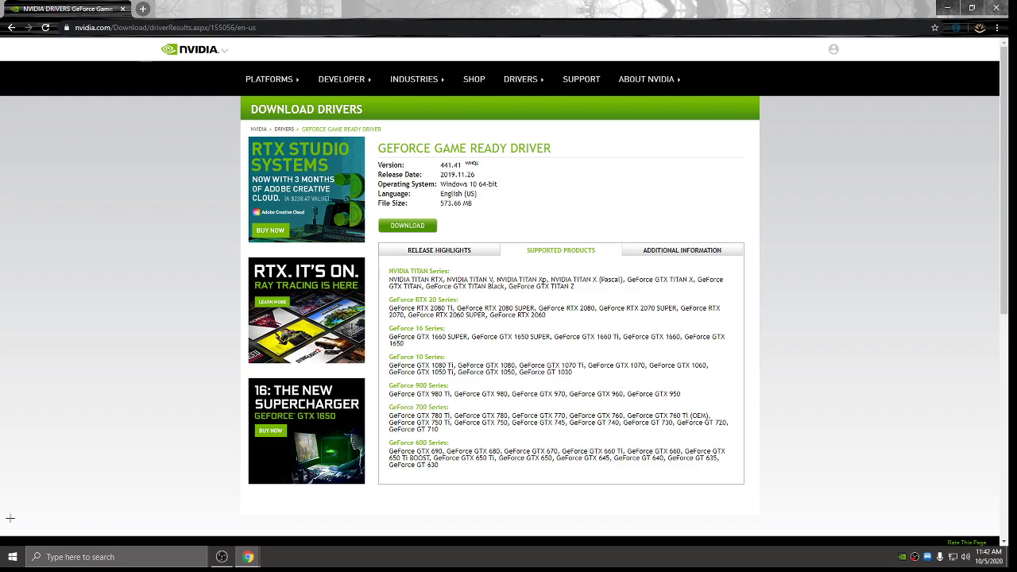
Move the DDU zip from Downloads into NVIDIA DRIVERS, then delete that desktop folder.
click(11, 556)
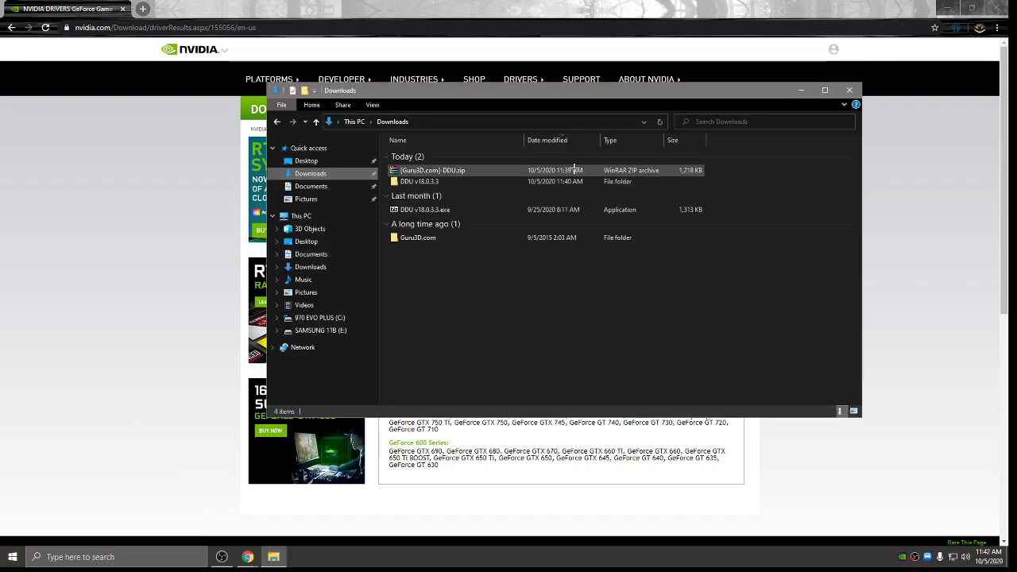
click(433, 170)
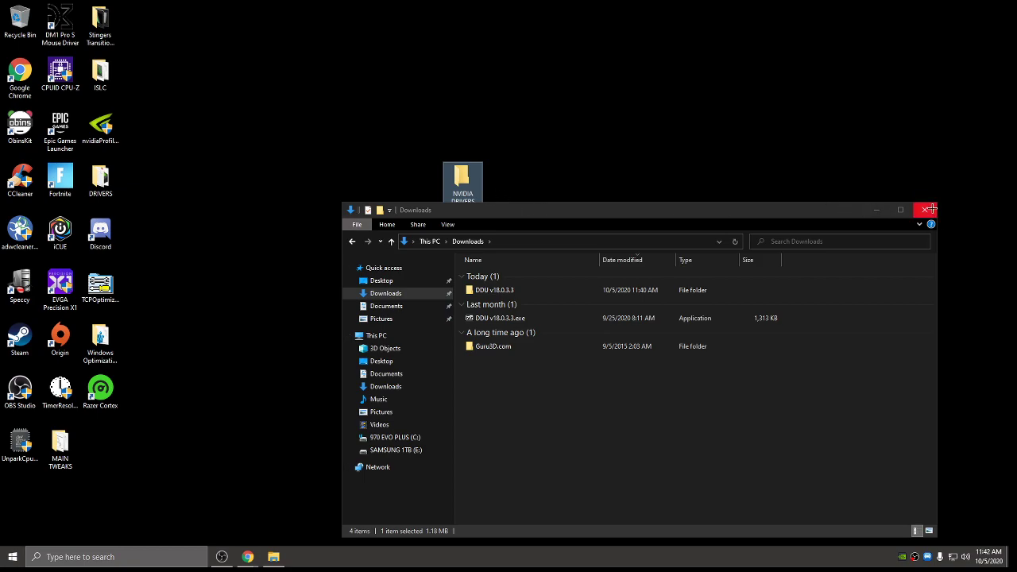
double_click(462, 176)
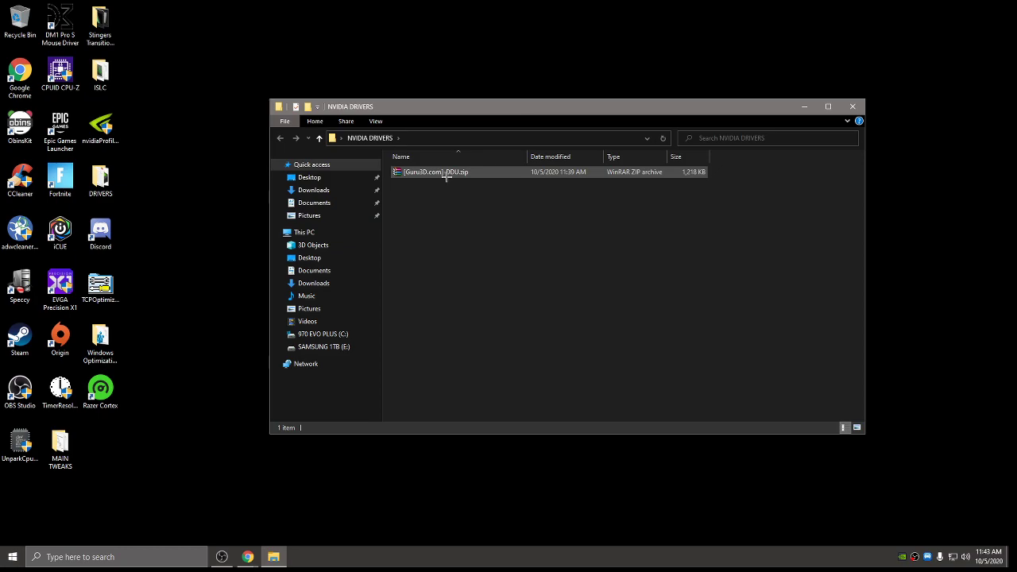
right_click(435, 171)
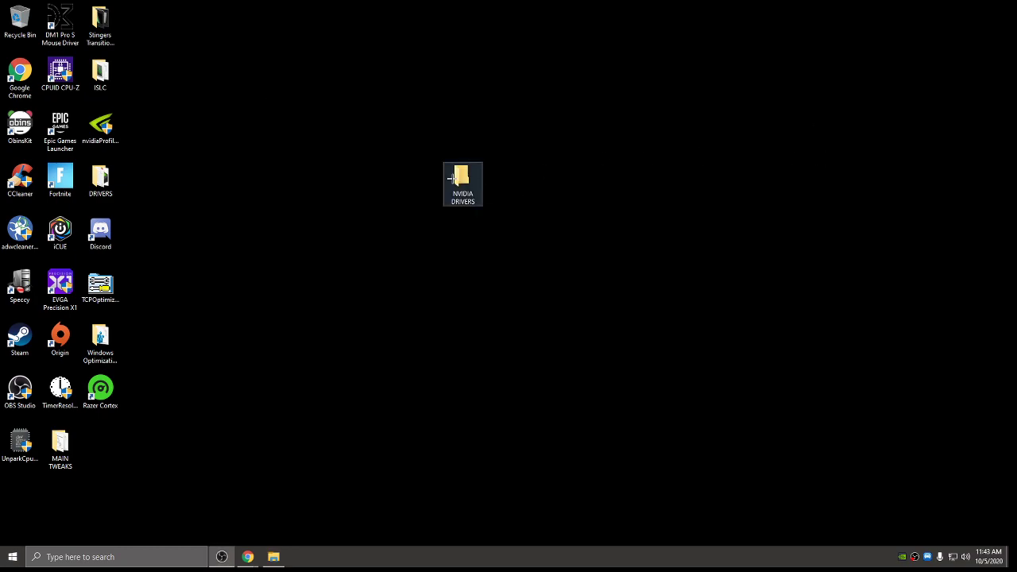
right_click(462, 183)
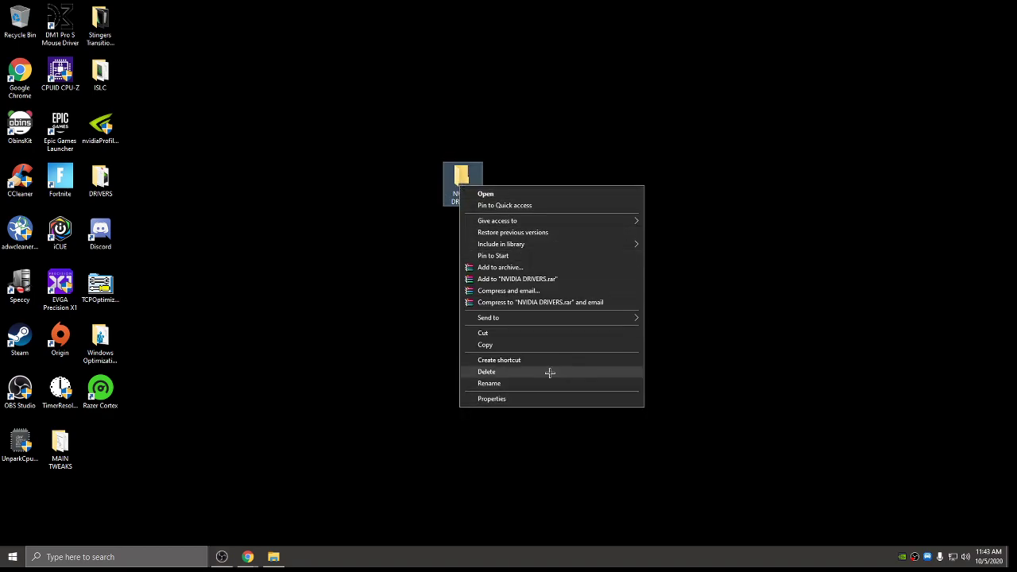
click(486, 371)
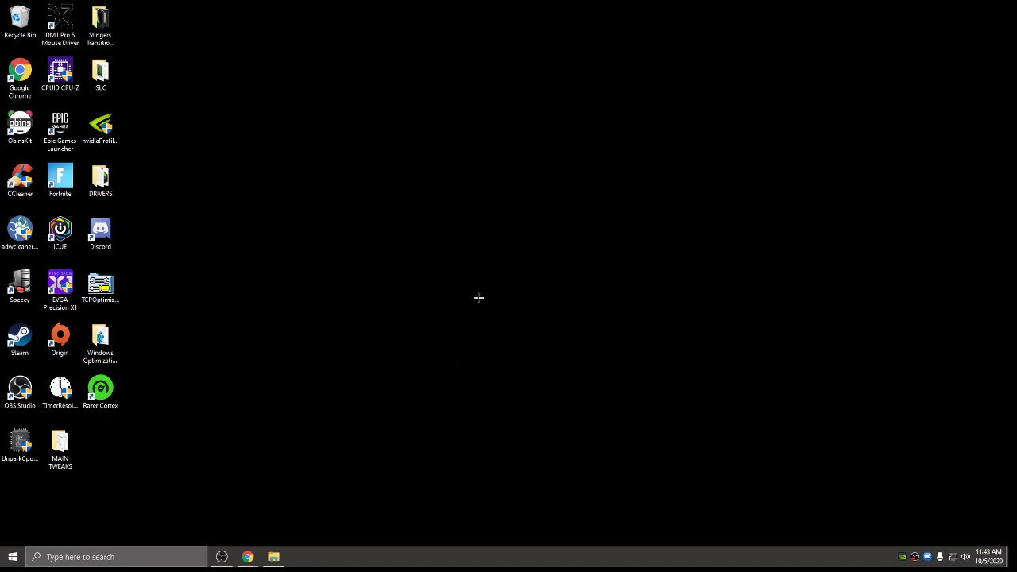
mouse_move(469, 293)
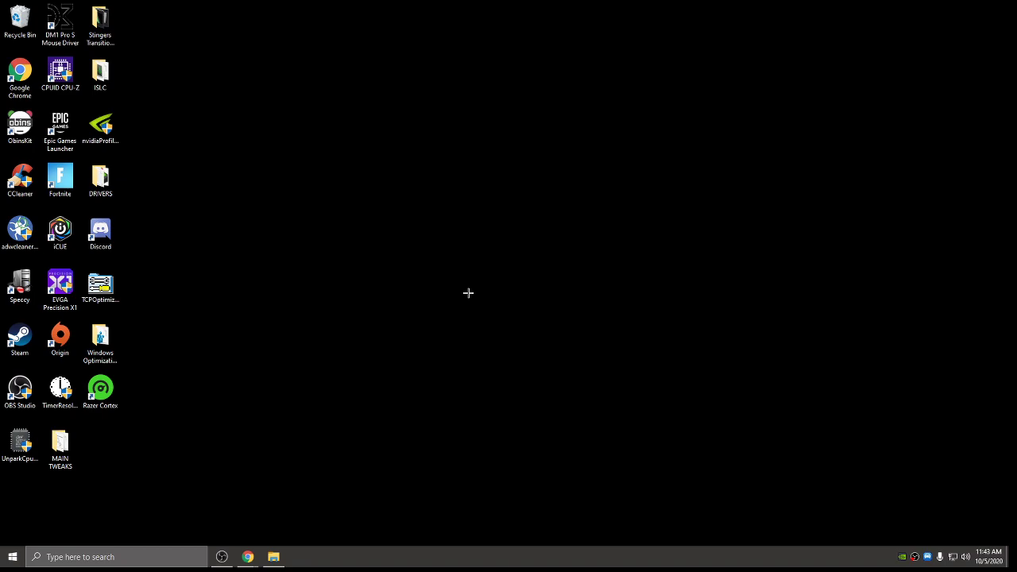
mouse_move(310, 275)
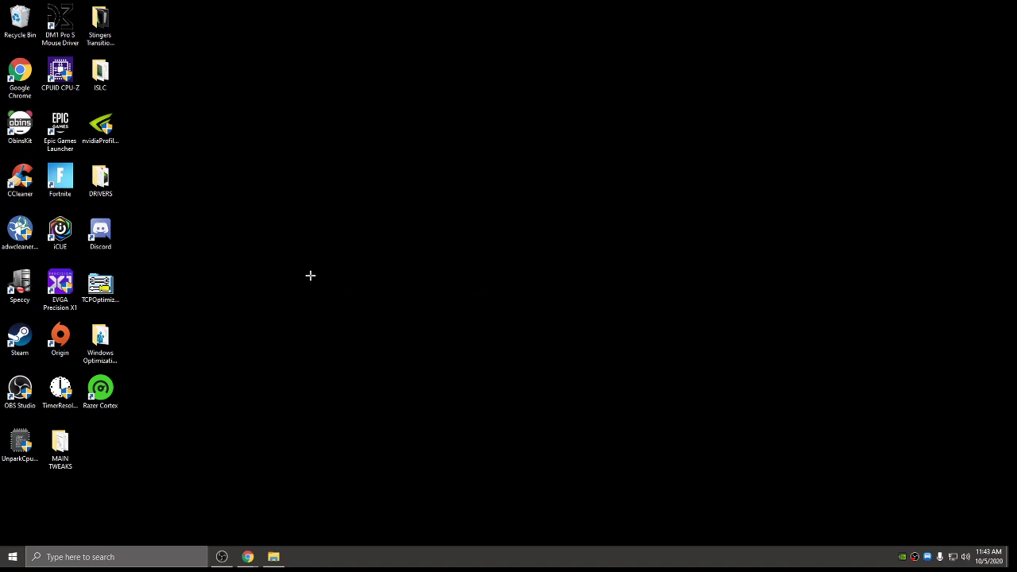
Open the desktop DRIVERS folder and point out ListDevices.txt, NVI2, EULA.txt and Display.Driver.
double_click(101, 179)
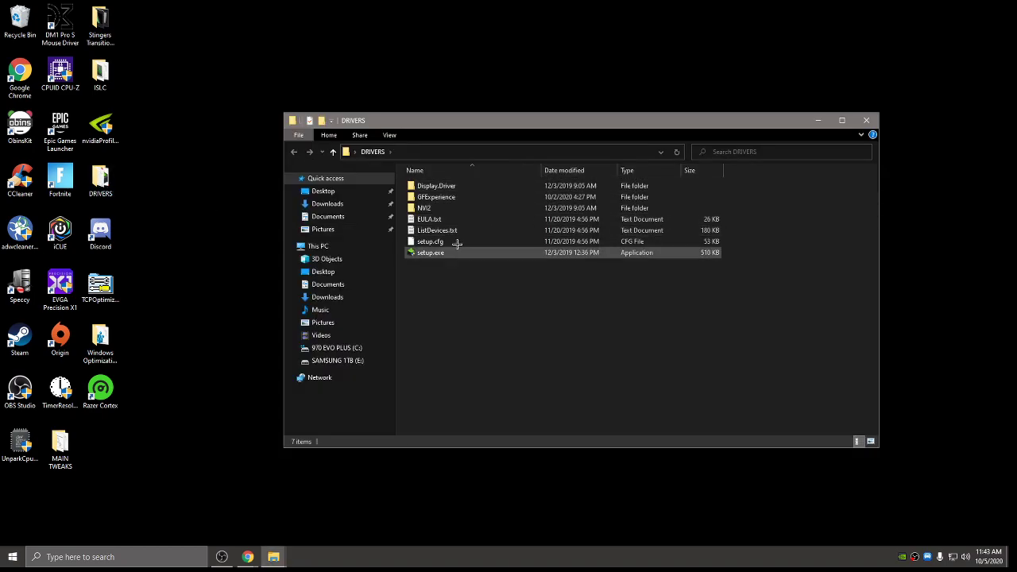
click(437, 231)
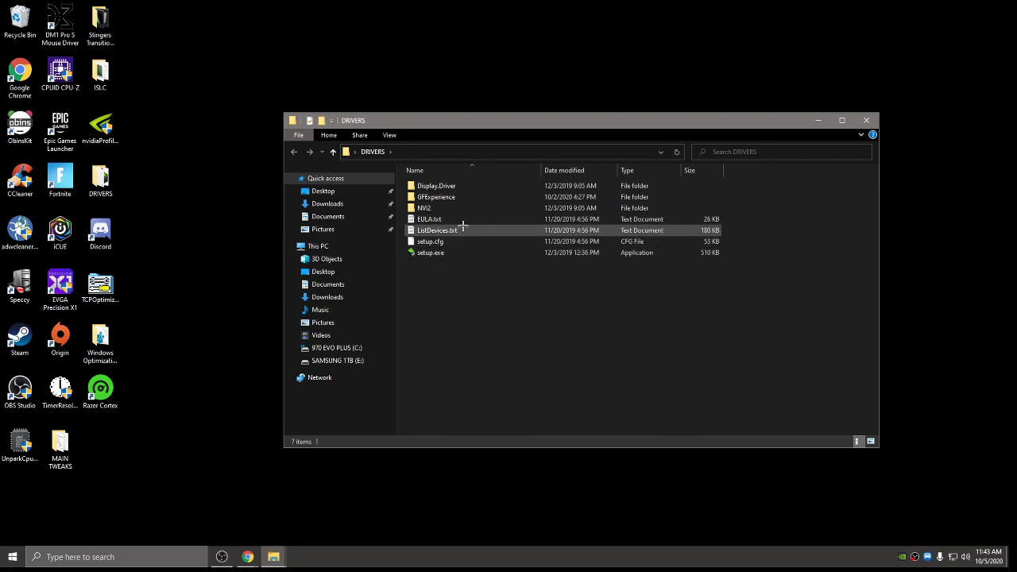
mouse_move(463, 230)
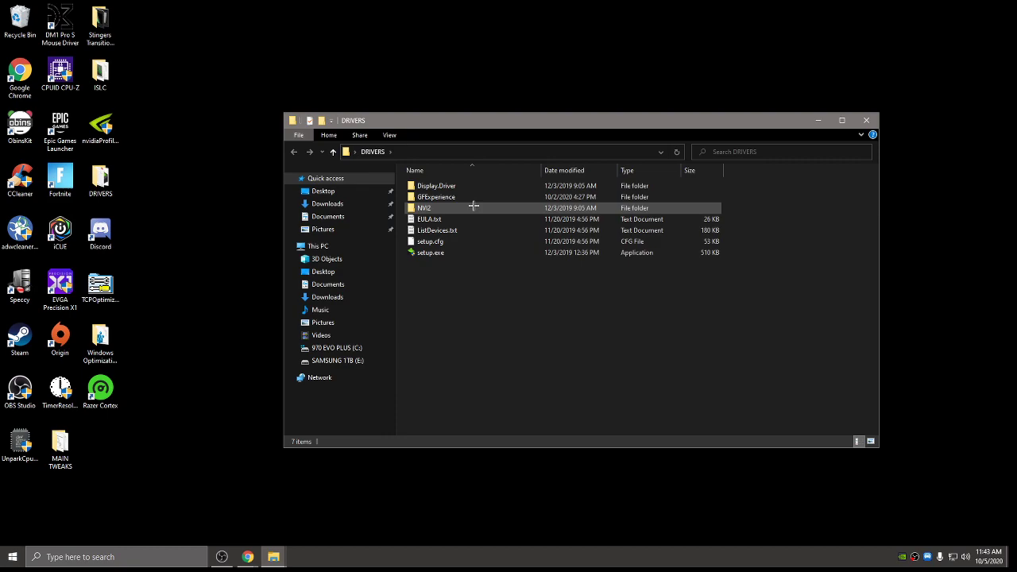
click(429, 252)
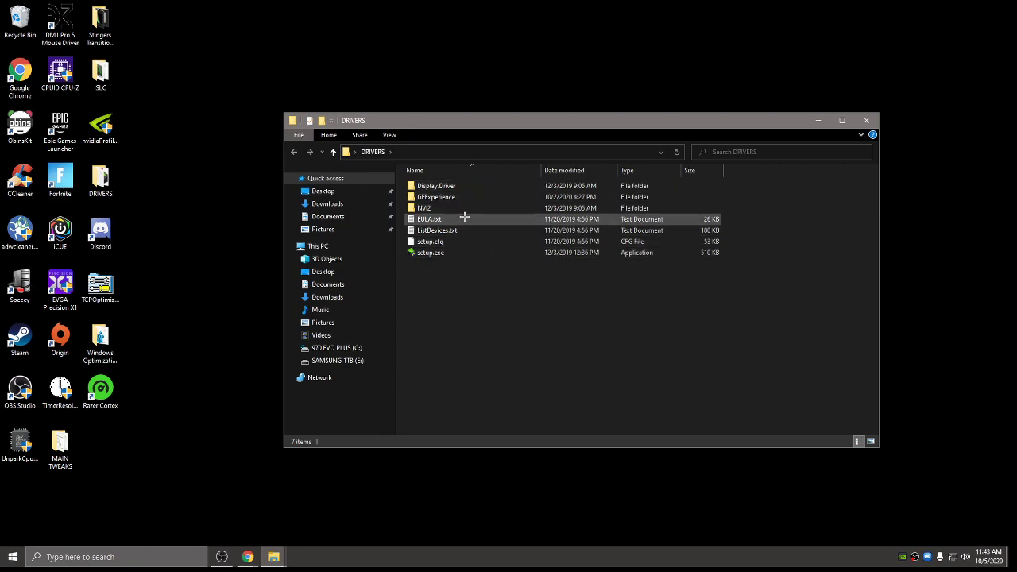
click(435, 186)
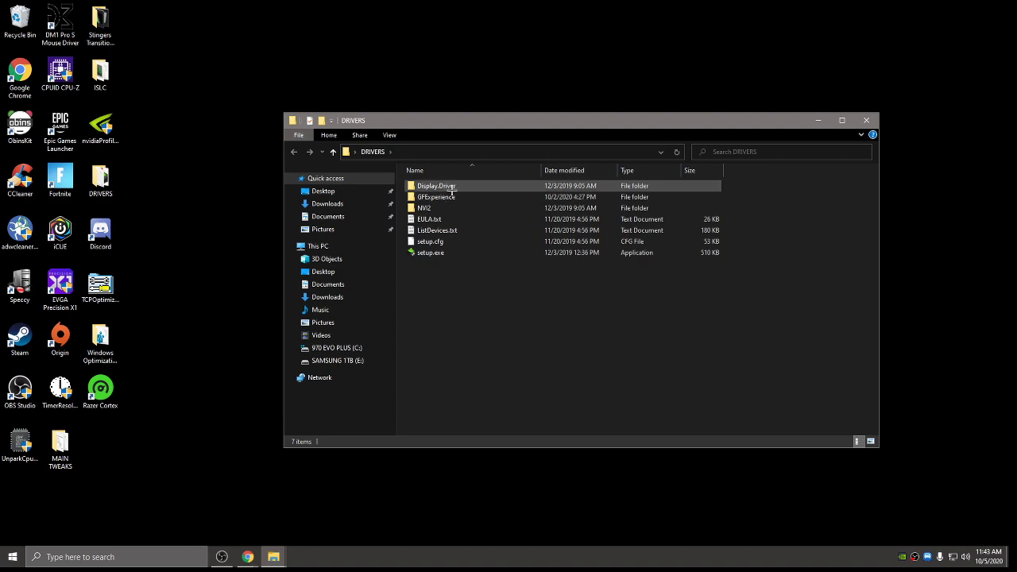
click(429, 218)
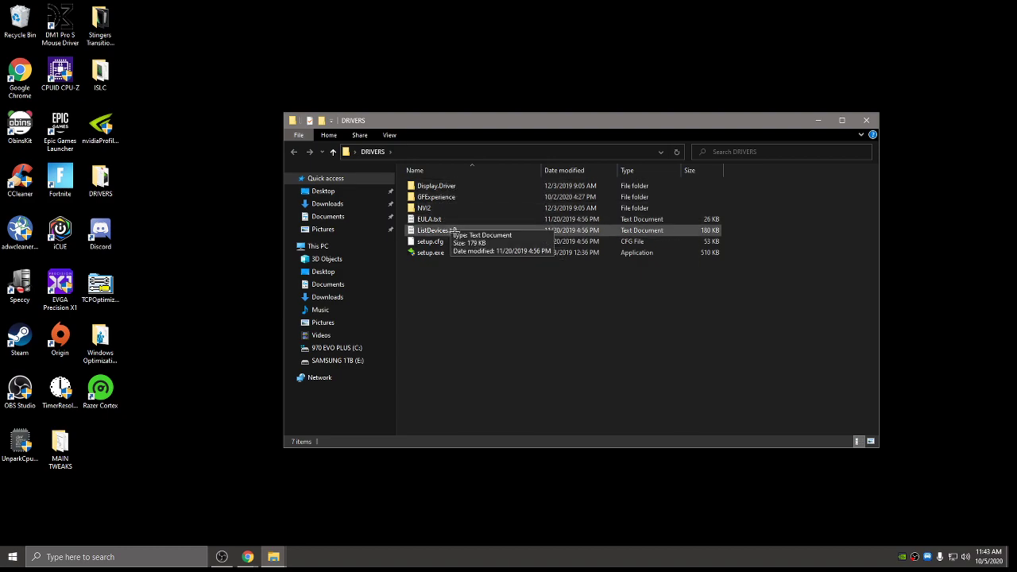
mouse_move(455, 280)
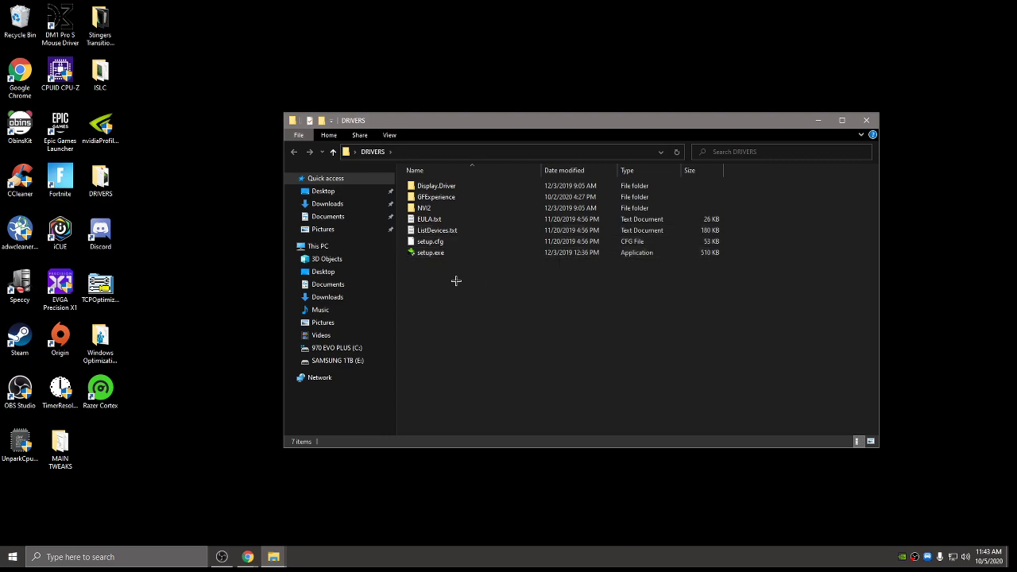
click(435, 197)
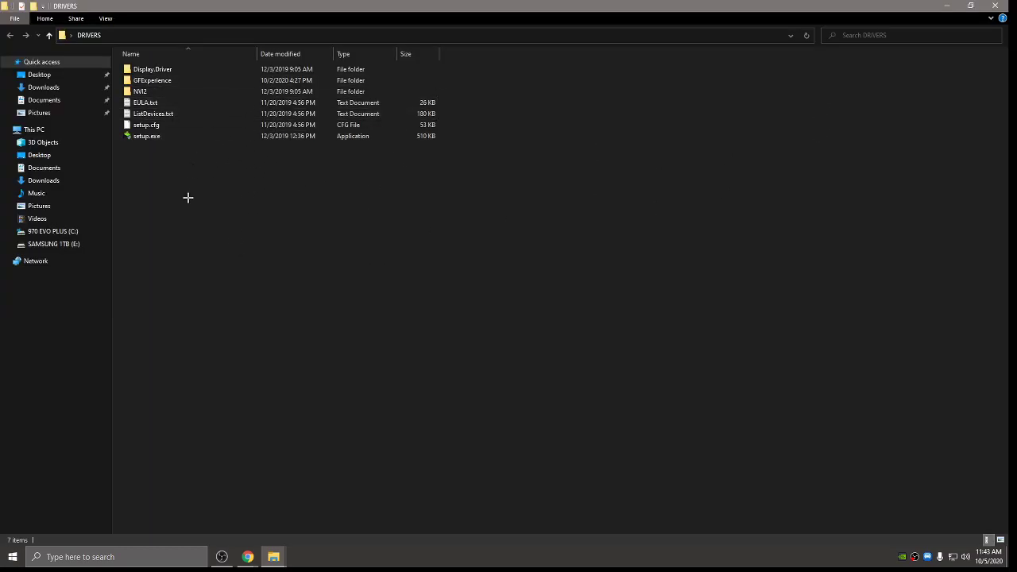
Review the DRIVERS folder by selecting all items, then Display.Driver alone, then everything again.
click(140, 91)
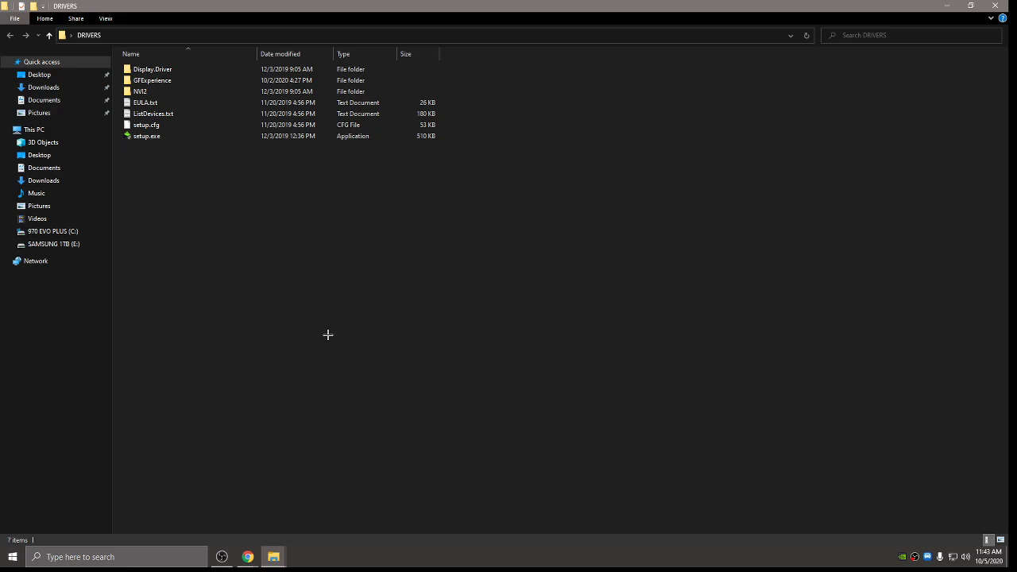
mouse_move(307, 384)
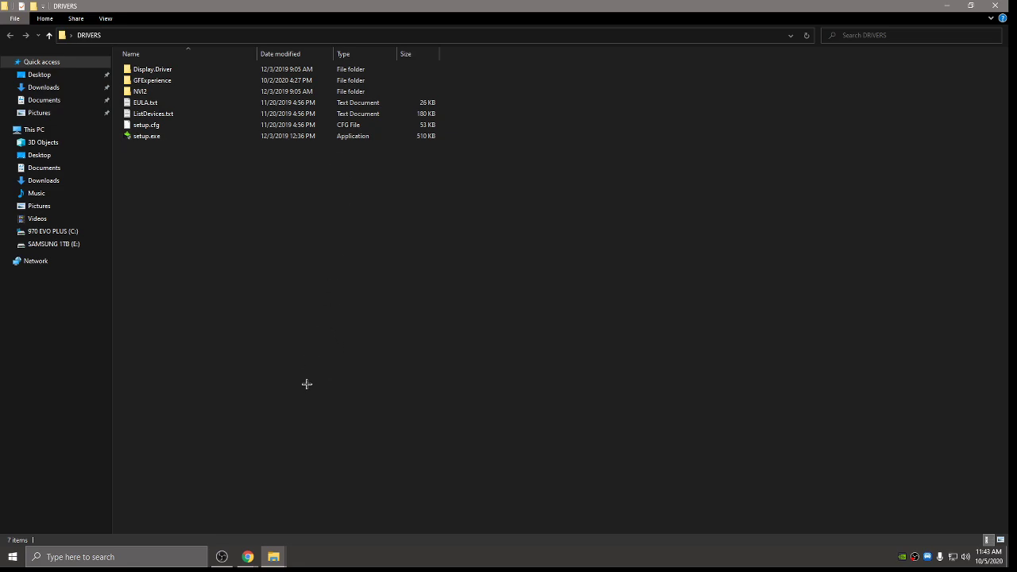
key(ctrl+a)
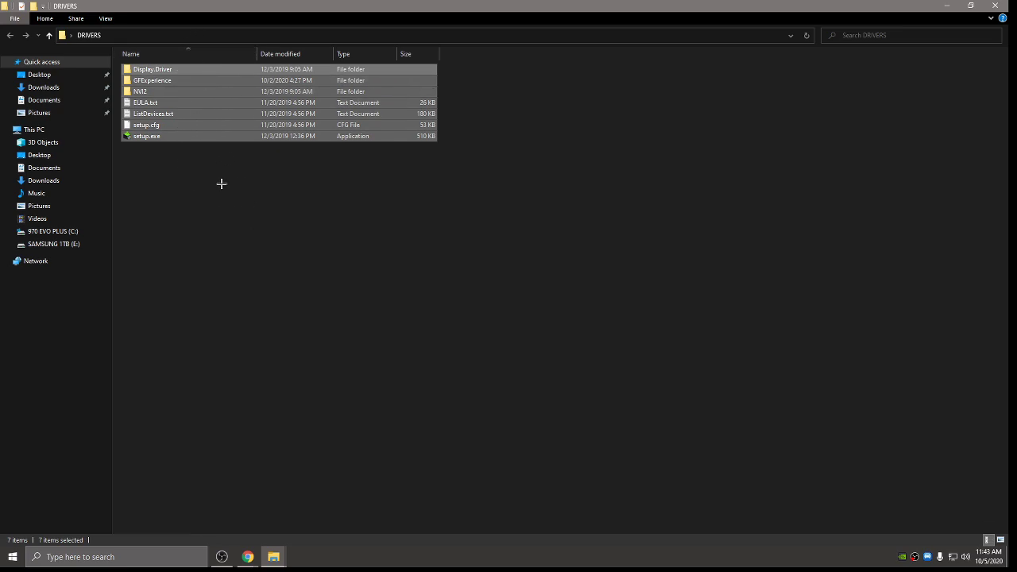
mouse_move(234, 219)
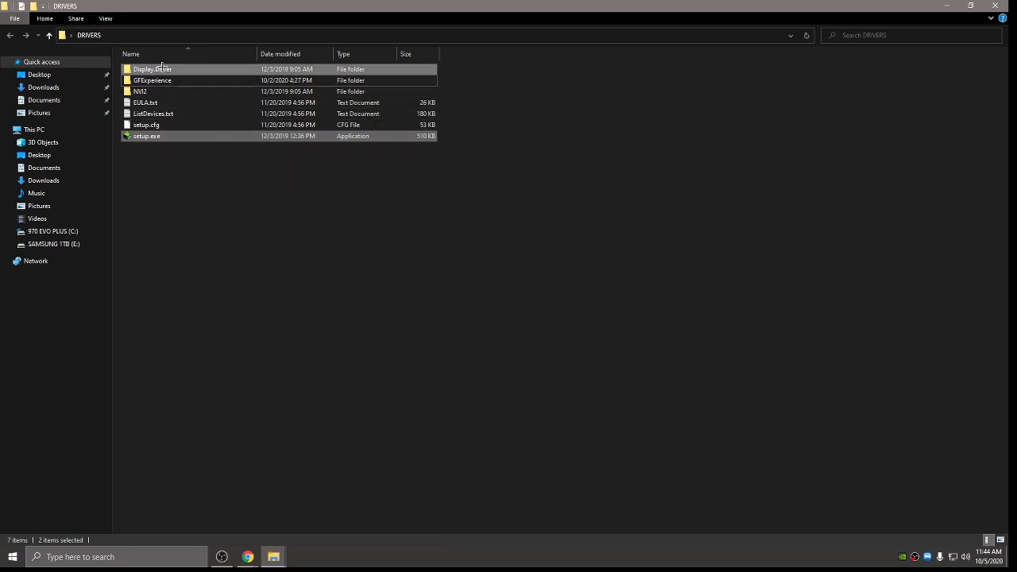
click(223, 238)
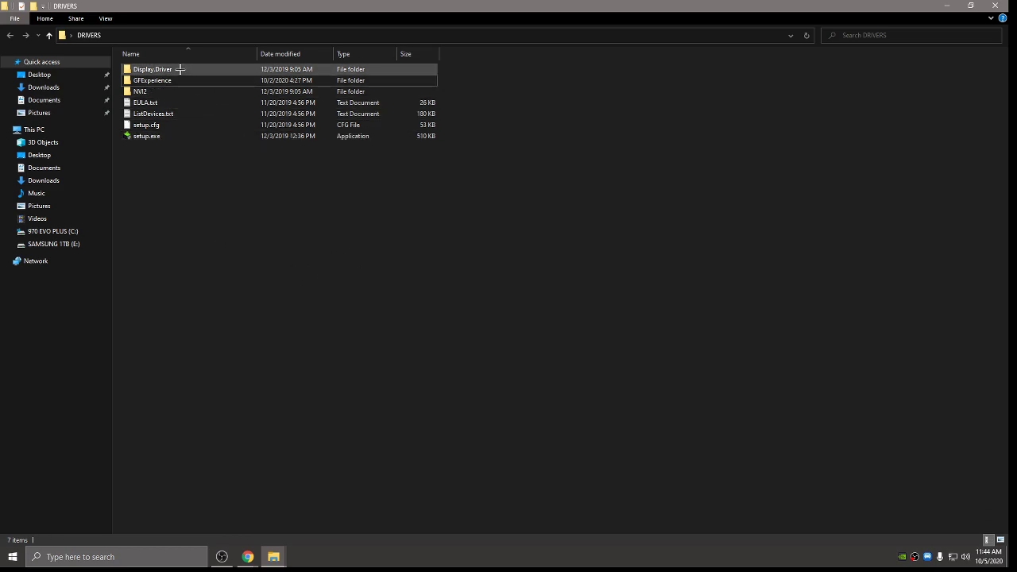
key(ctrl+a)
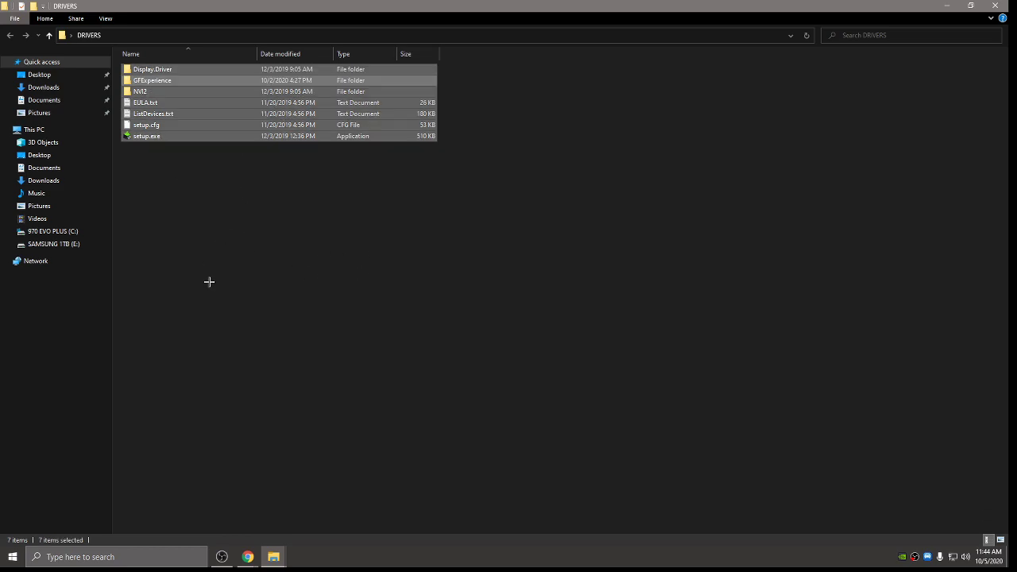
click(145, 125)
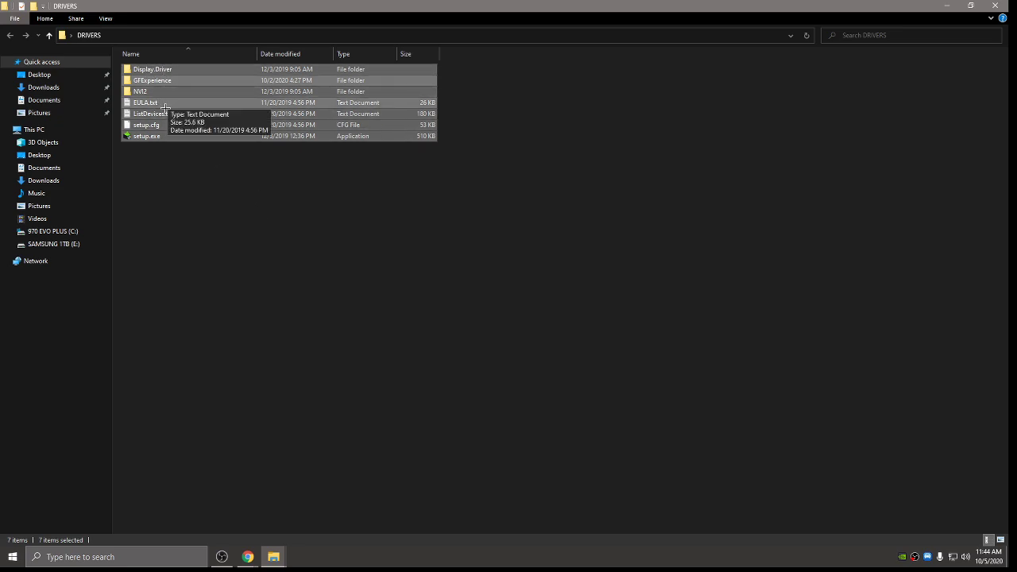
mouse_move(171, 149)
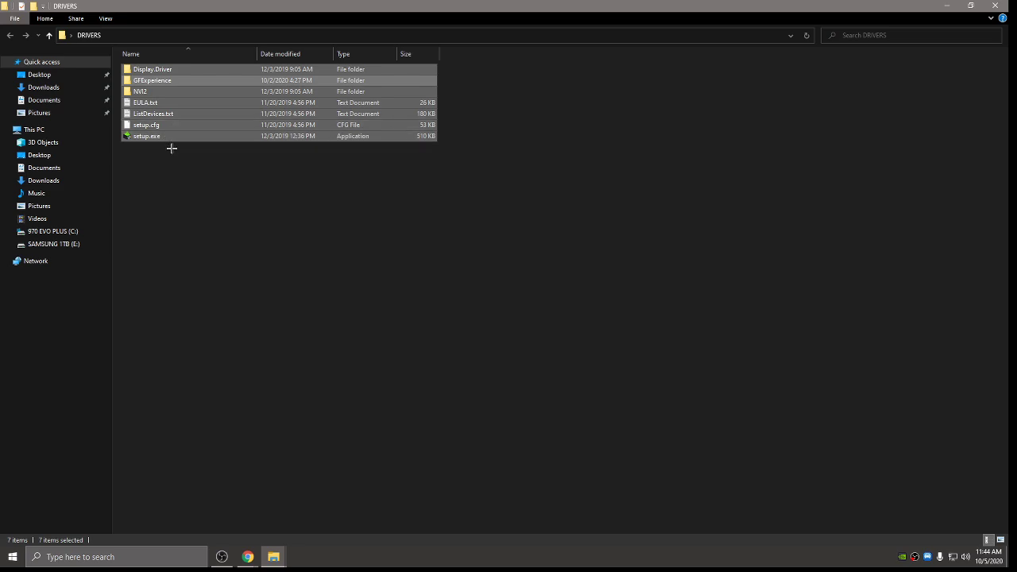
mouse_move(205, 166)
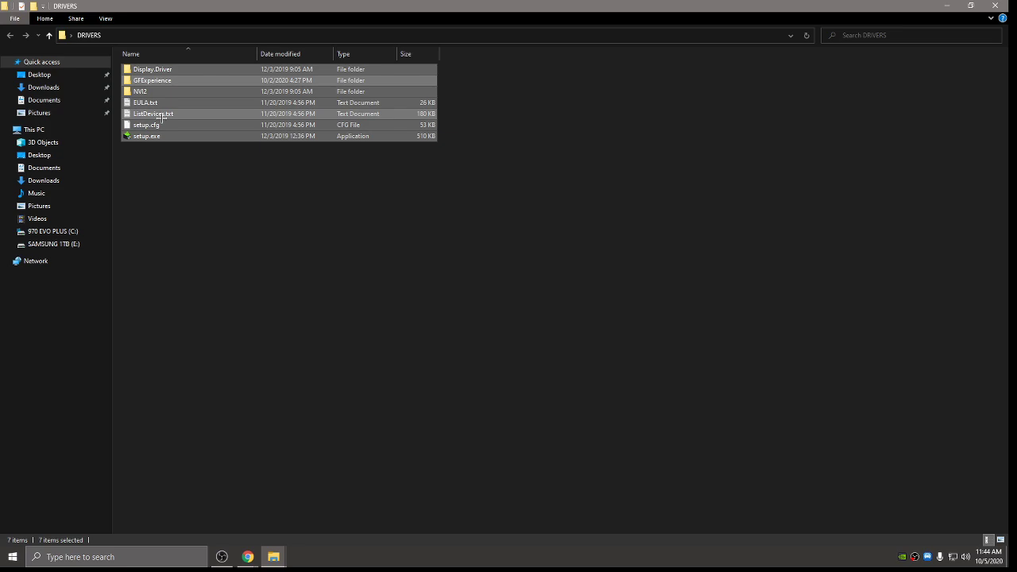
mouse_move(146, 125)
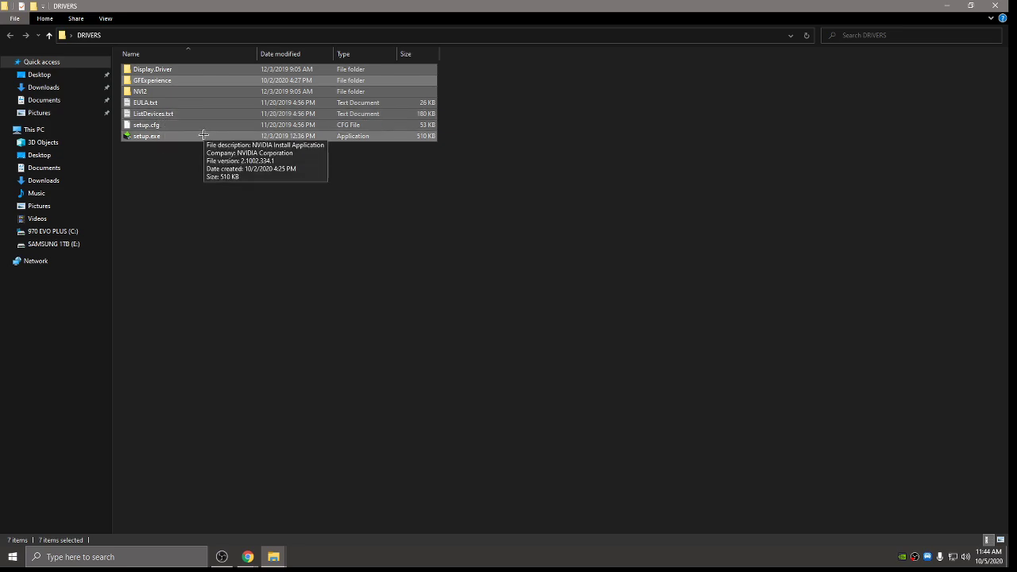
mouse_move(231, 154)
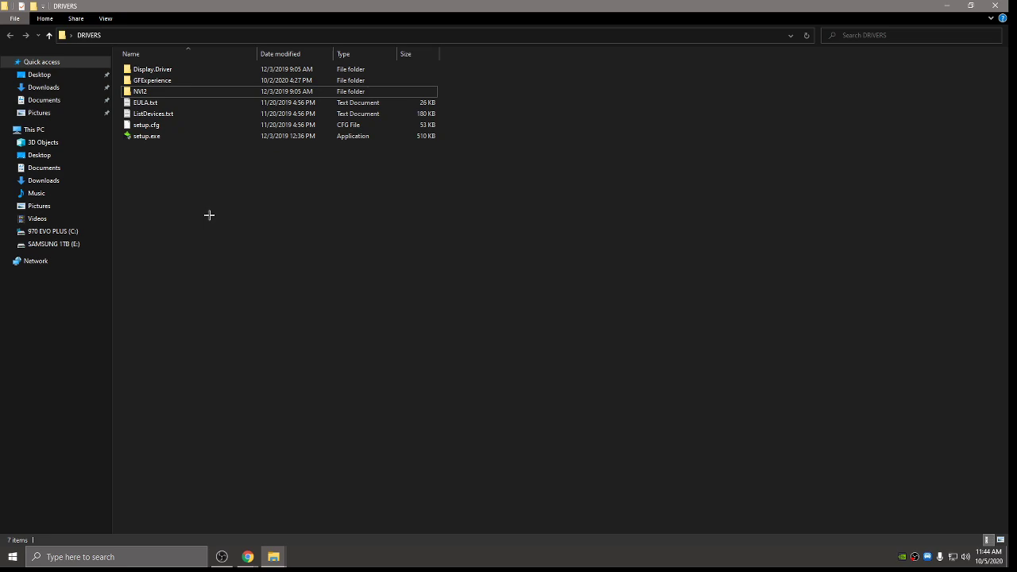
mouse_move(362, 239)
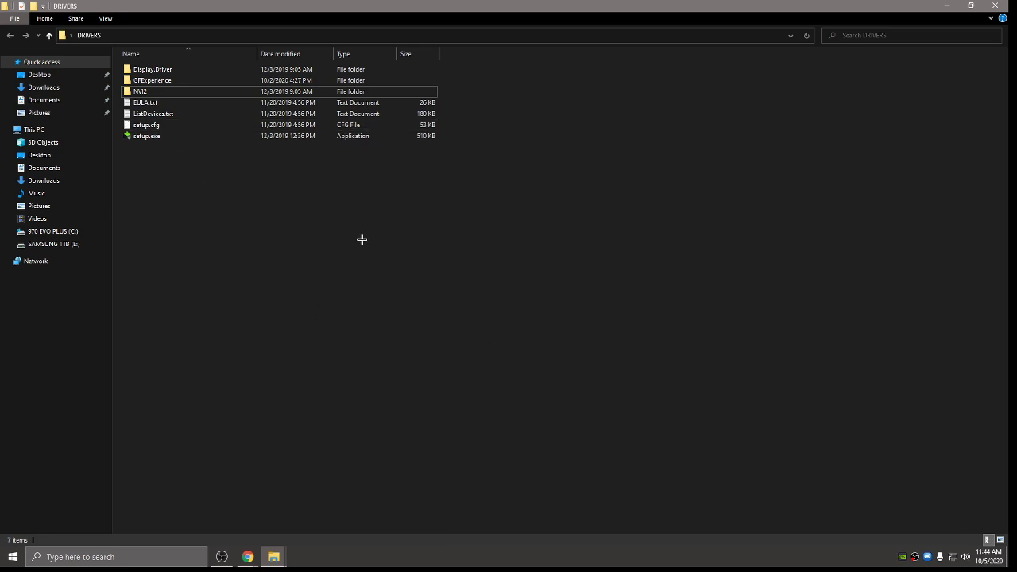
click(152, 81)
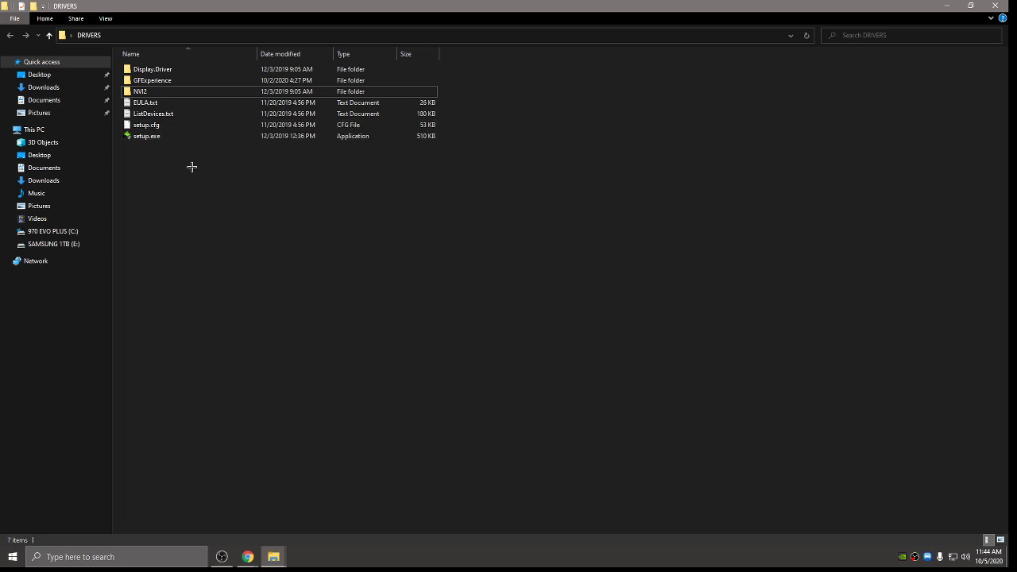
click(140, 90)
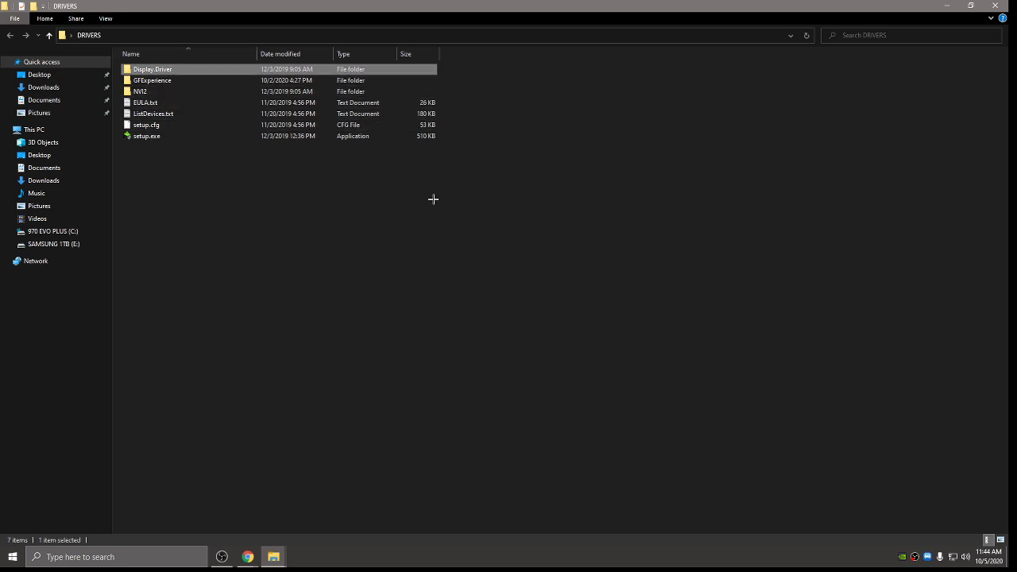
click(146, 102)
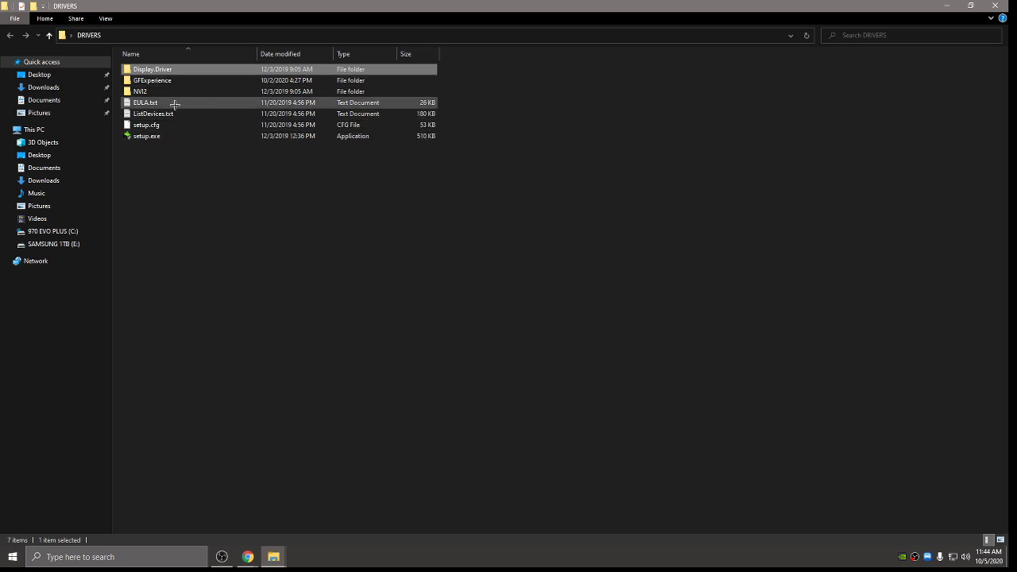
click(146, 136)
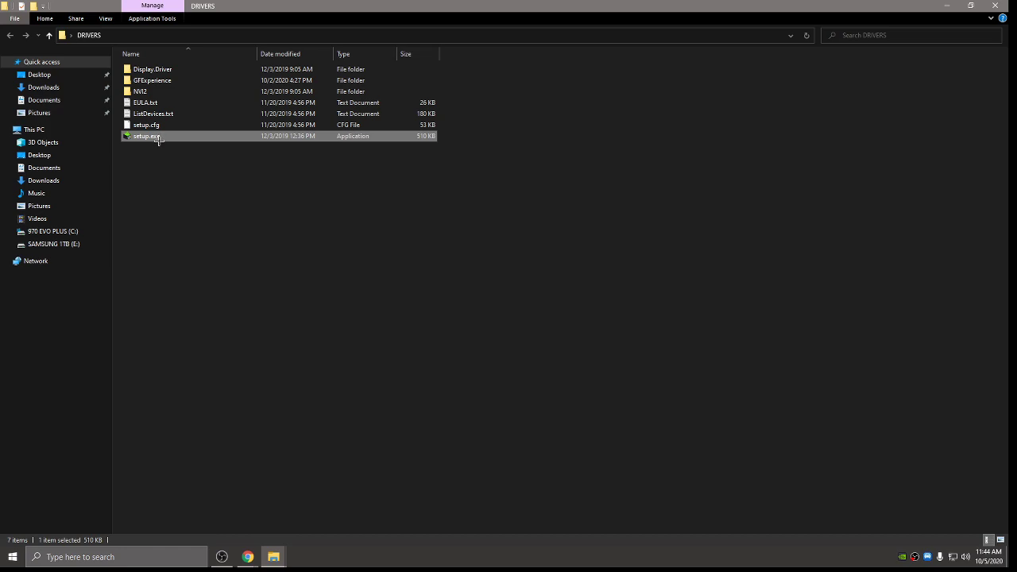
mouse_move(147, 136)
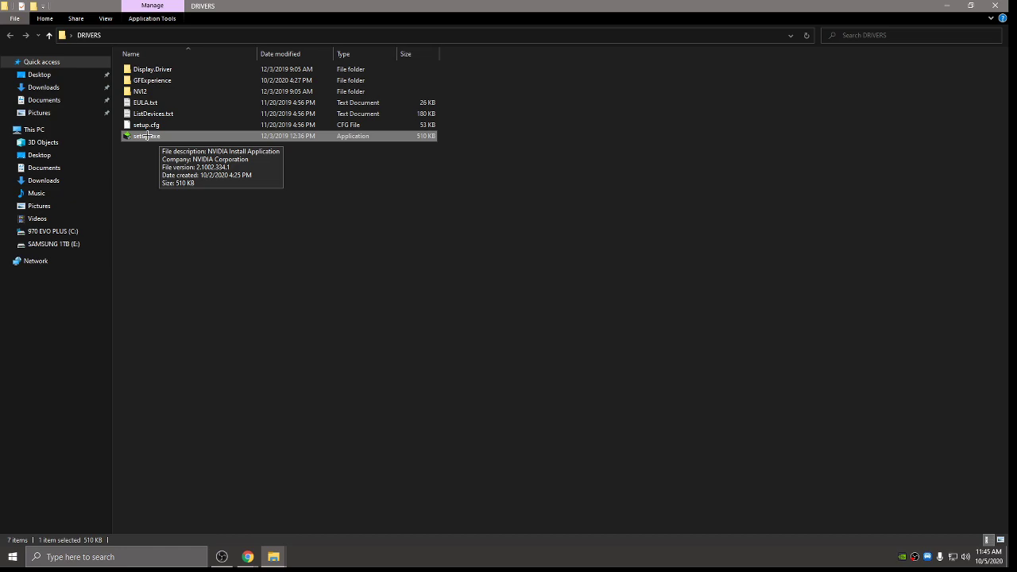
mouse_move(284, 172)
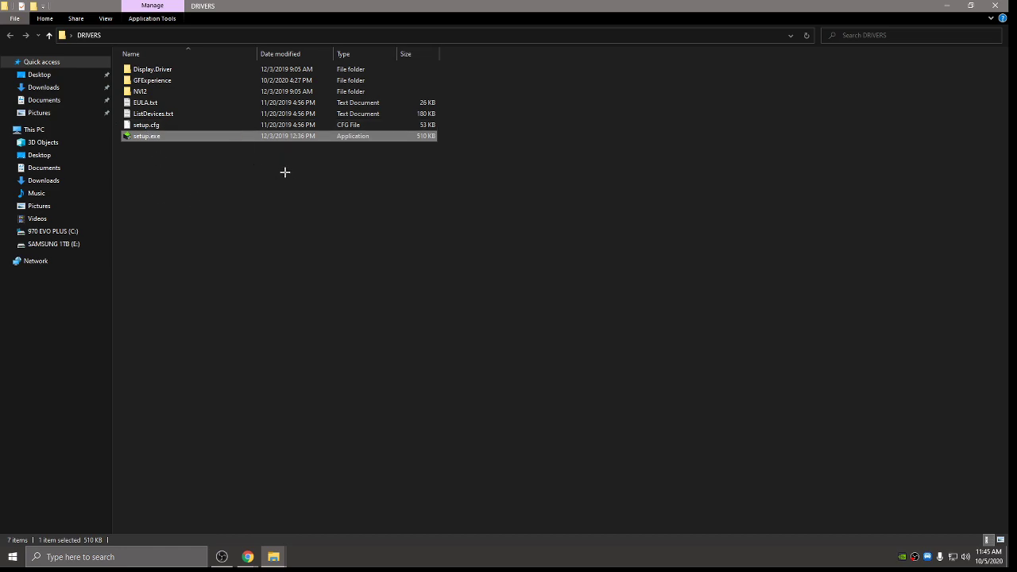
mouse_move(931, 15)
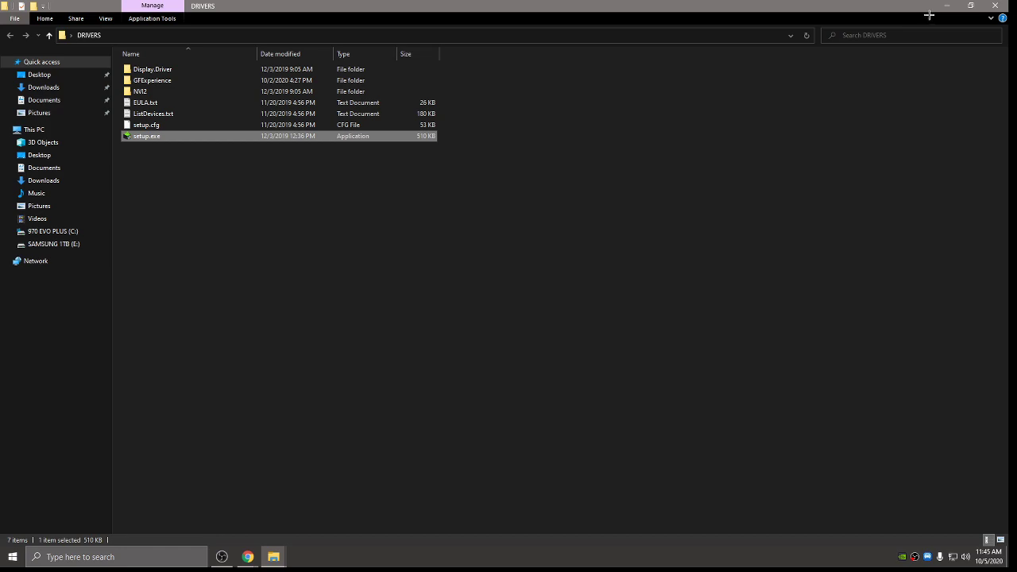
mouse_move(943, 14)
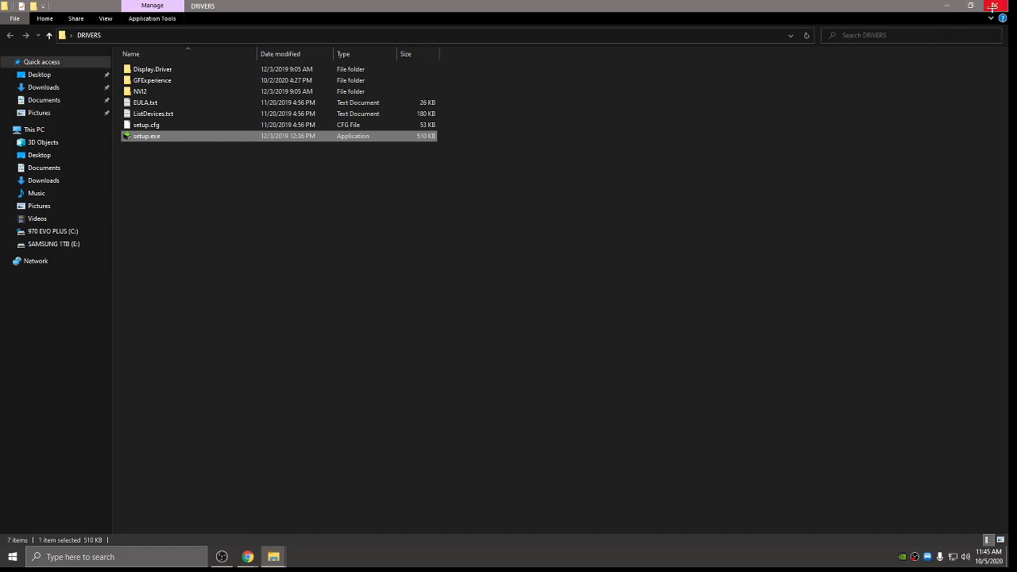
Right-click the desktop to show the menu containing NVIDIA Control Panel.
right_click(429, 198)
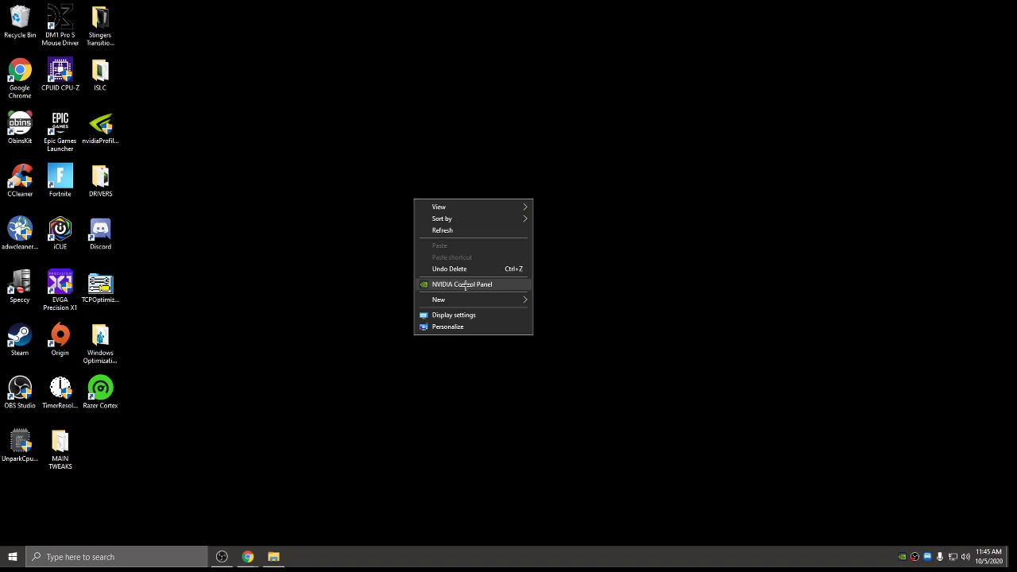
Launch NVIDIA Control Panel and review Monitor Technology, Power management mode and OpenGL rendering GPU.
click(461, 285)
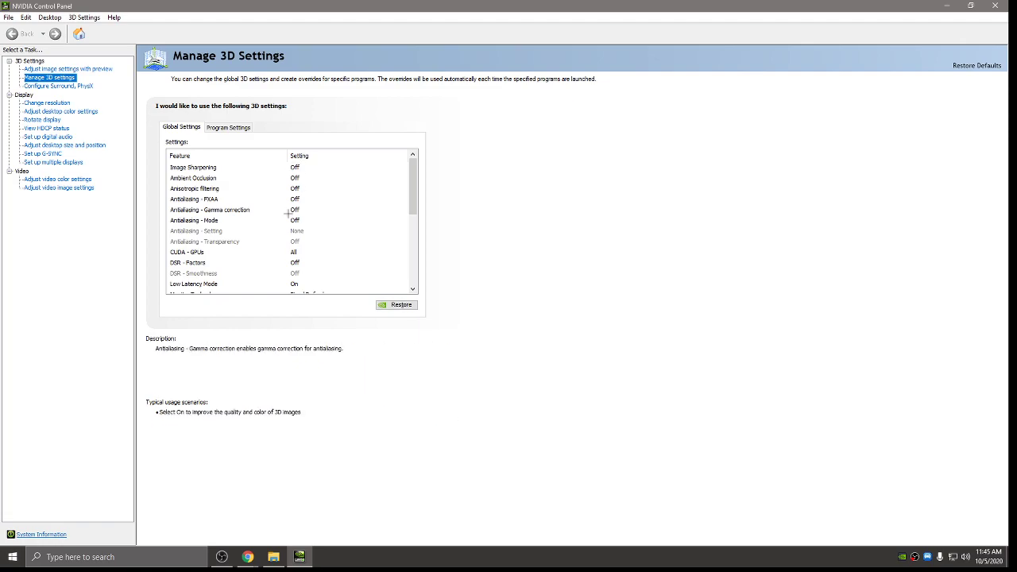
mouse_move(421, 189)
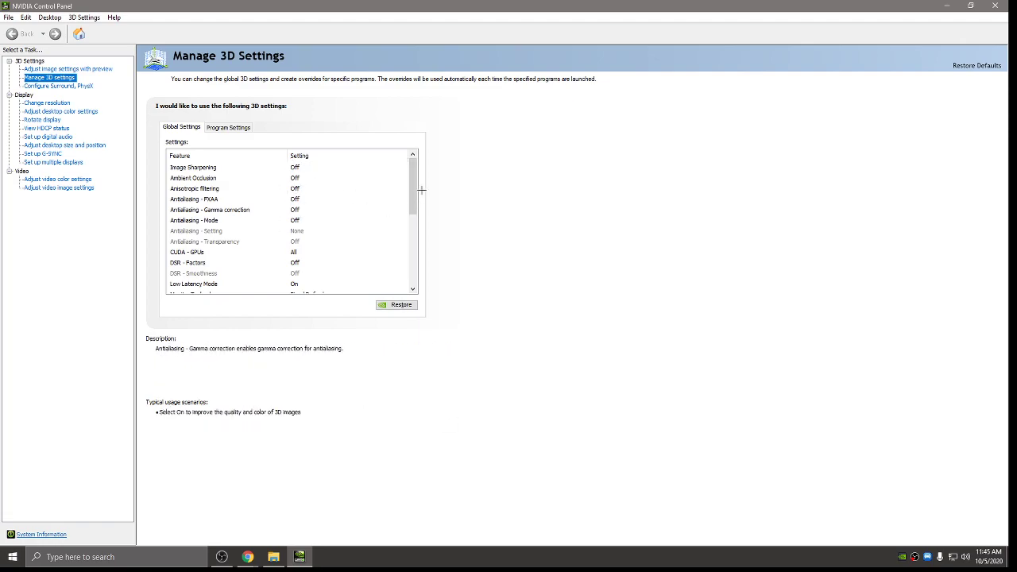
scroll(down, 3)
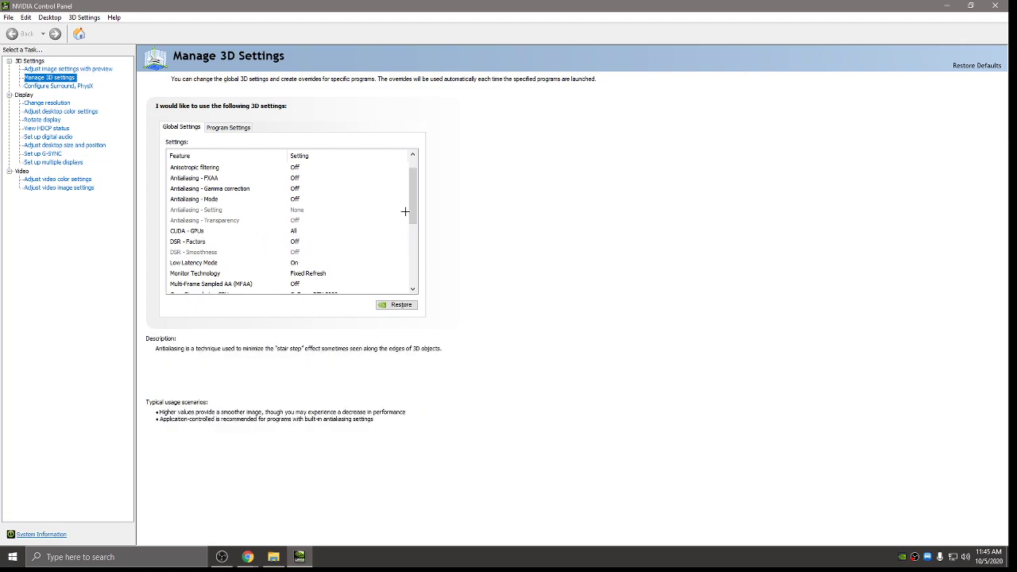
scroll(down, 3)
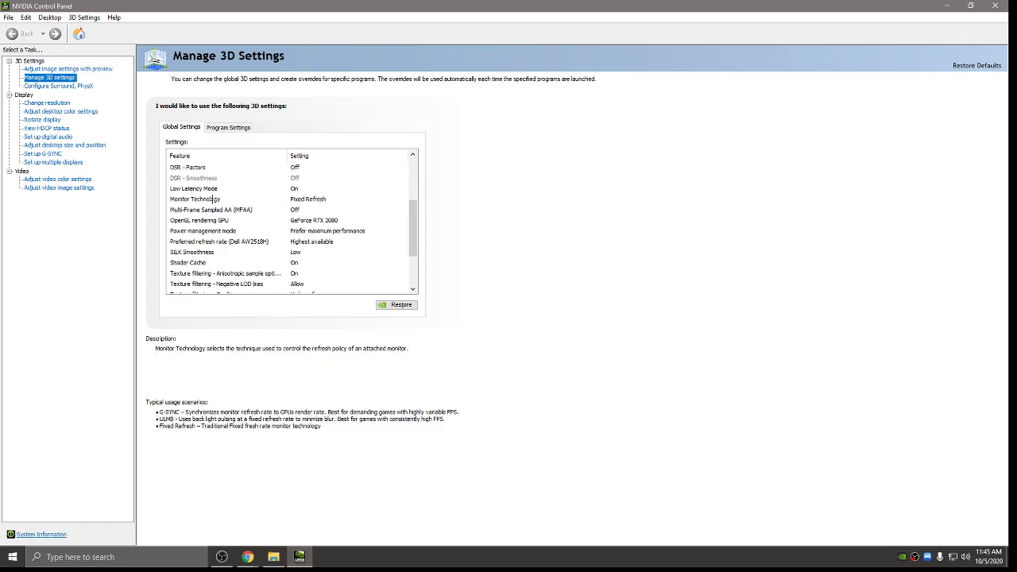
click(212, 208)
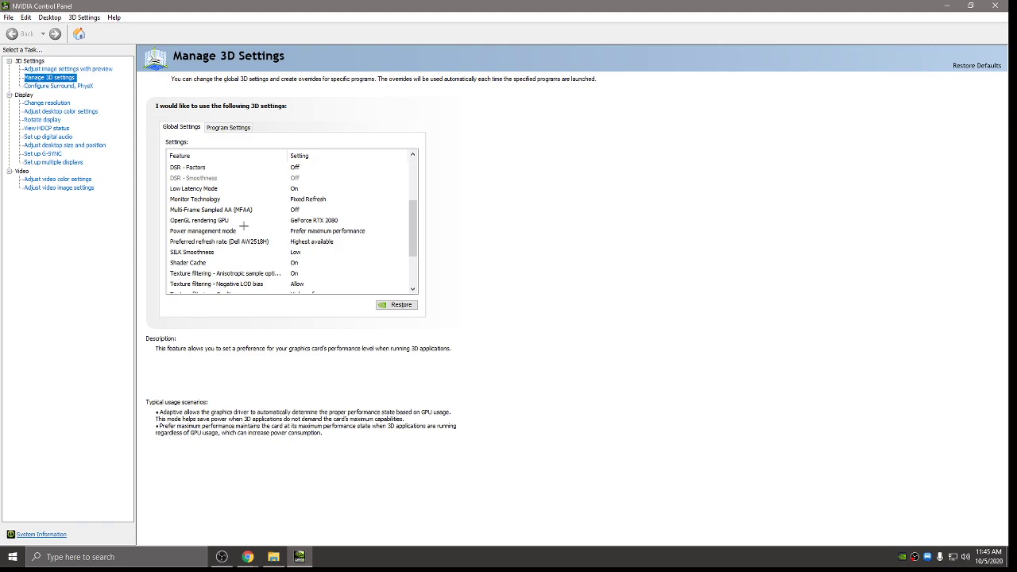
click(199, 220)
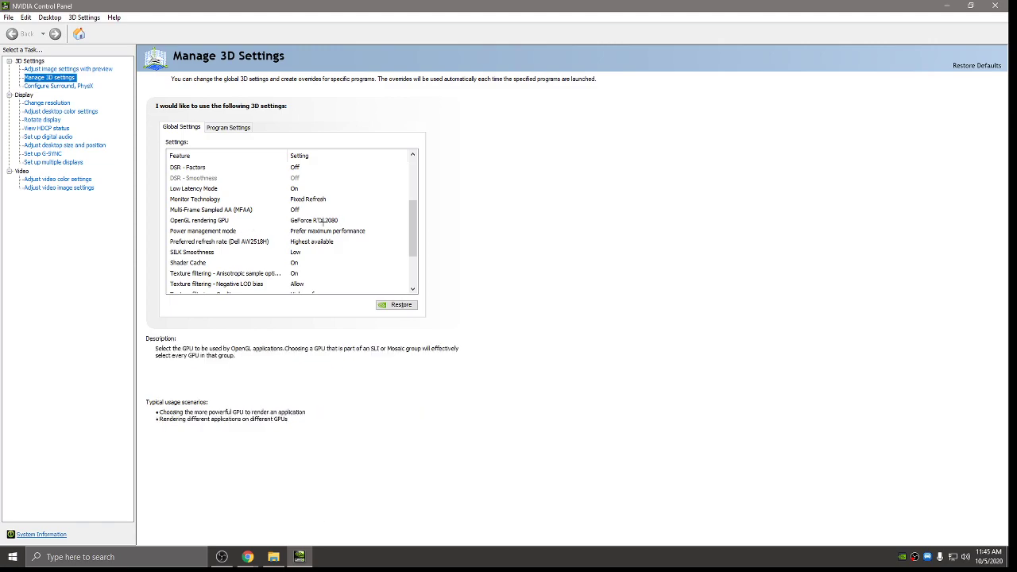
click(203, 231)
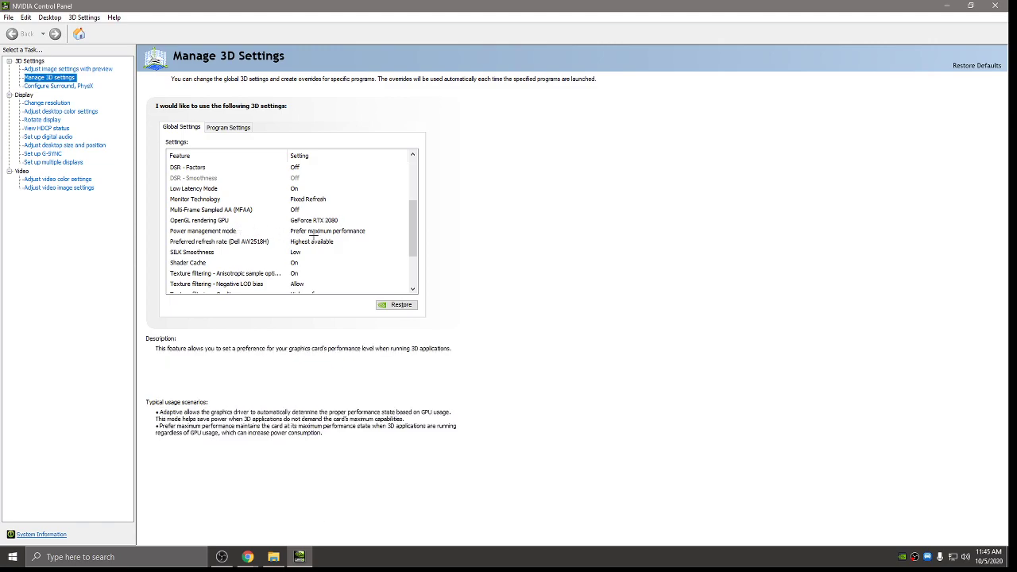
click(220, 242)
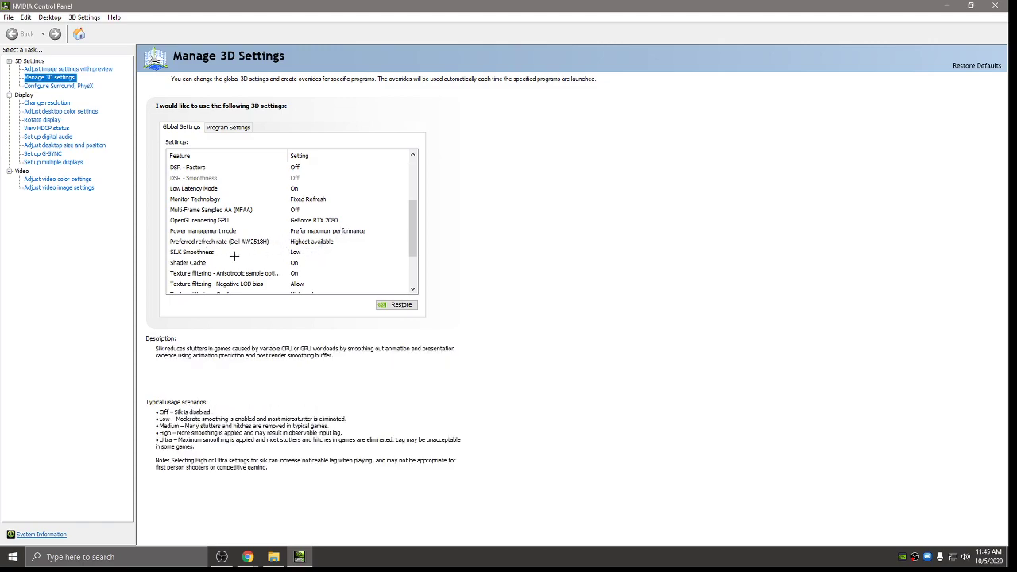
Review the anisotropic sample optimization and trilinear optimization settings further down the list.
scroll(down, 3)
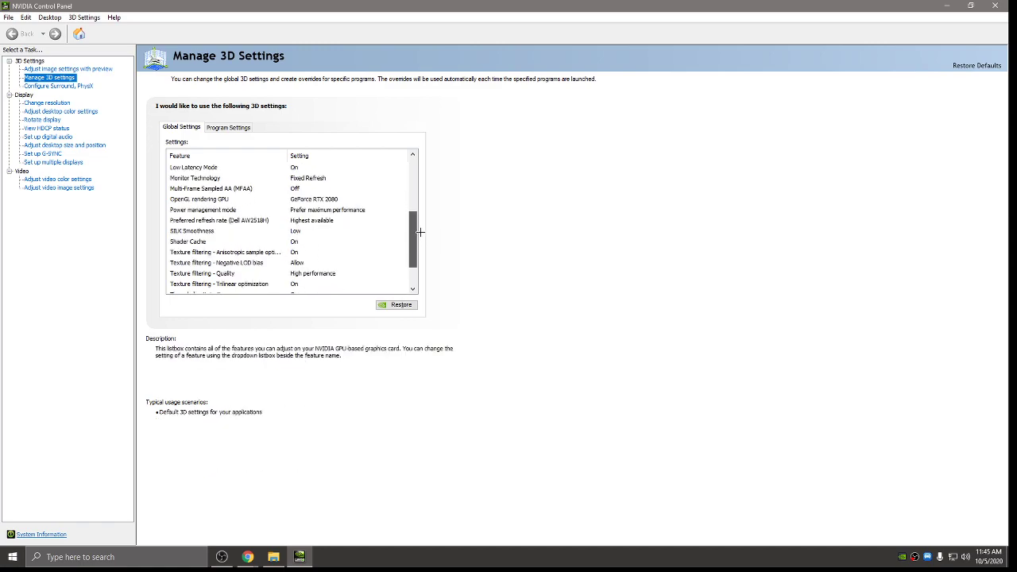
click(224, 252)
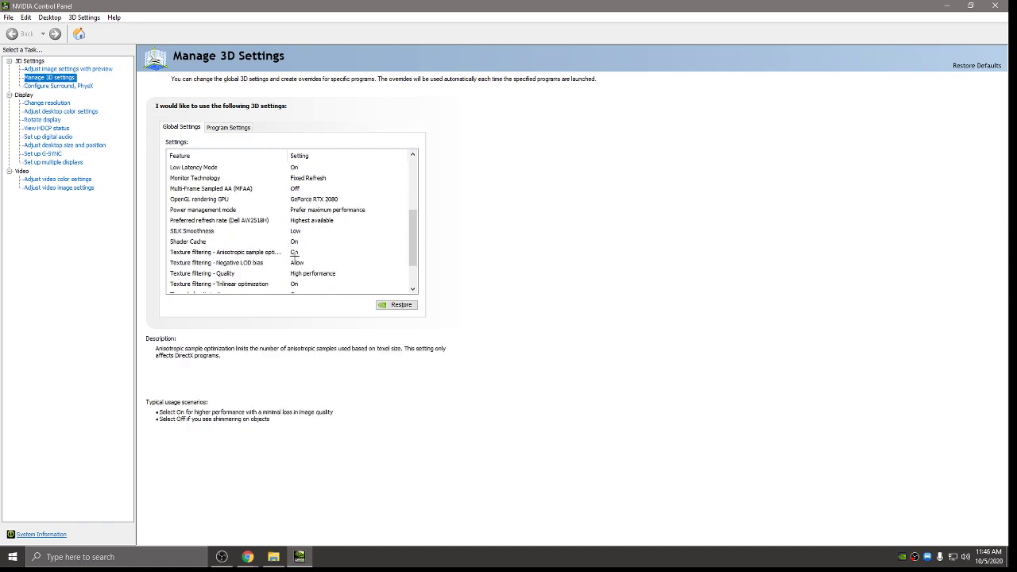
scroll(down, 3)
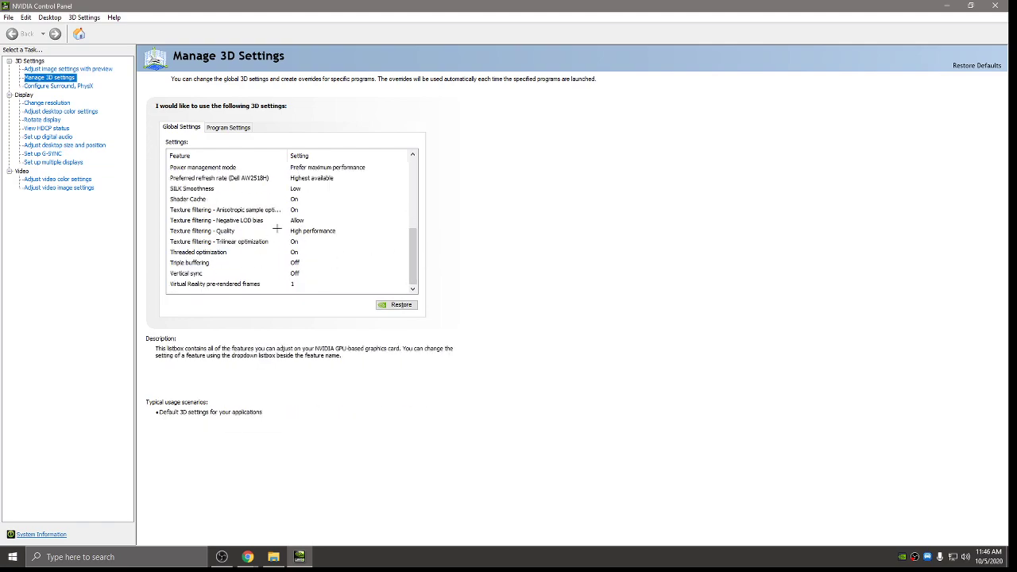
mouse_move(360, 242)
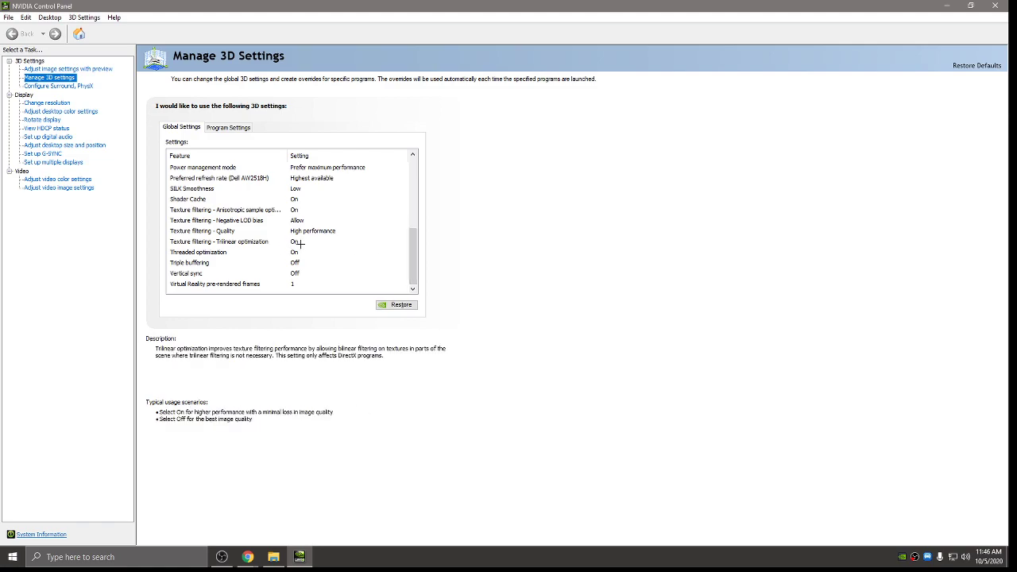
click(214, 284)
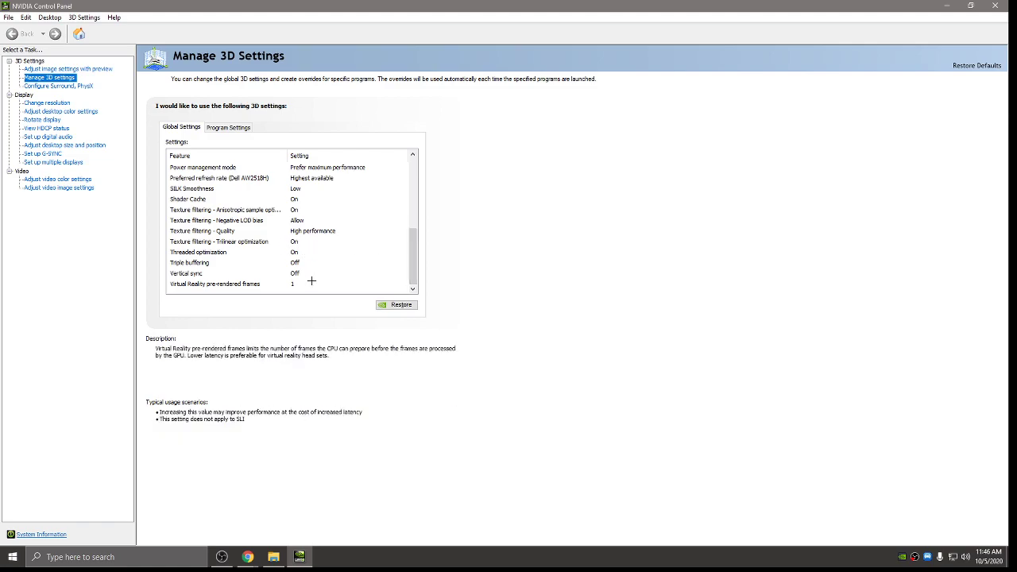
mouse_move(427, 261)
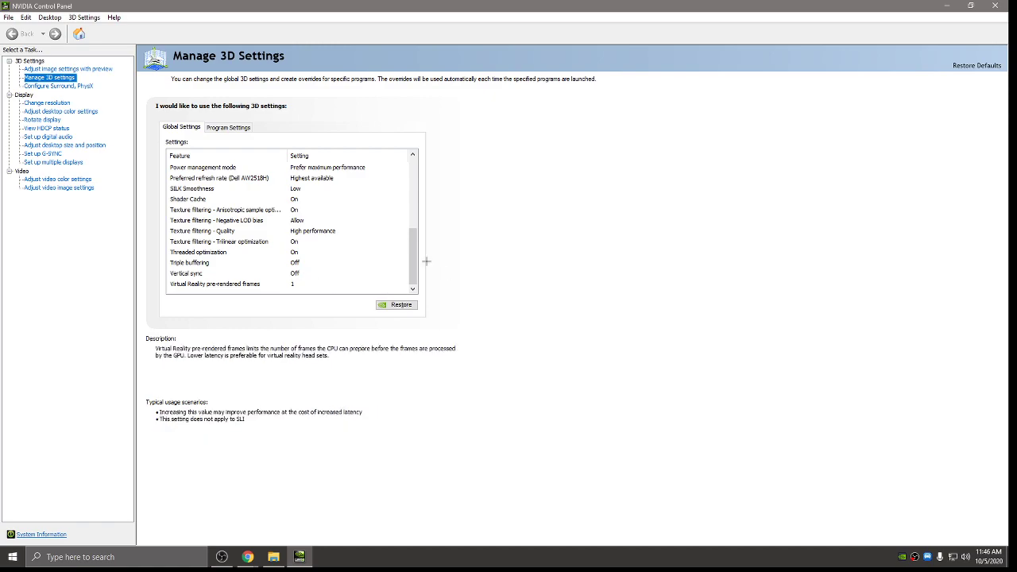
Pass the Surround/PhysX page and view Change Resolution at 1904 × 1071, 240Hz.
click(54, 85)
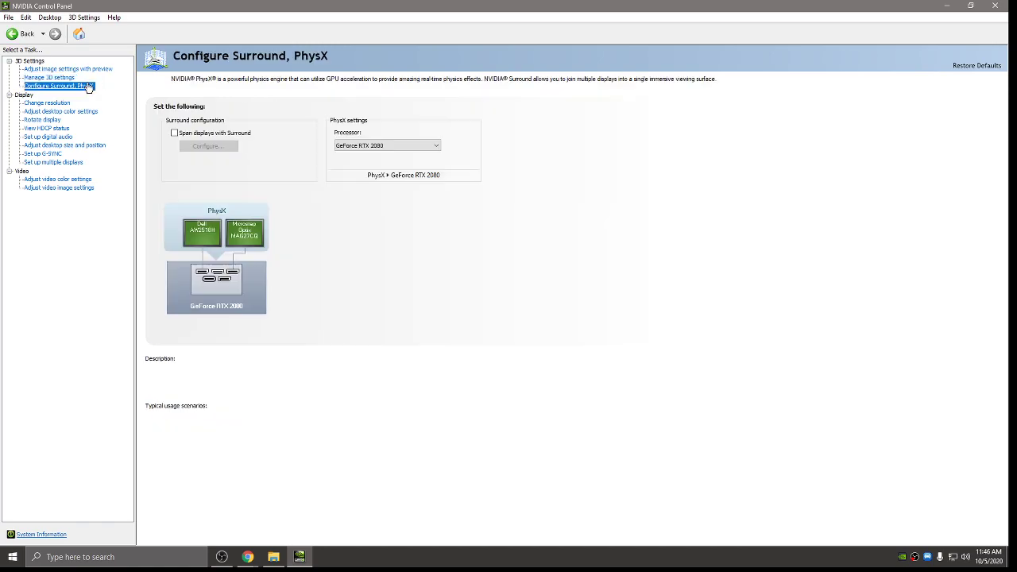
click(386, 146)
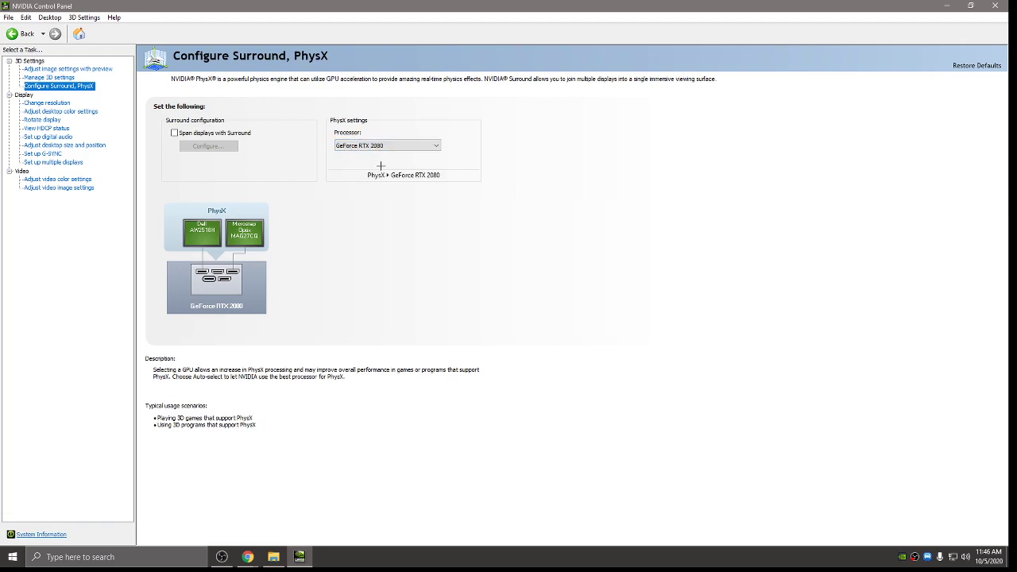
click(48, 102)
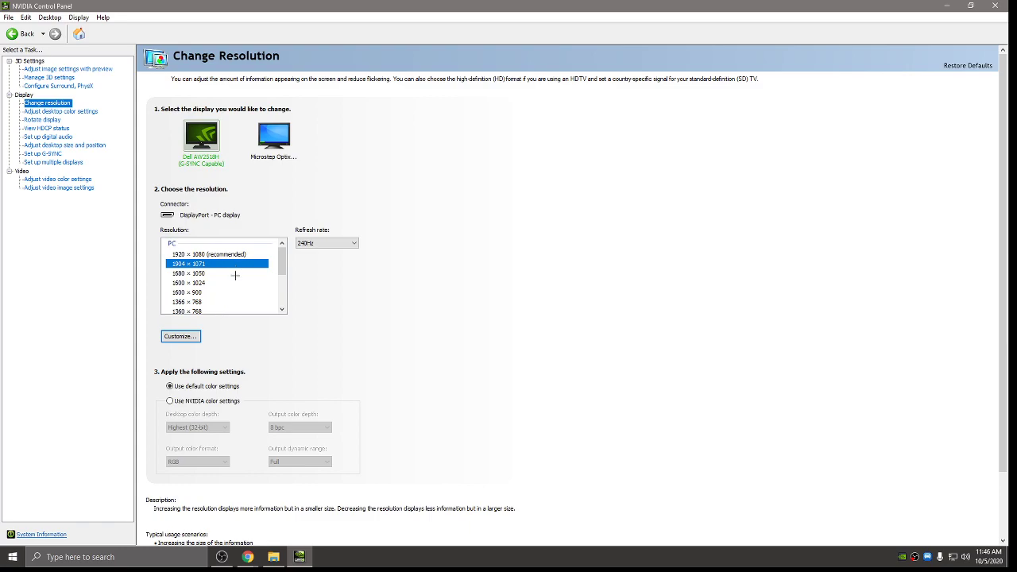
click(326, 242)
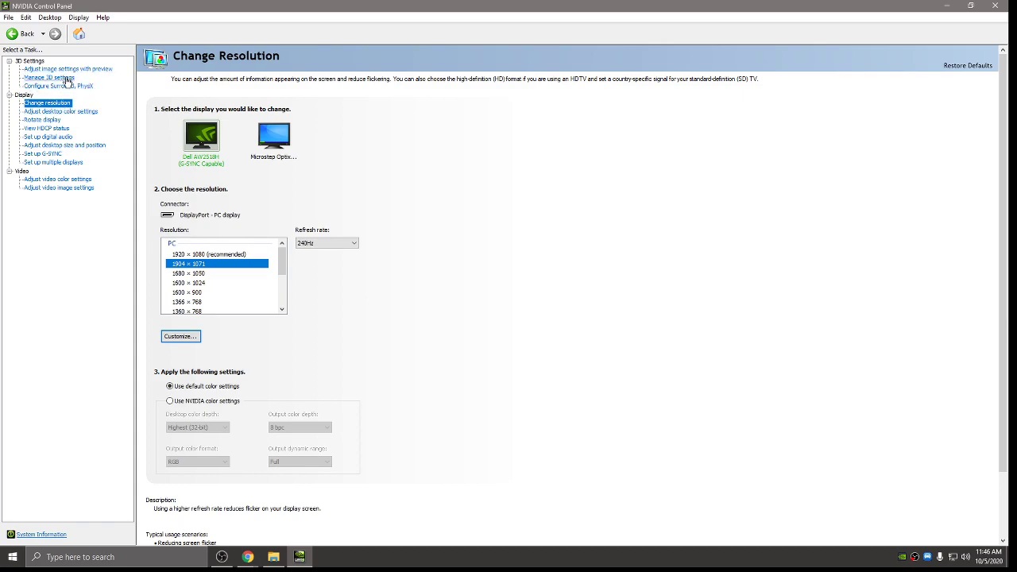
Try 'Use my preference emphasizing', revert to advanced 3D image settings, and return to Manage 3D Settings.
click(68, 68)
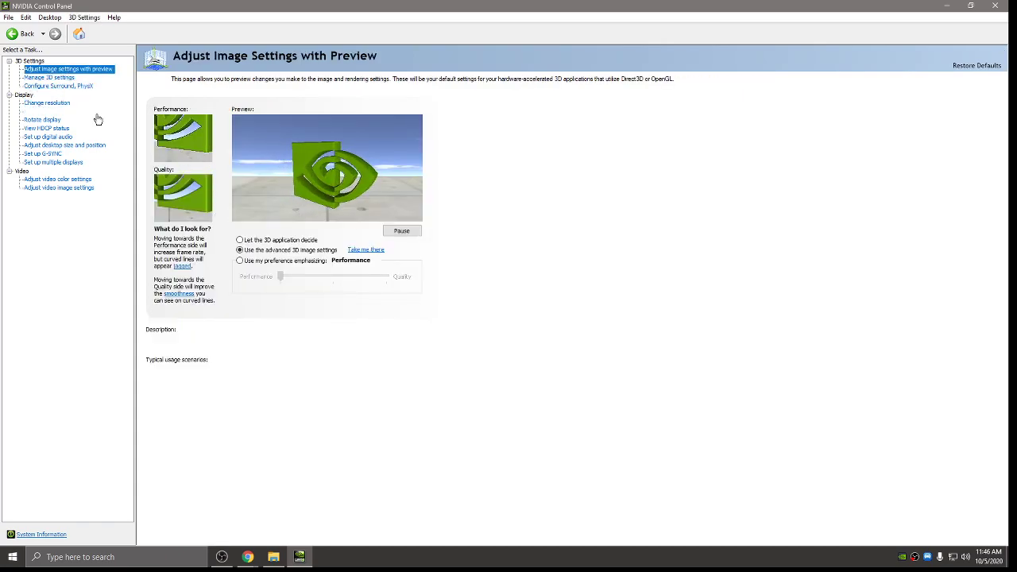
click(240, 260)
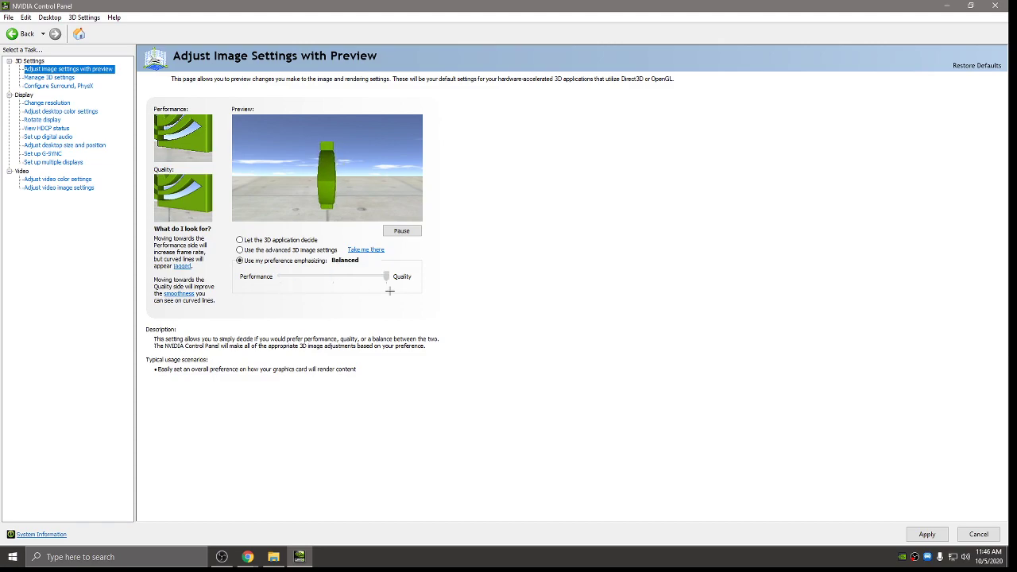
click(240, 250)
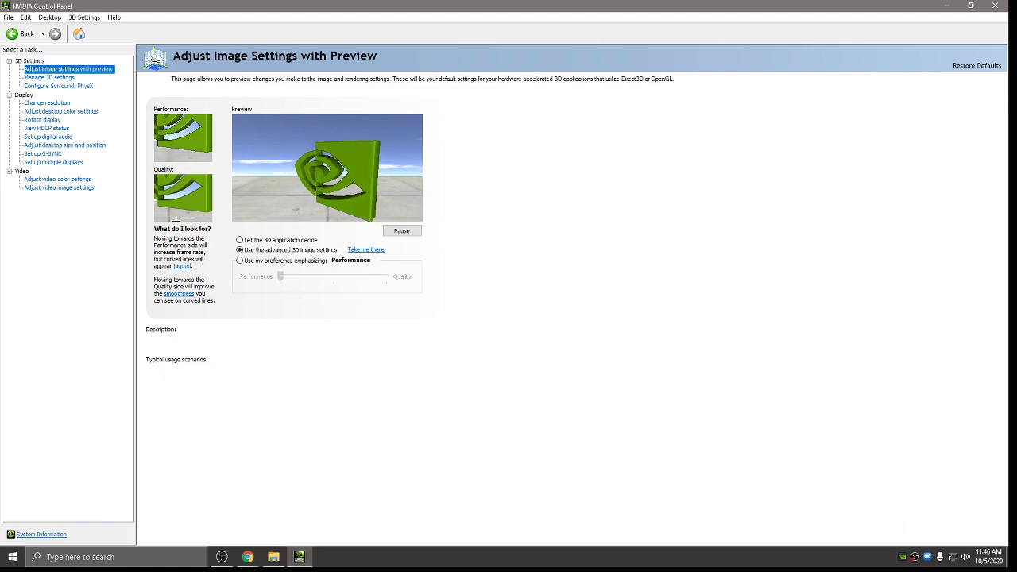
click(49, 77)
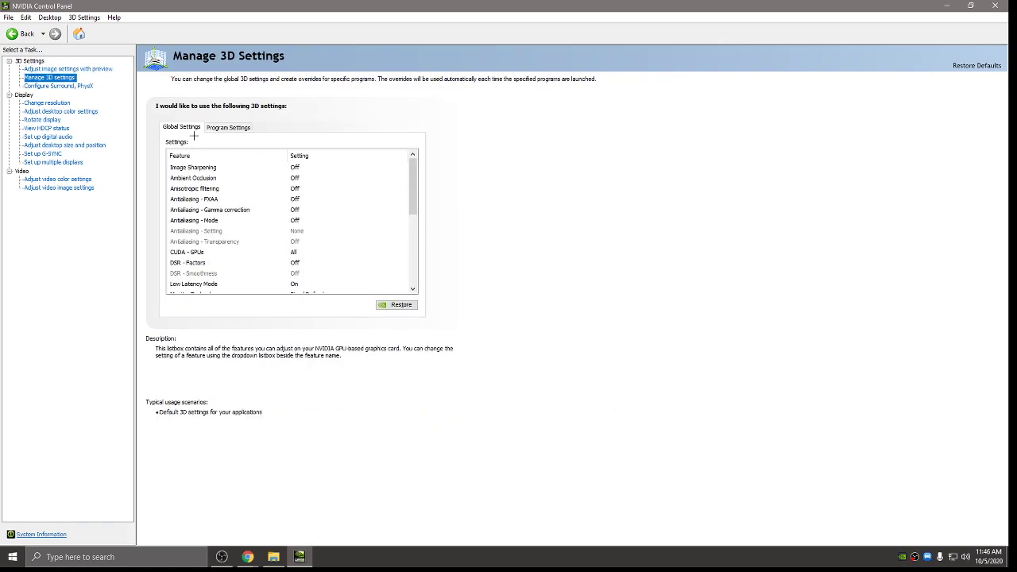
On the Program Settings tab, choose Fortnite and start adding a program.
click(228, 127)
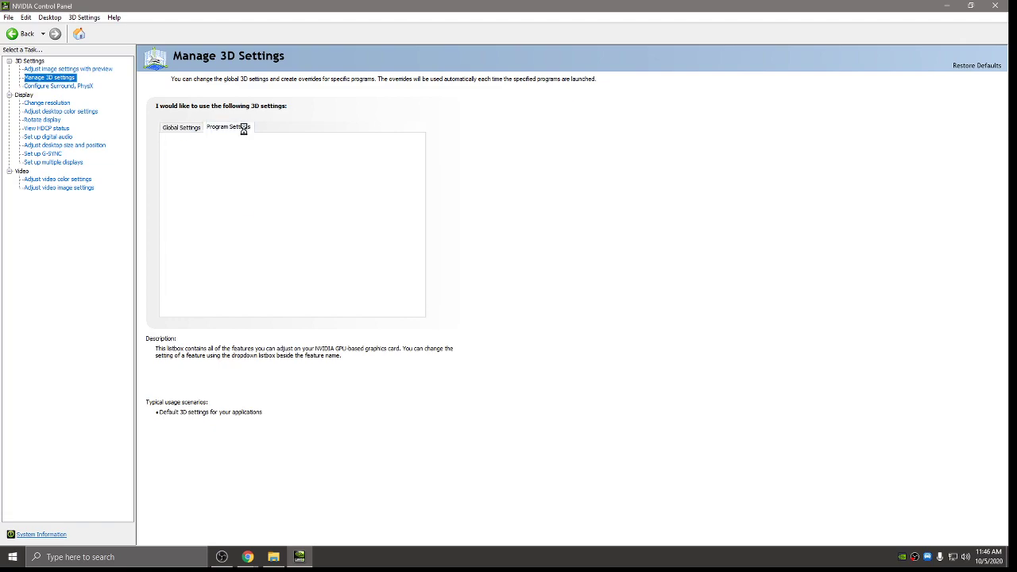
click(228, 127)
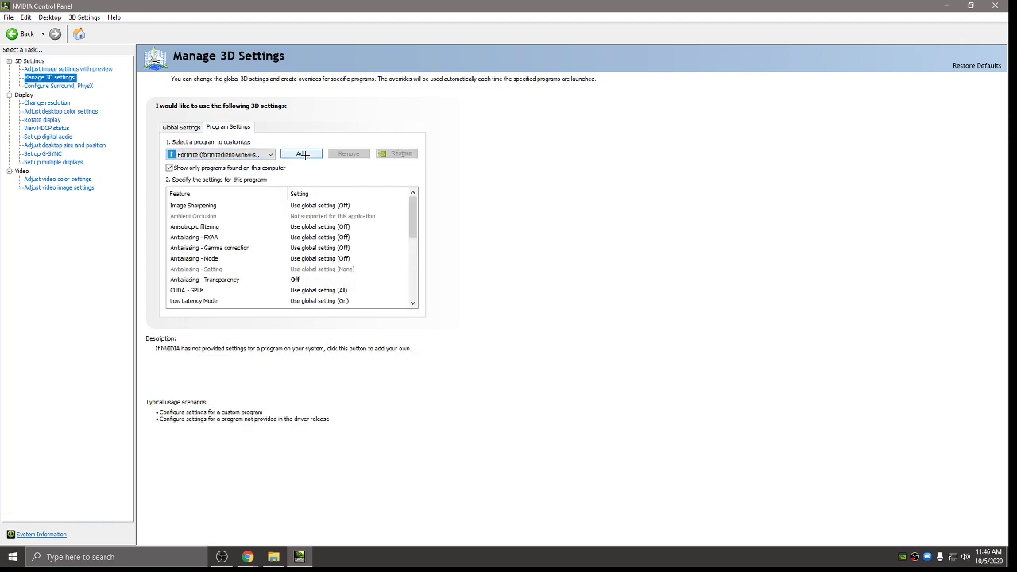
click(300, 153)
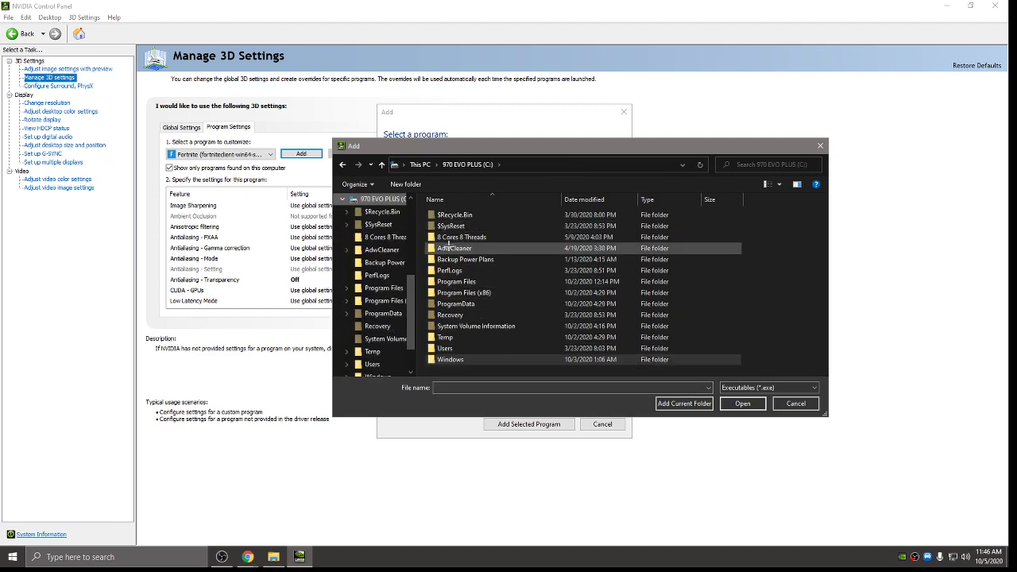
Browse Program Files > Epic Games > FortniteGame > Binaries, then close the browser.
click(455, 281)
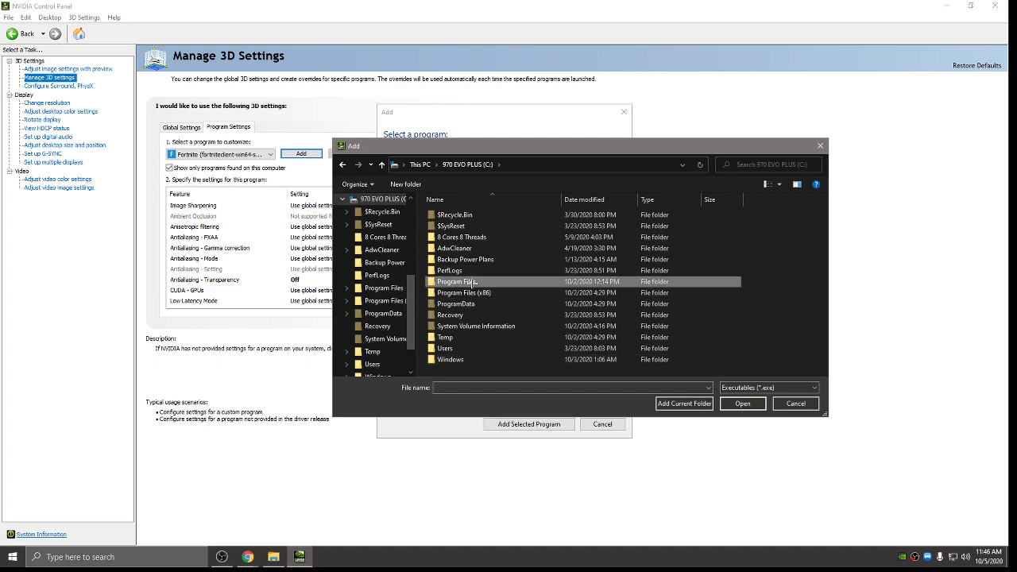
double_click(457, 281)
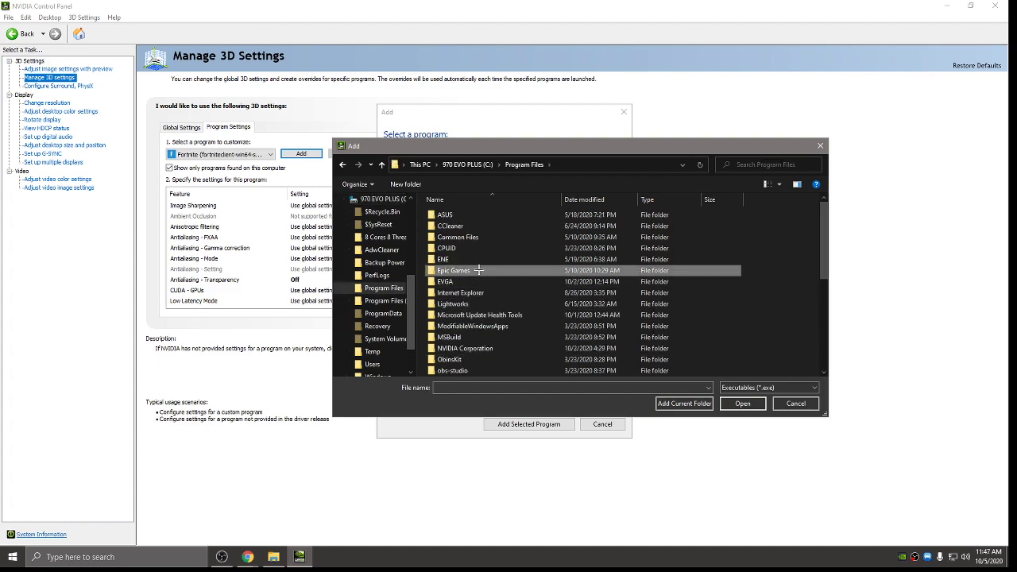
double_click(452, 270)
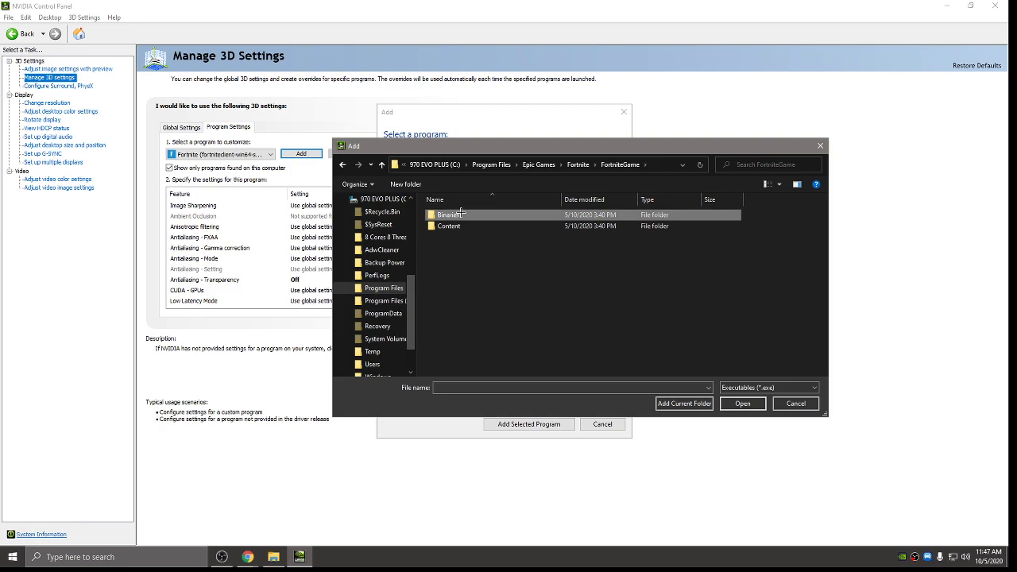
double_click(452, 214)
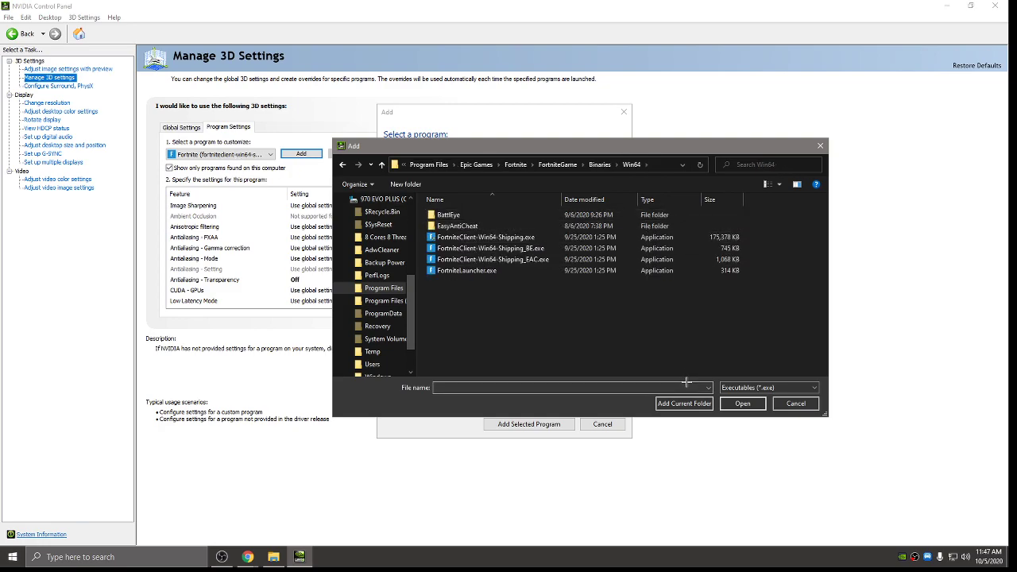
click(794, 404)
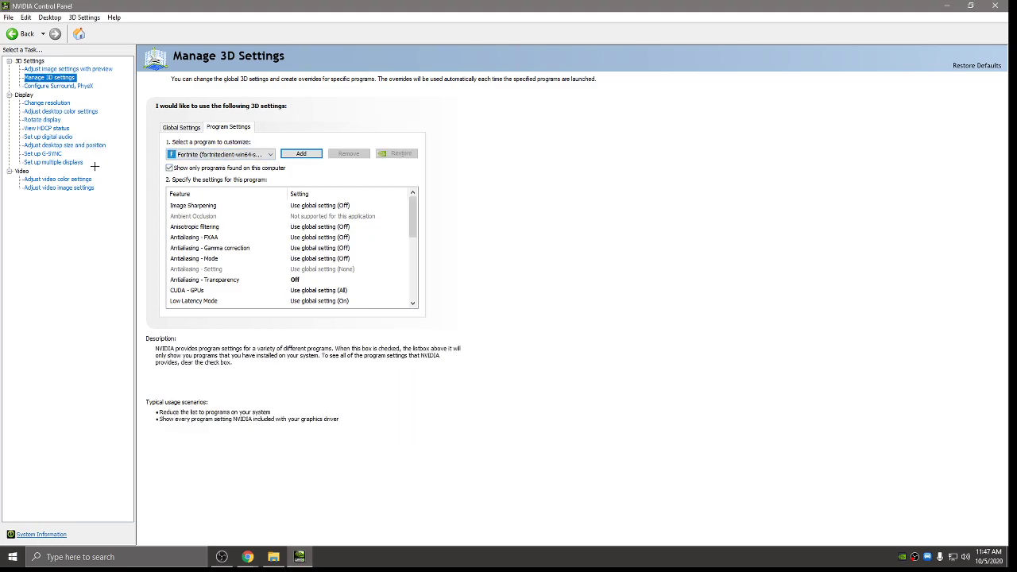
mouse_move(42, 153)
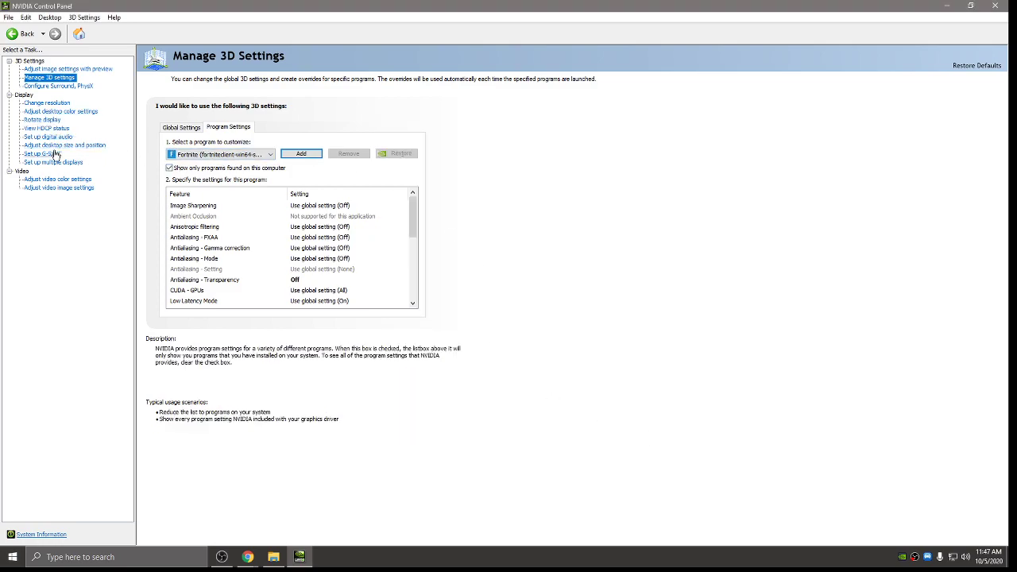
View the G-SYNC setup page, then go to Adjust desktop size and position.
click(42, 154)
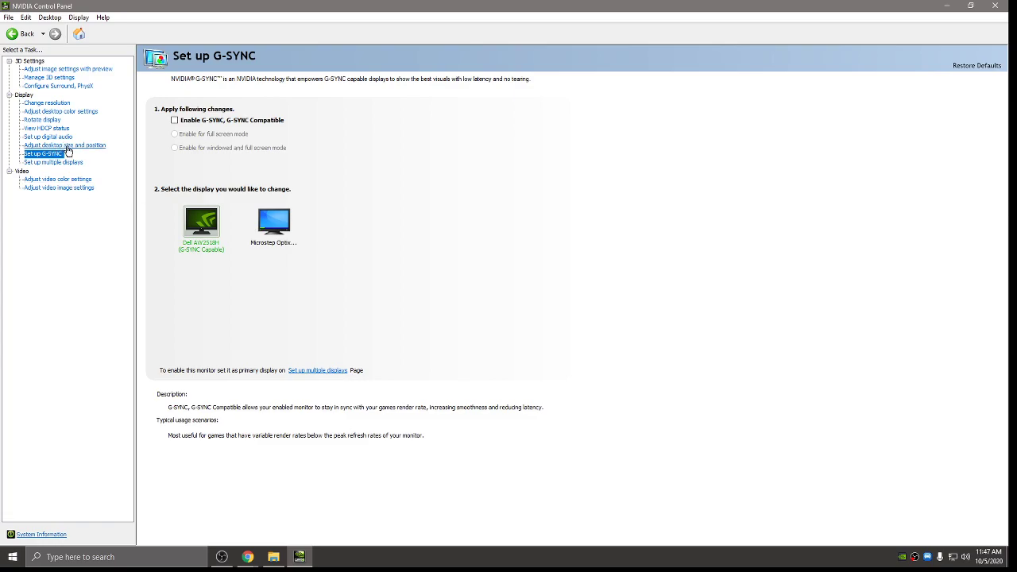
click(64, 145)
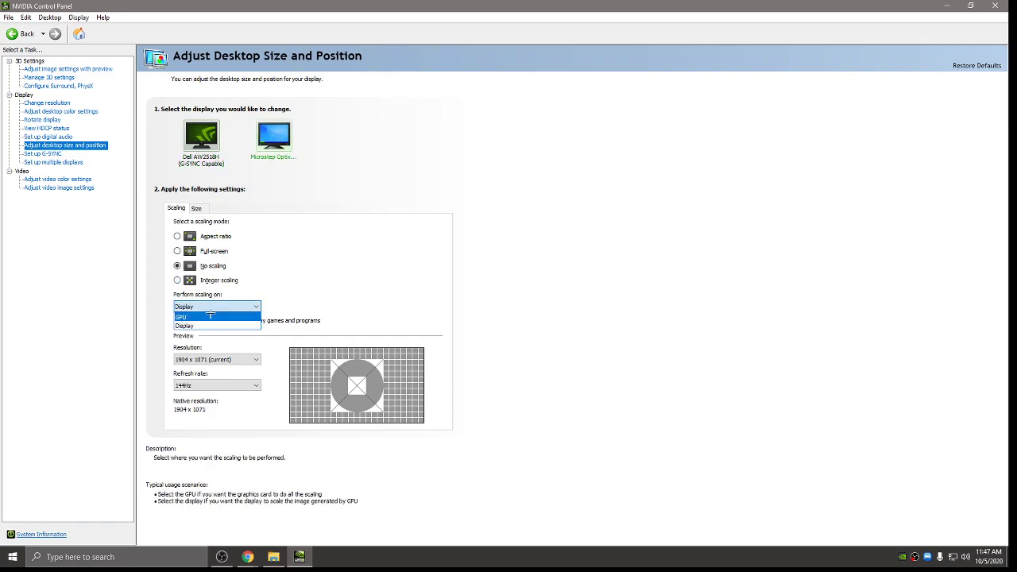
Set Perform scaling on to GPU.
click(184, 326)
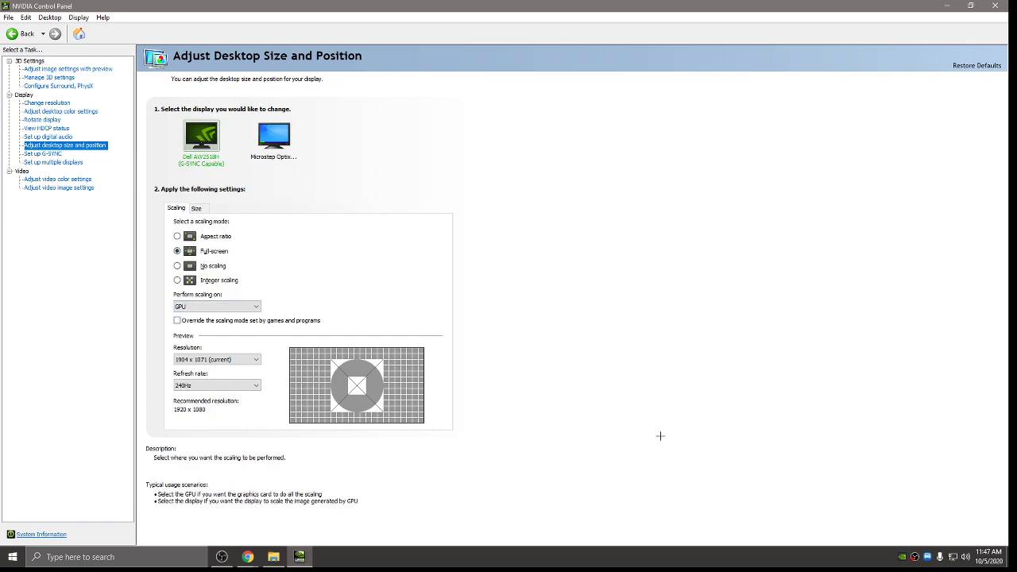
mouse_move(562, 214)
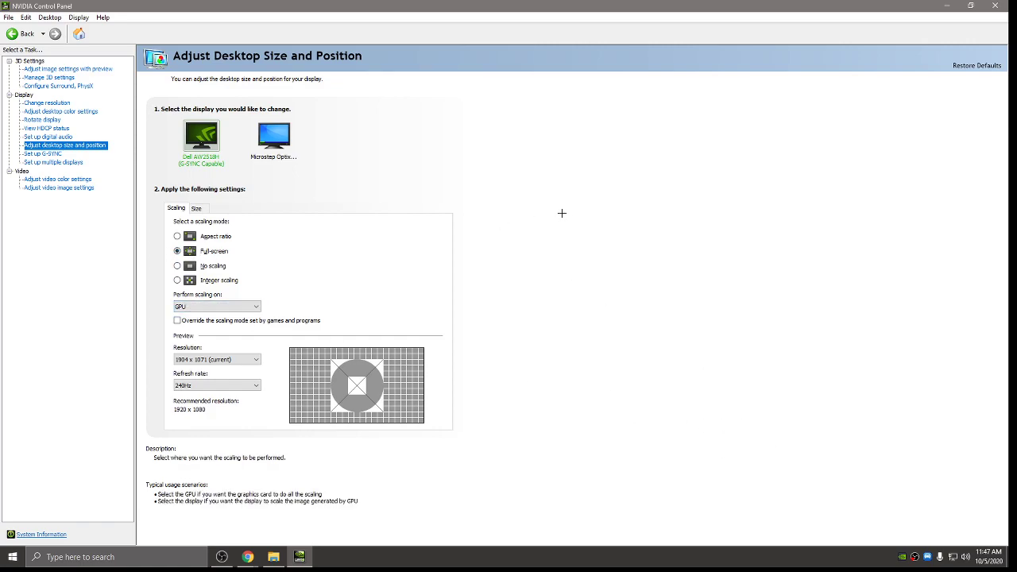
mouse_move(848, 230)
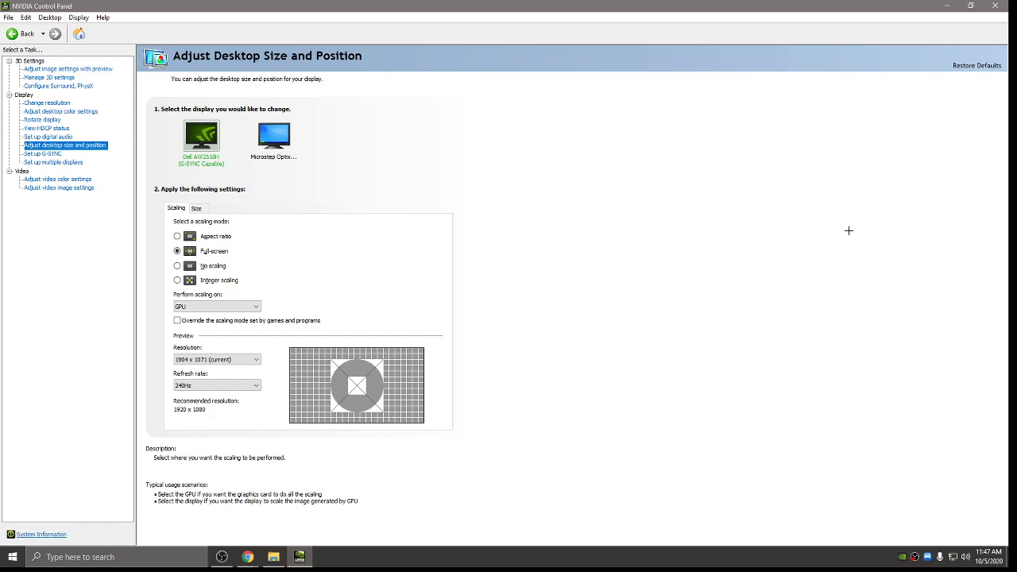
mouse_move(848, 232)
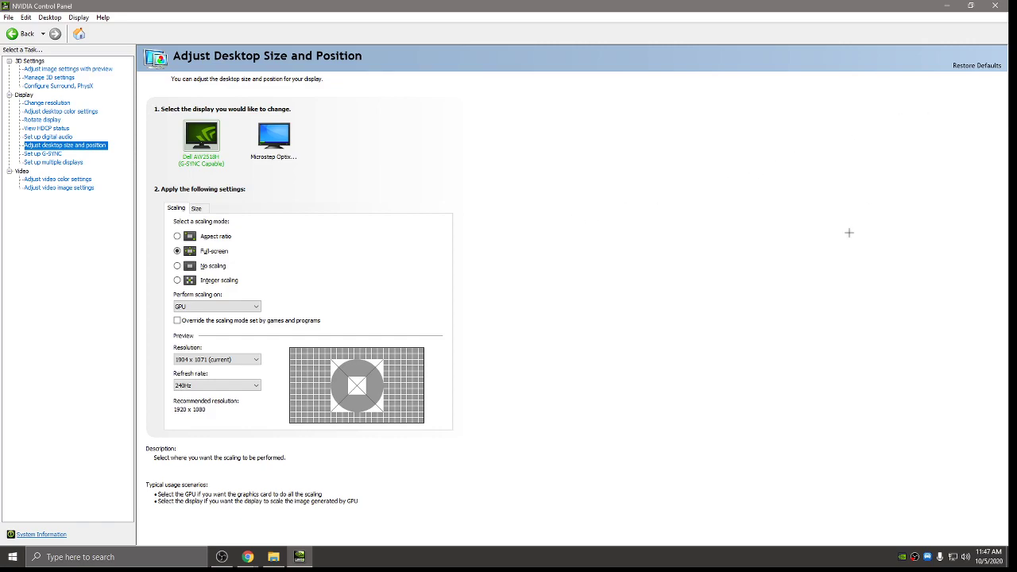
mouse_move(815, 216)
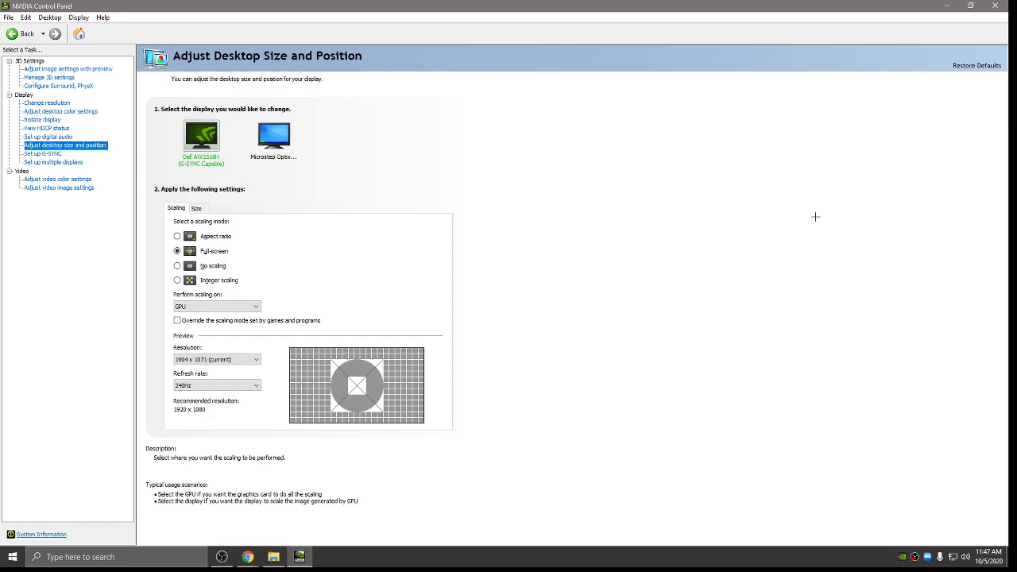
mouse_move(973, 18)
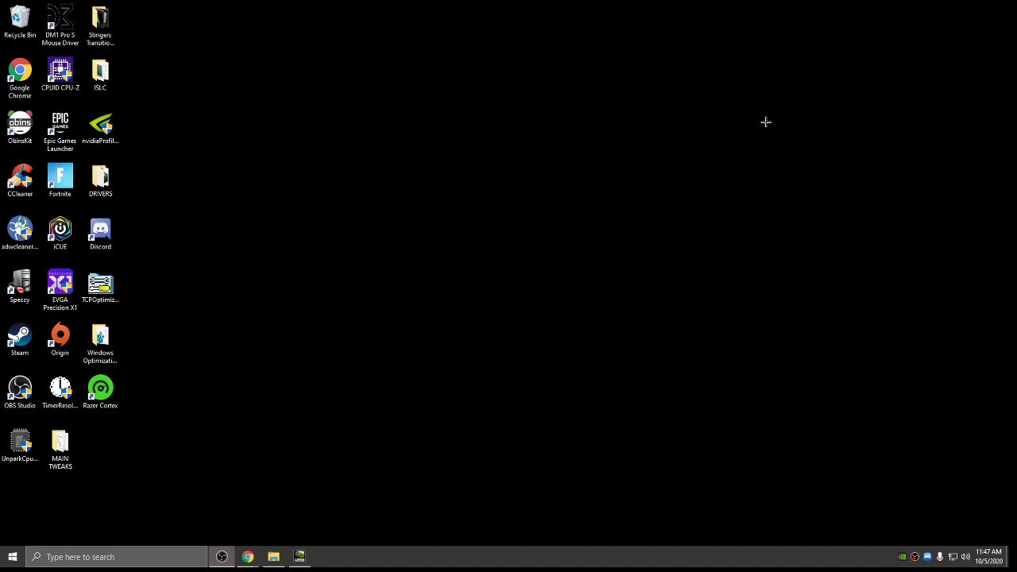
mouse_move(760, 108)
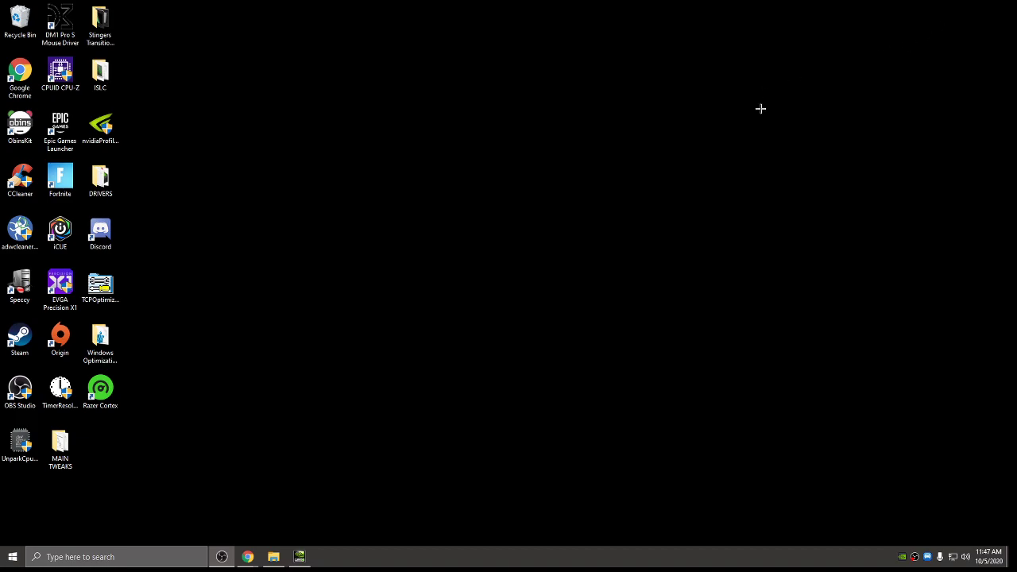